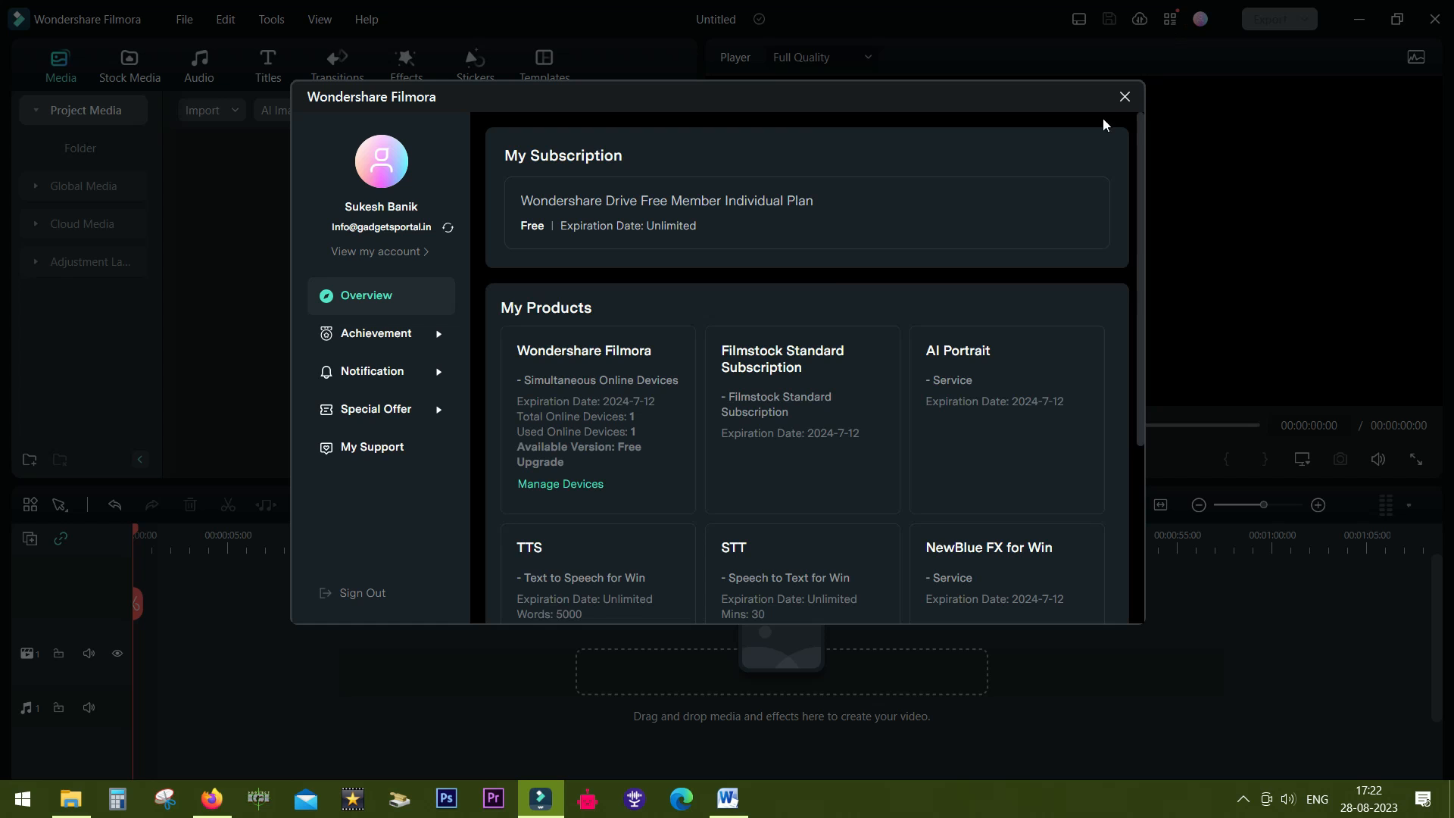
{"action": "mouse_move", "coordinate": [386, 344]}
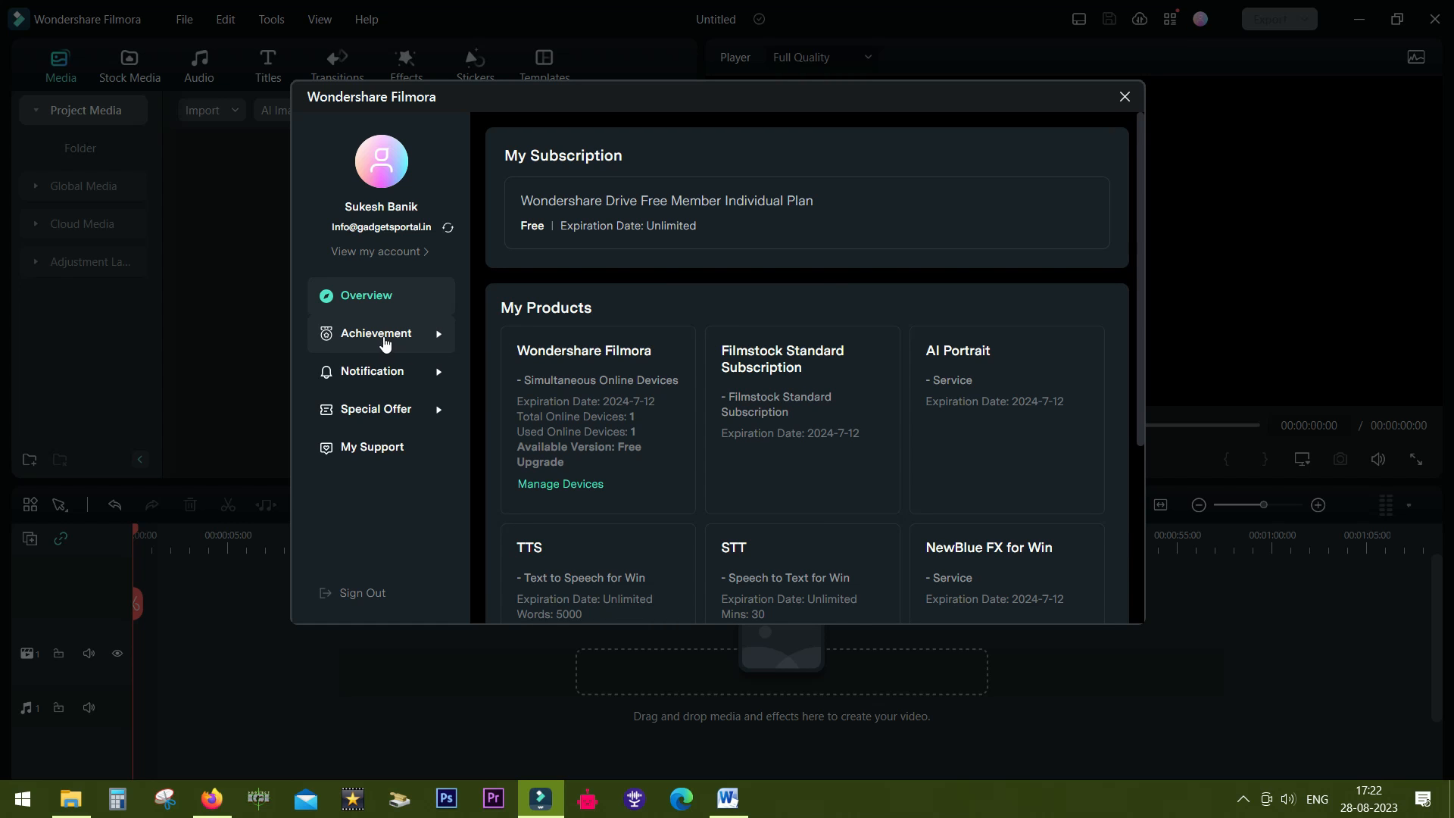
Step: Open the Achievement section from the account window's left sidebar
{"action": "left_click", "coordinate": [376, 333]}
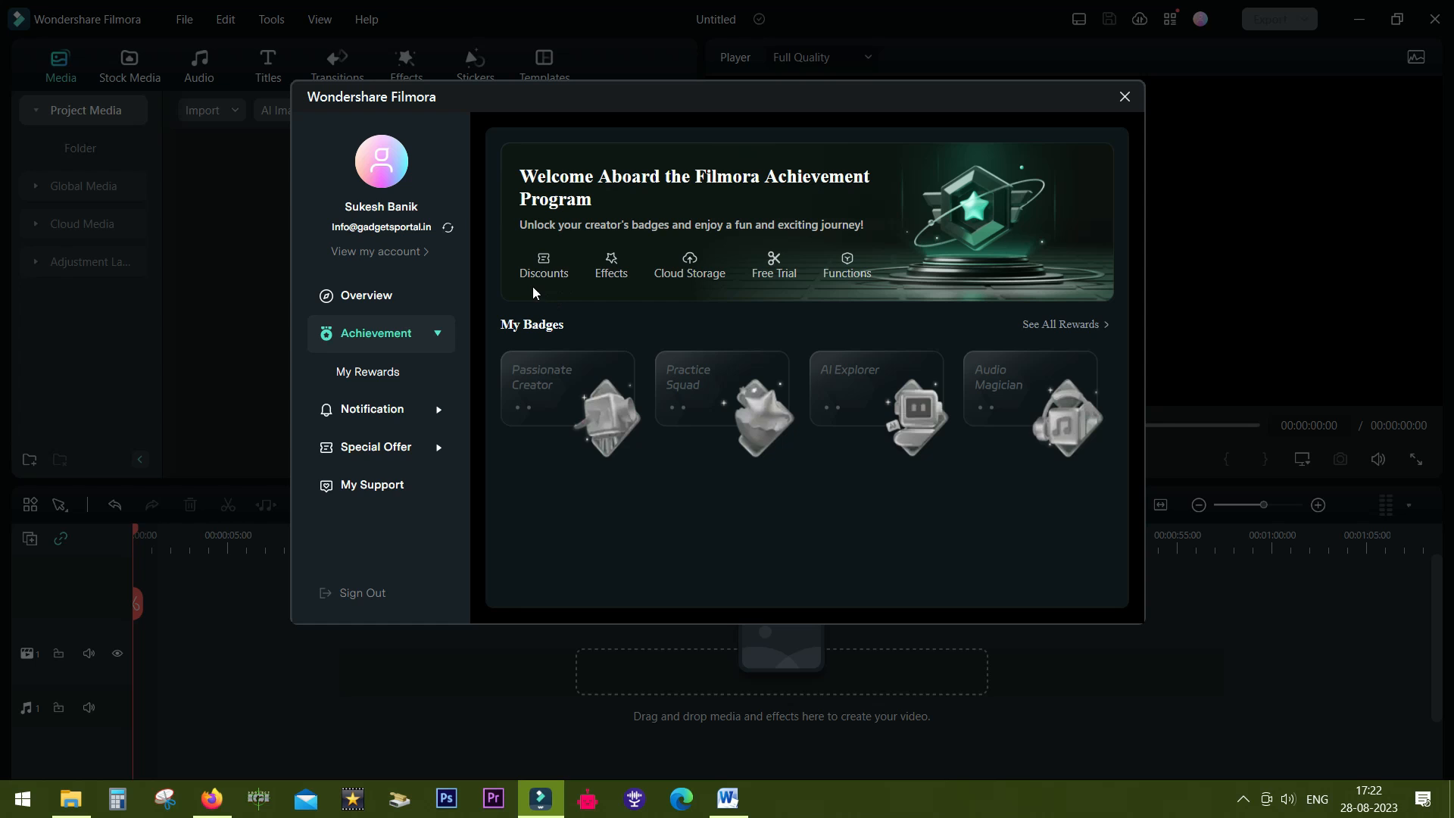
{"action": "mouse_move", "coordinate": [669, 288]}
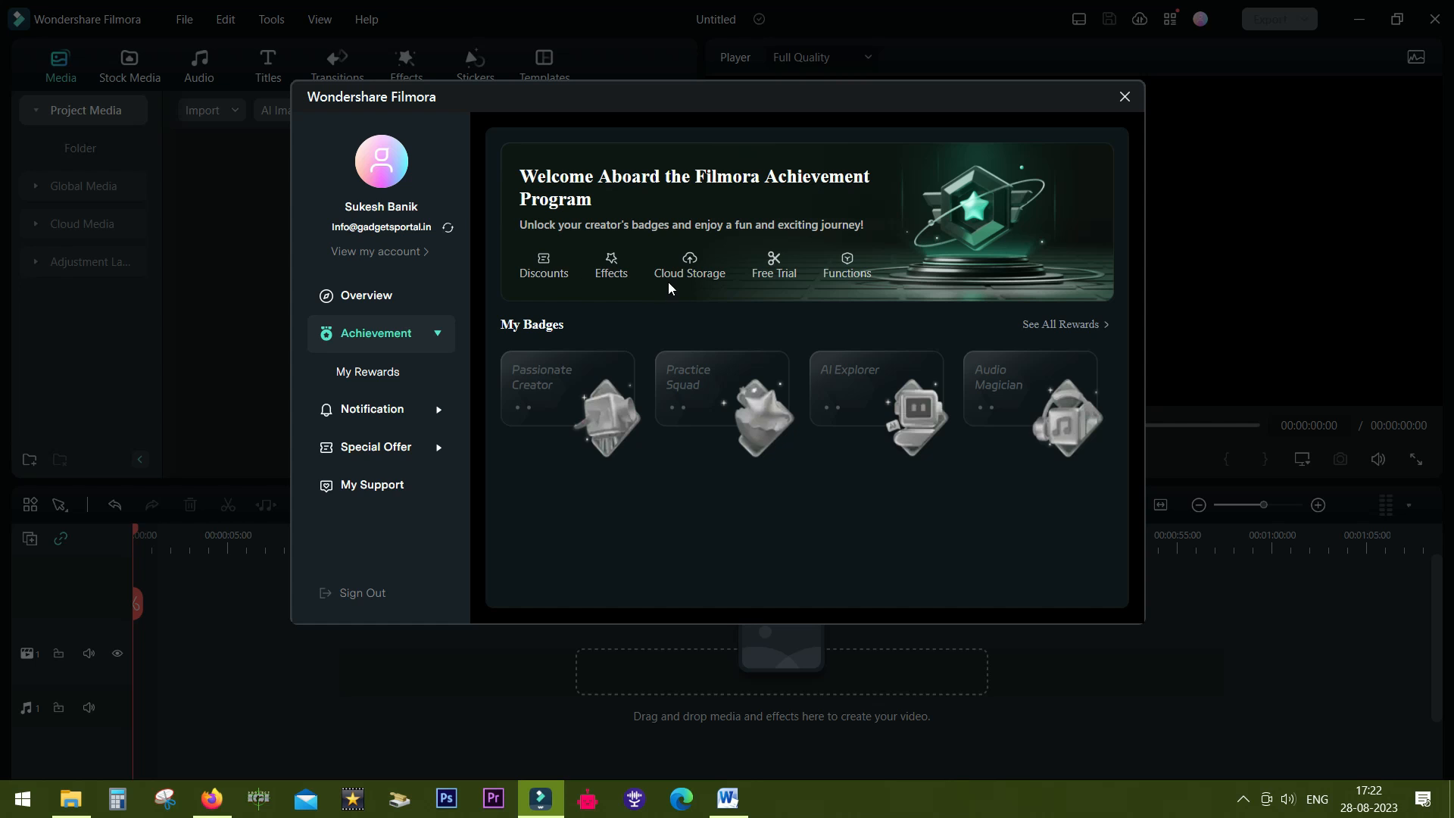
{"action": "mouse_move", "coordinate": [880, 289]}
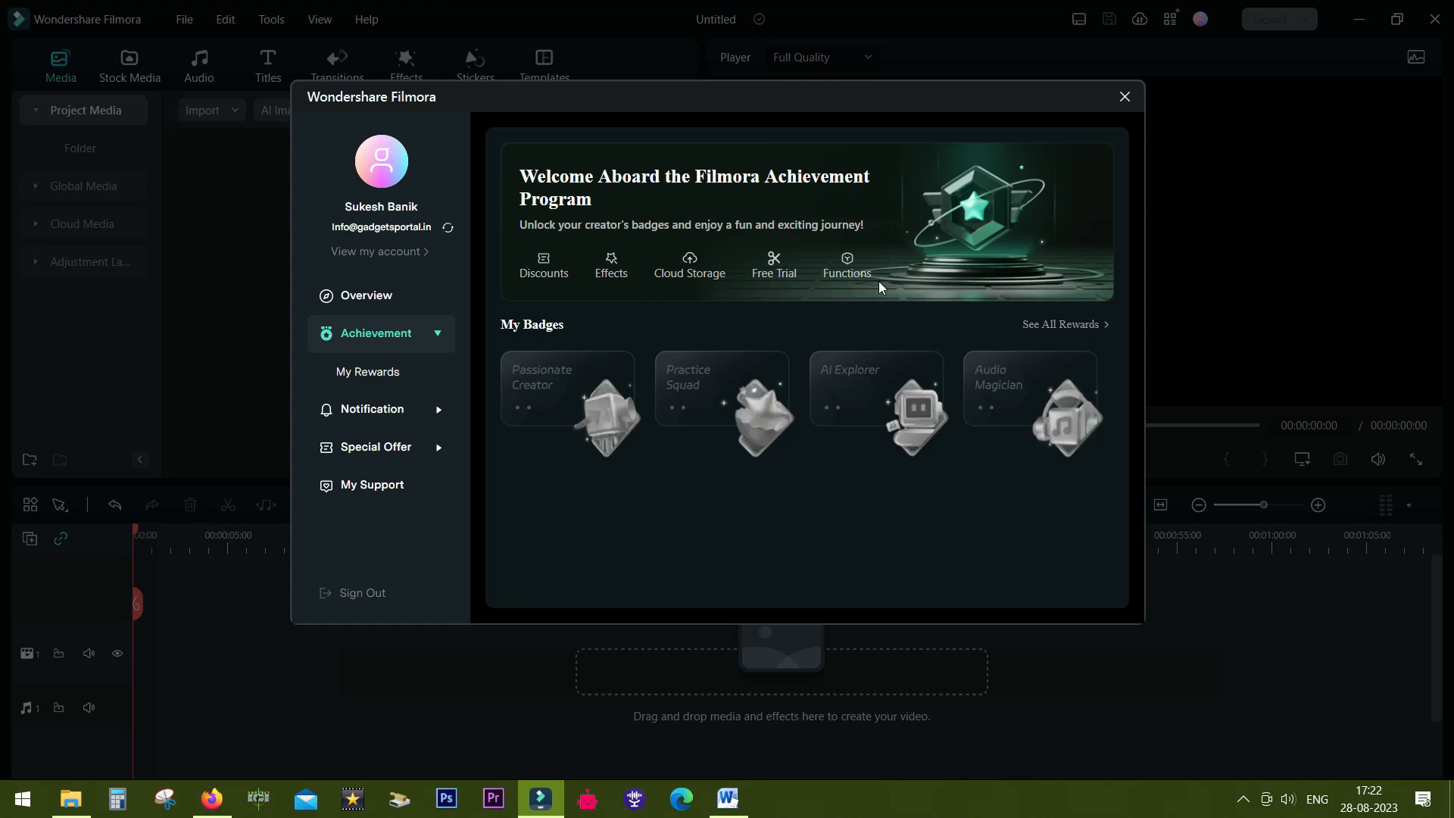
{"action": "mouse_move", "coordinate": [546, 383]}
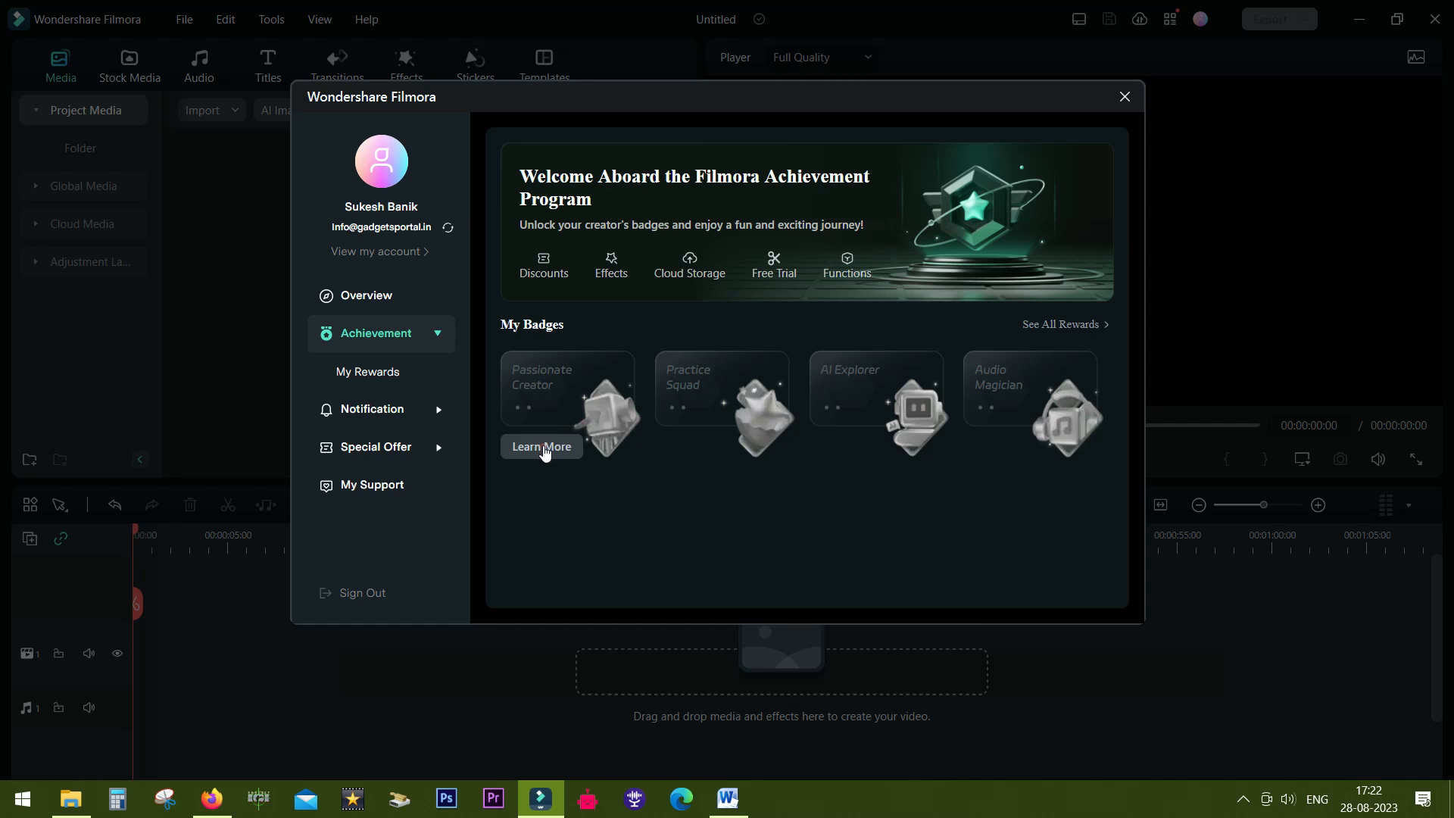
Step: Read the Passionate Creator and Audio Magician badge details, then close the account window
{"action": "left_click", "coordinate": [542, 447]}
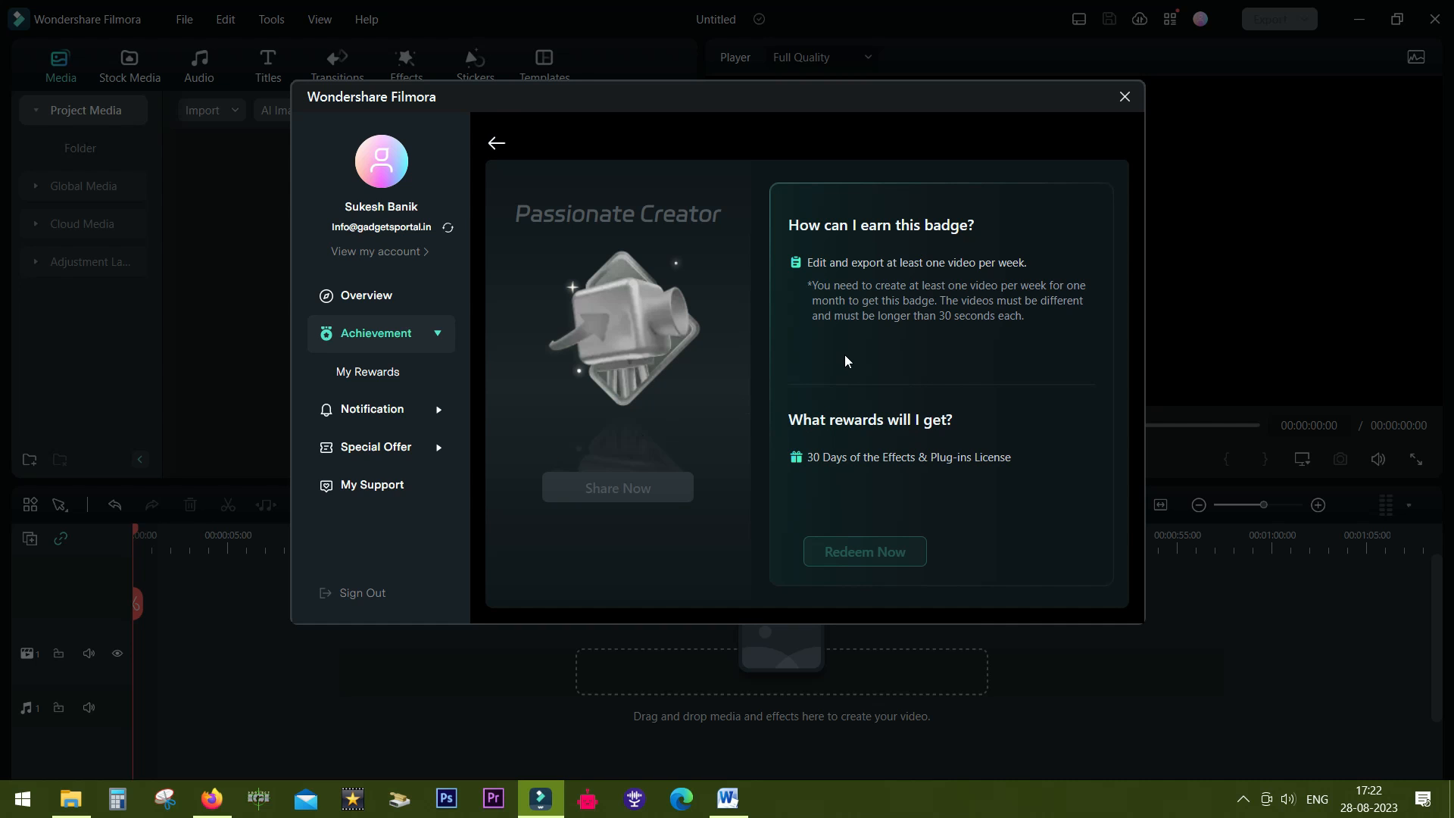
{"action": "mouse_move", "coordinate": [1038, 301]}
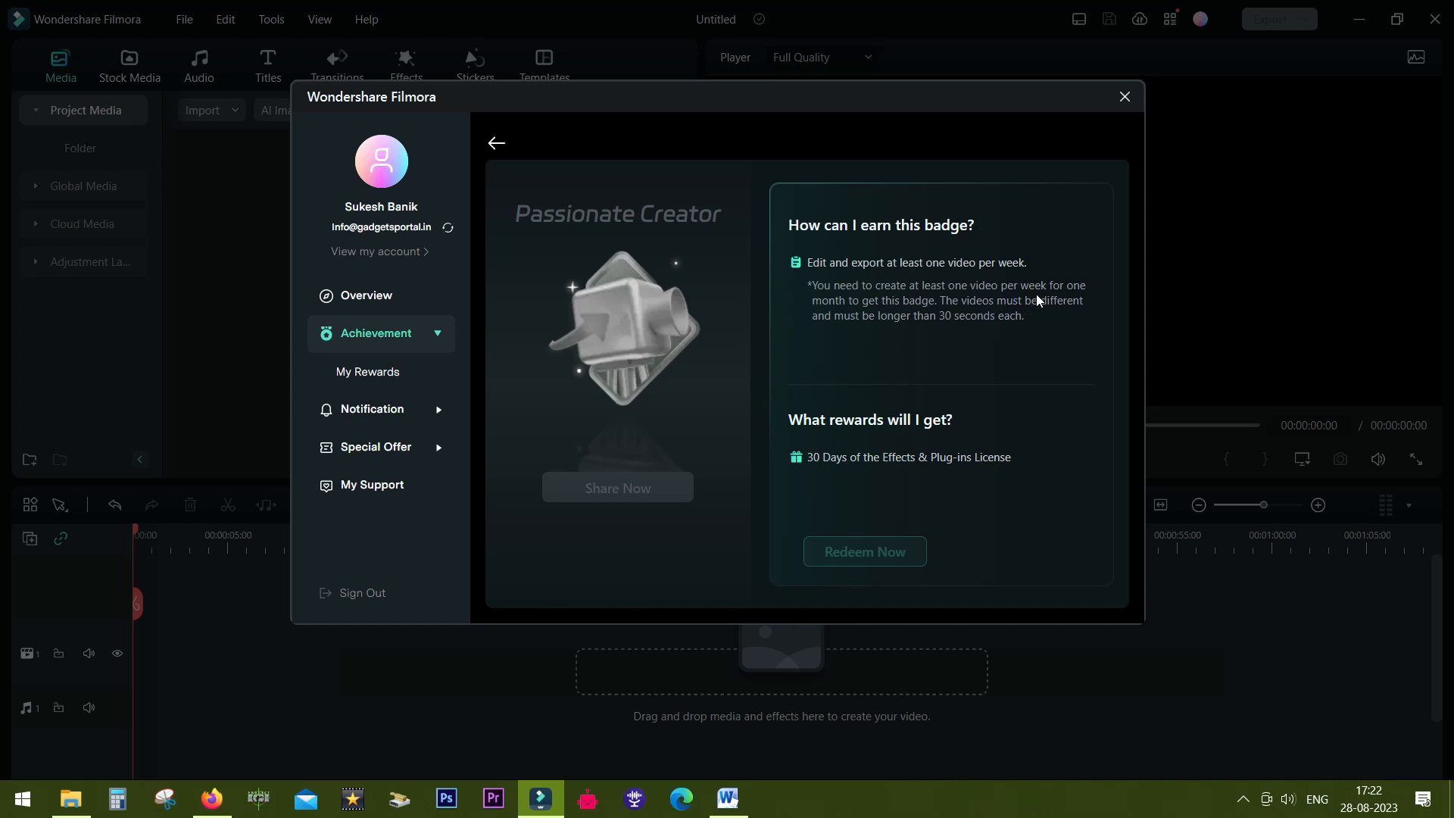
{"action": "mouse_move", "coordinate": [886, 314]}
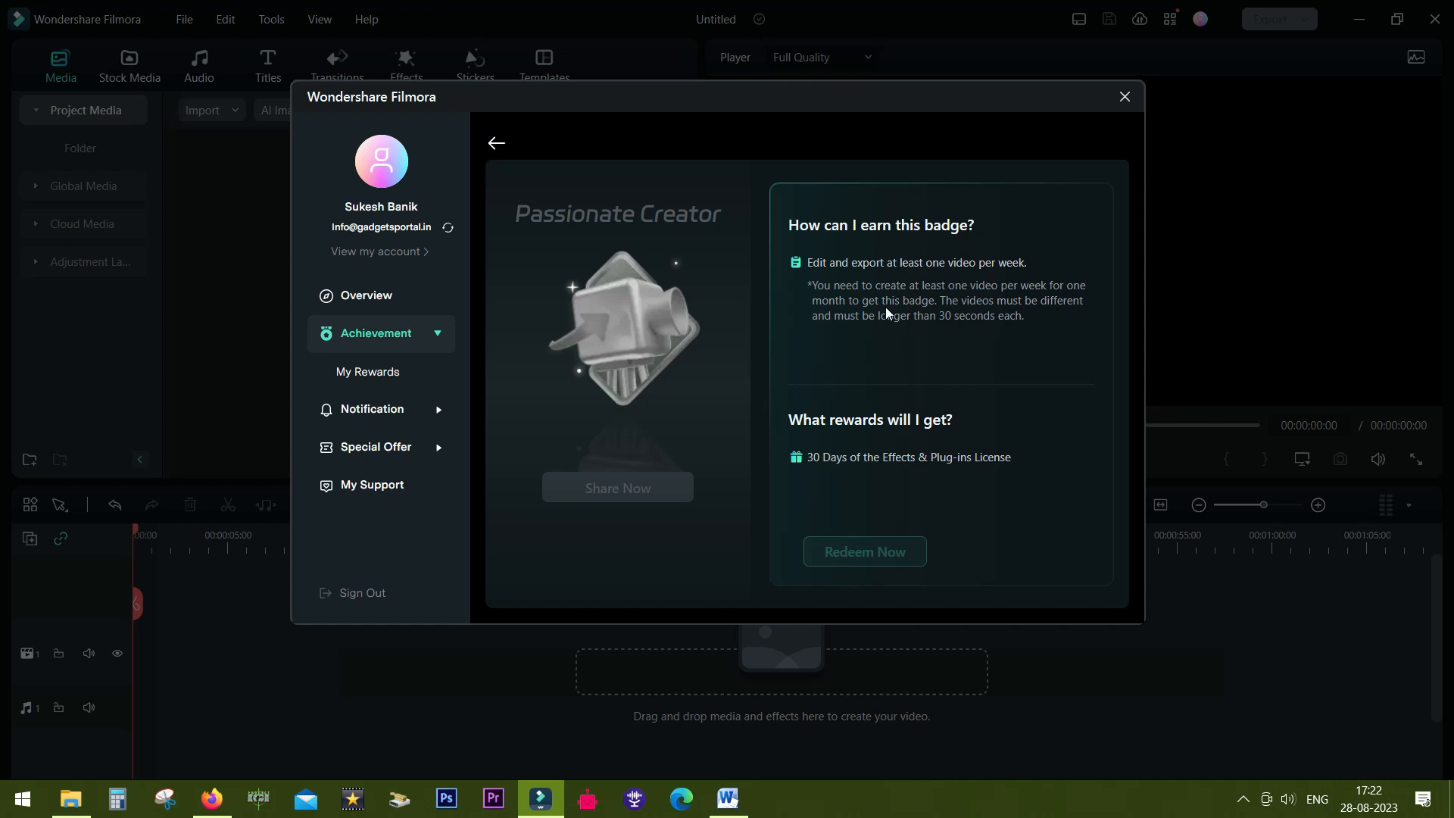
{"action": "mouse_move", "coordinate": [901, 475]}
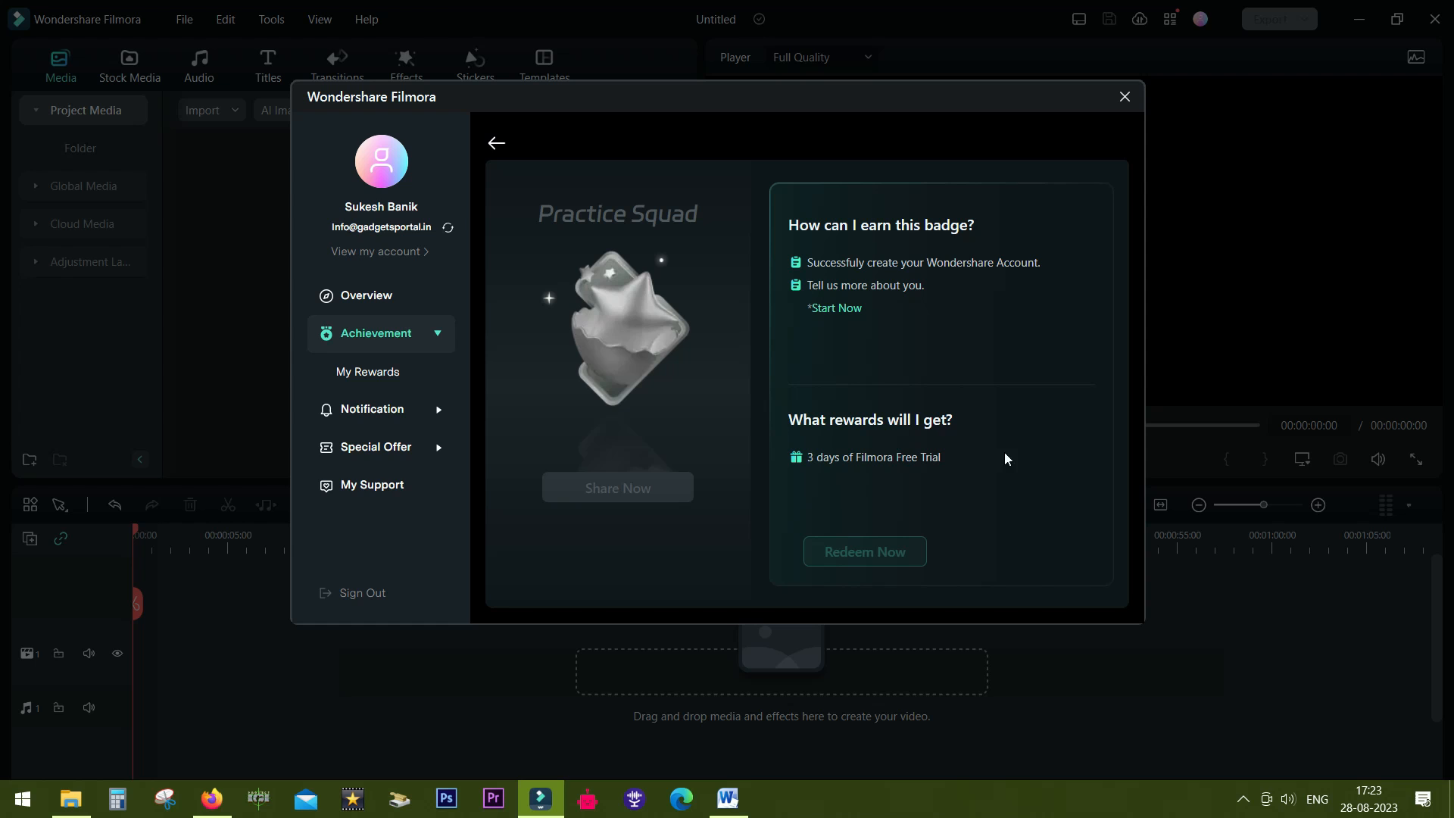
{"action": "mouse_move", "coordinate": [823, 473]}
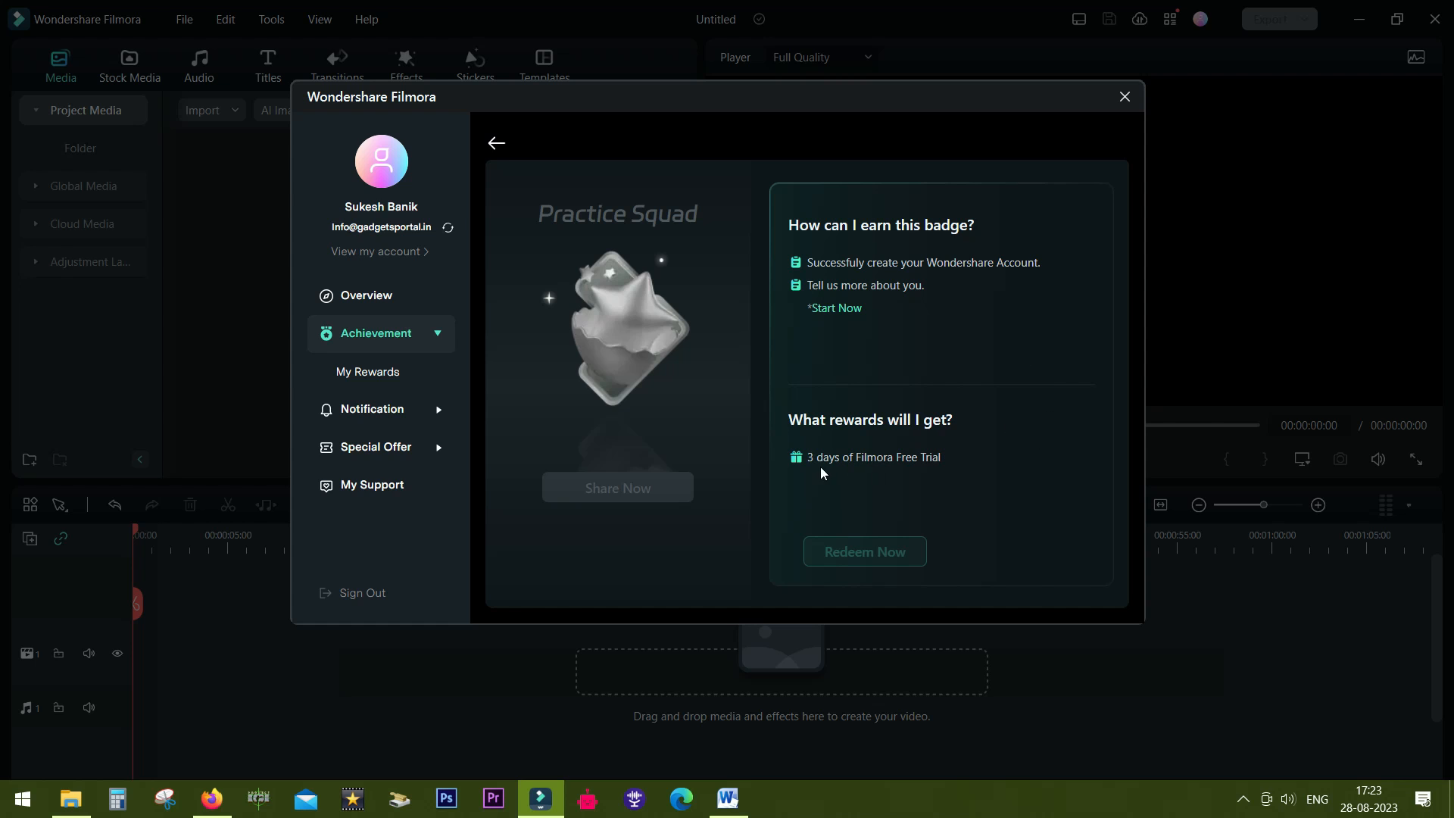
{"action": "mouse_move", "coordinate": [898, 493]}
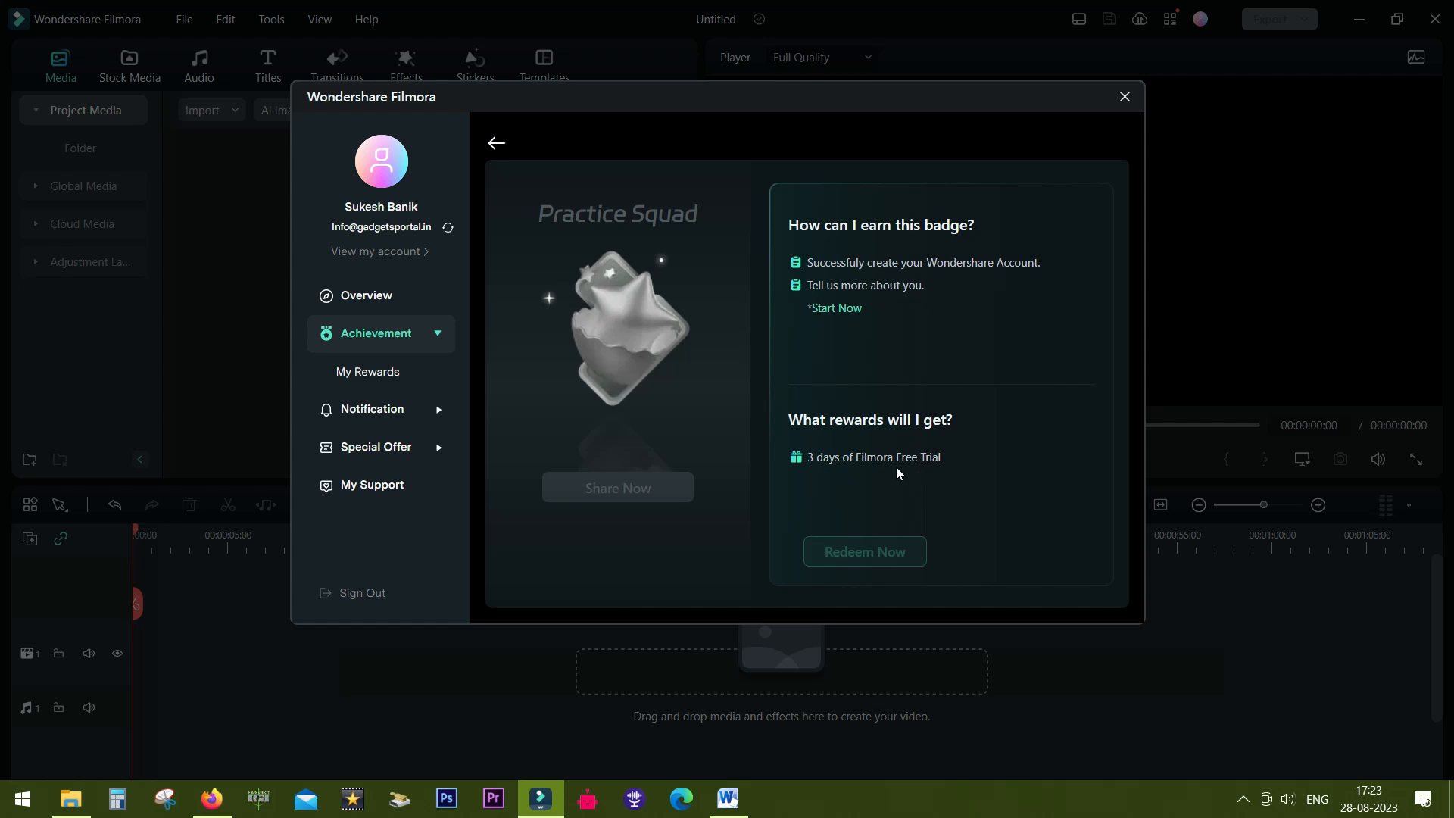
{"action": "mouse_move", "coordinate": [919, 281]}
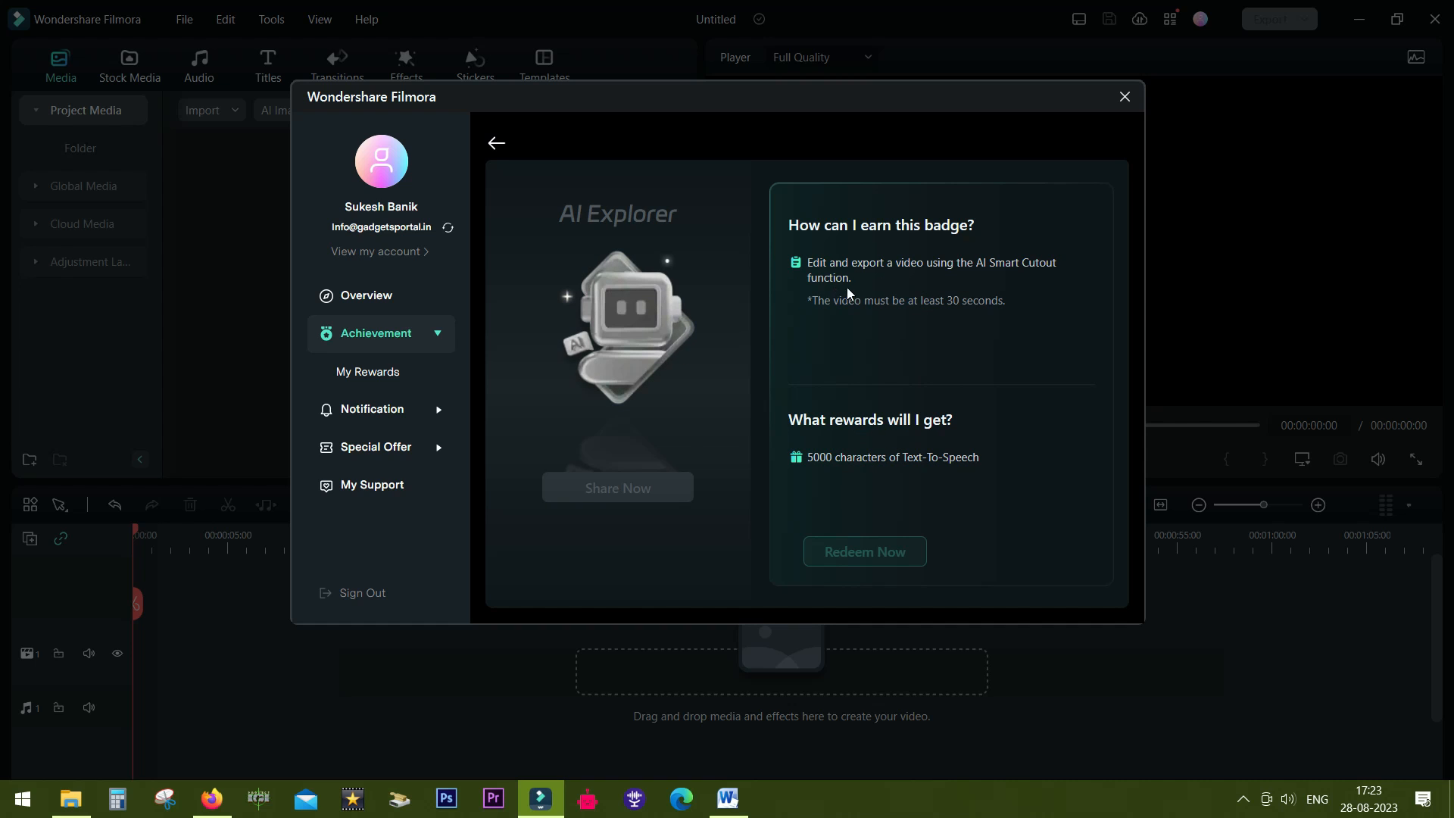
{"action": "mouse_move", "coordinate": [902, 486]}
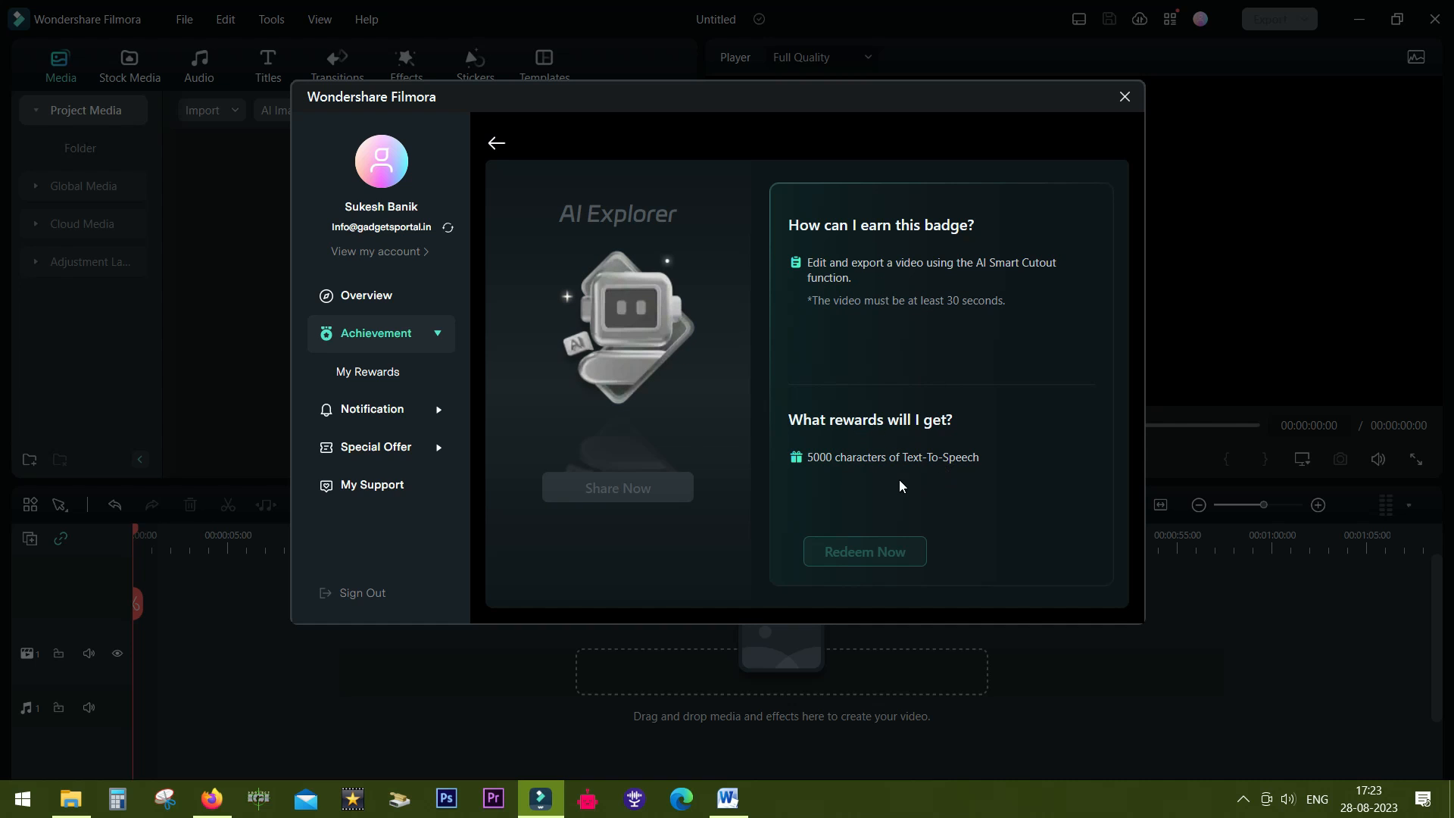
{"action": "mouse_move", "coordinate": [561, 214]}
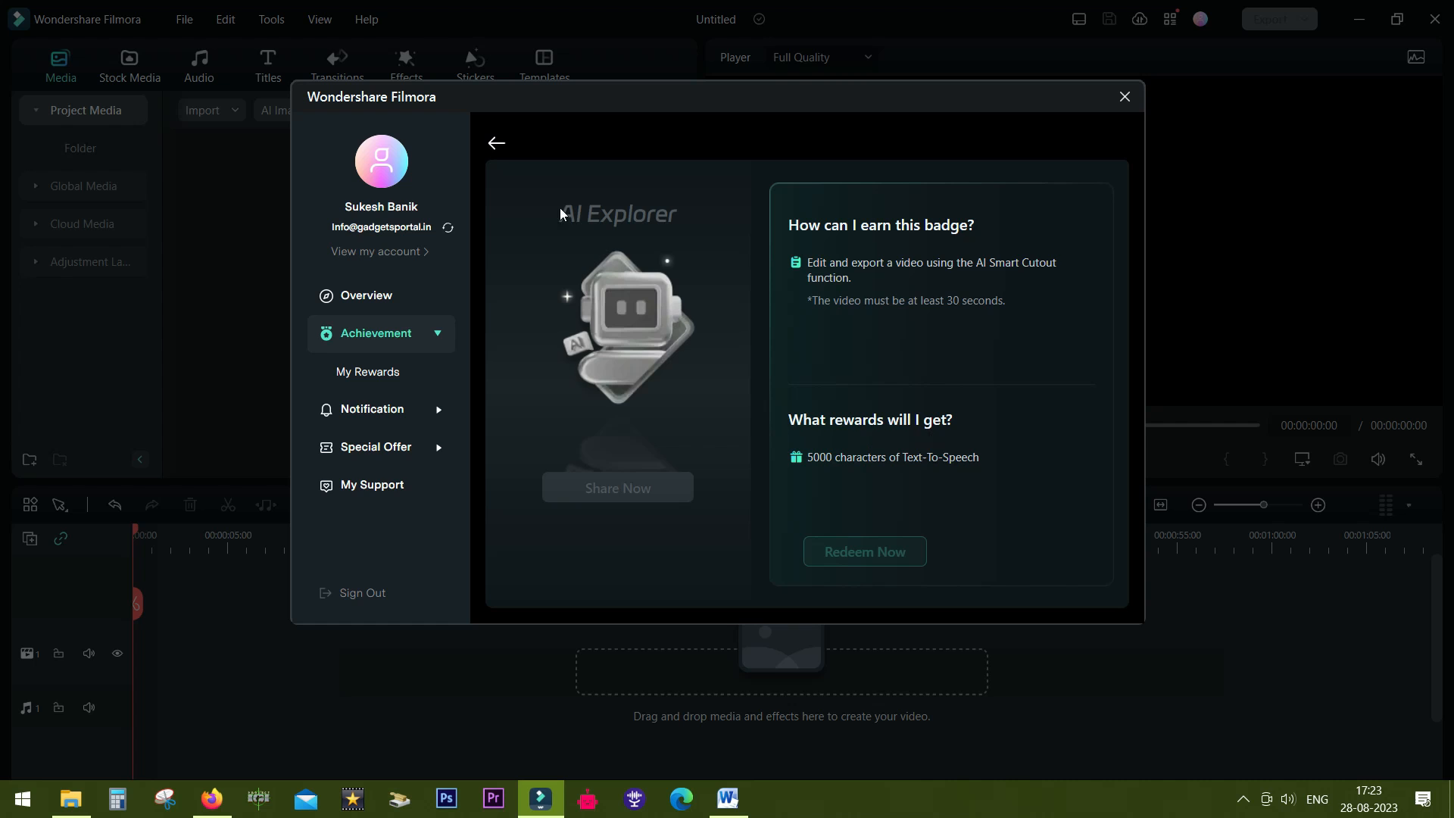
{"action": "left_click", "coordinate": [495, 143]}
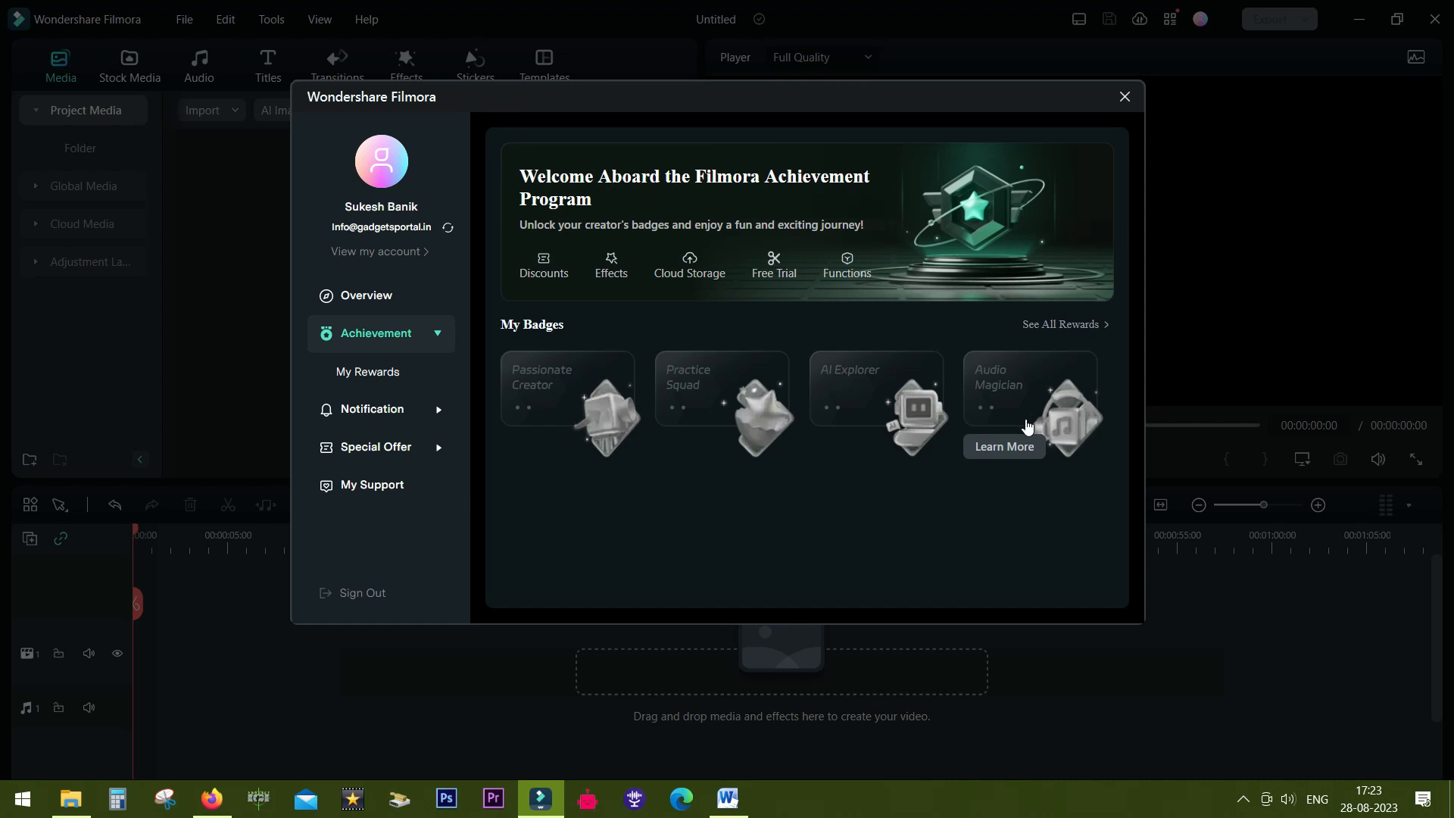
{"action": "left_click", "coordinate": [1004, 446]}
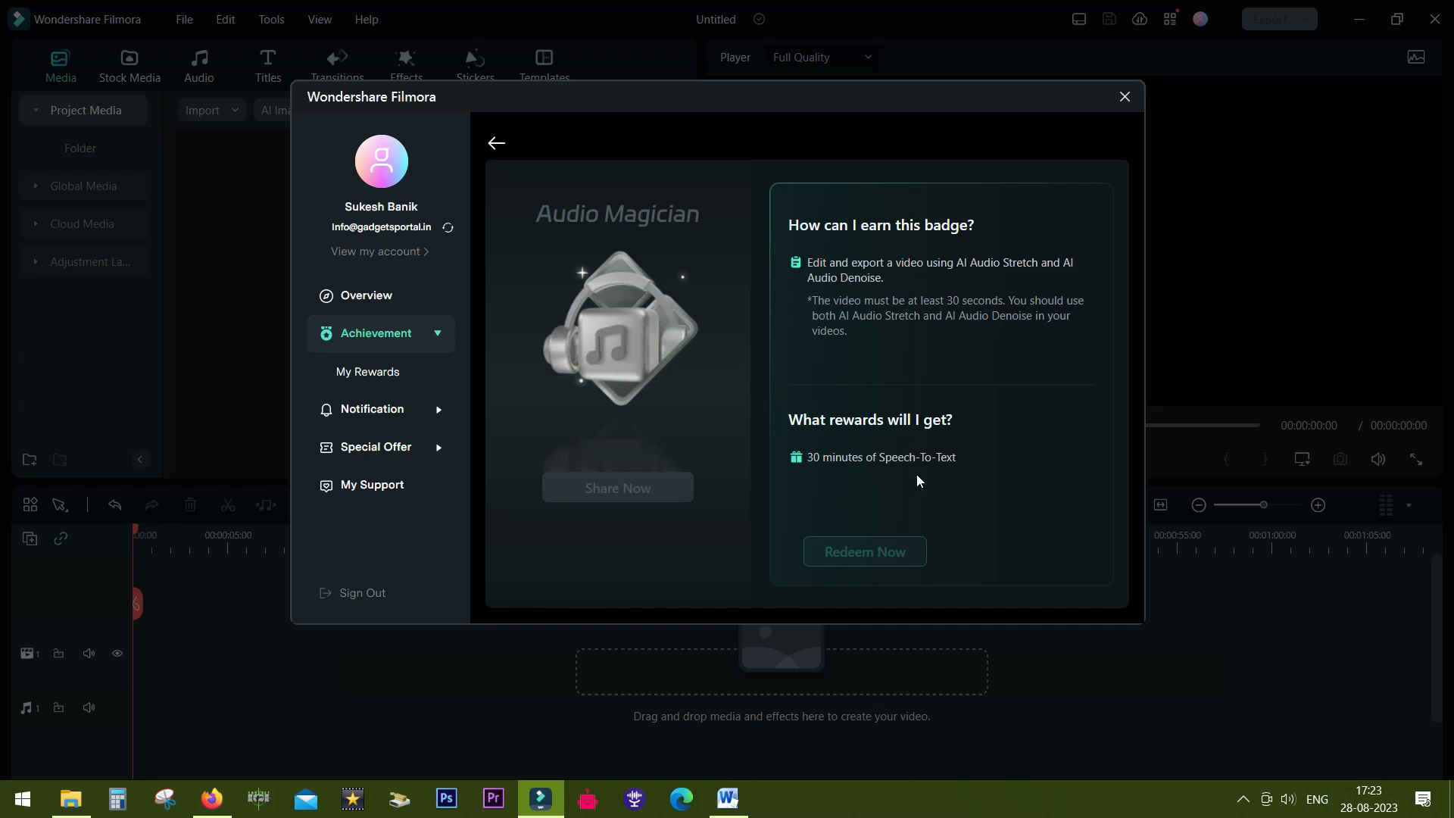
{"action": "mouse_move", "coordinate": [1077, 277]}
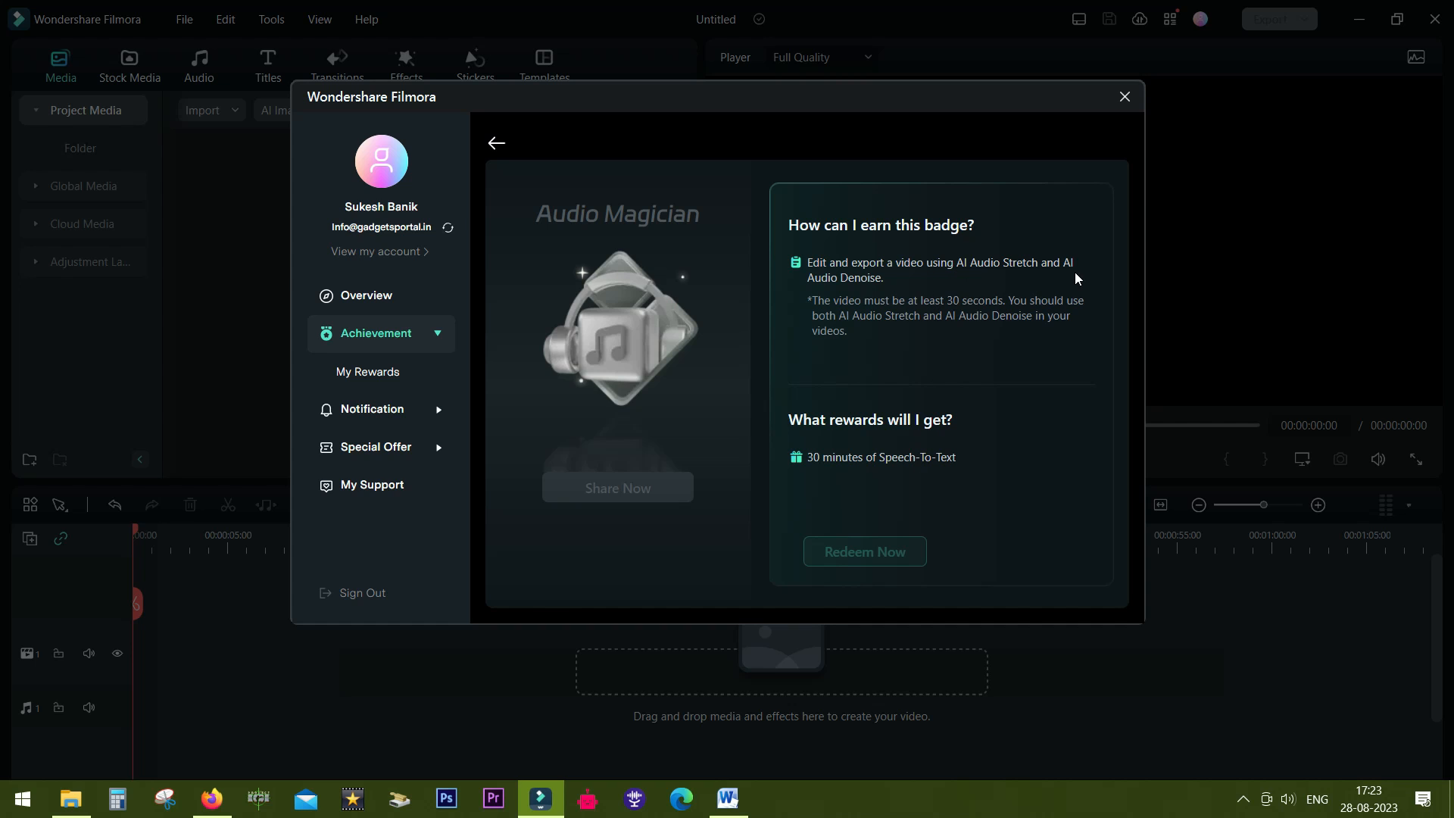
{"action": "mouse_move", "coordinate": [882, 294]}
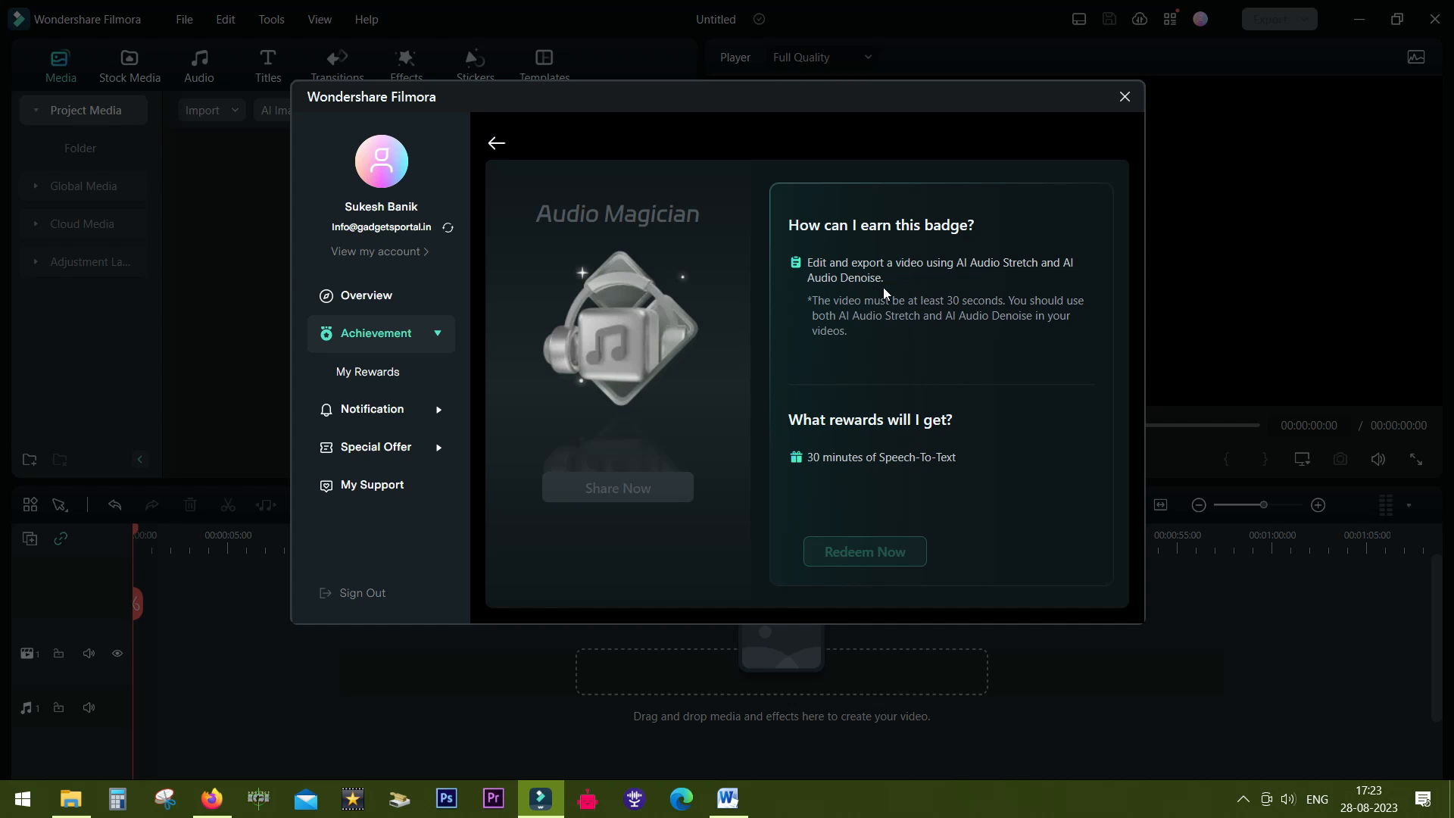
{"action": "left_click", "coordinate": [494, 143]}
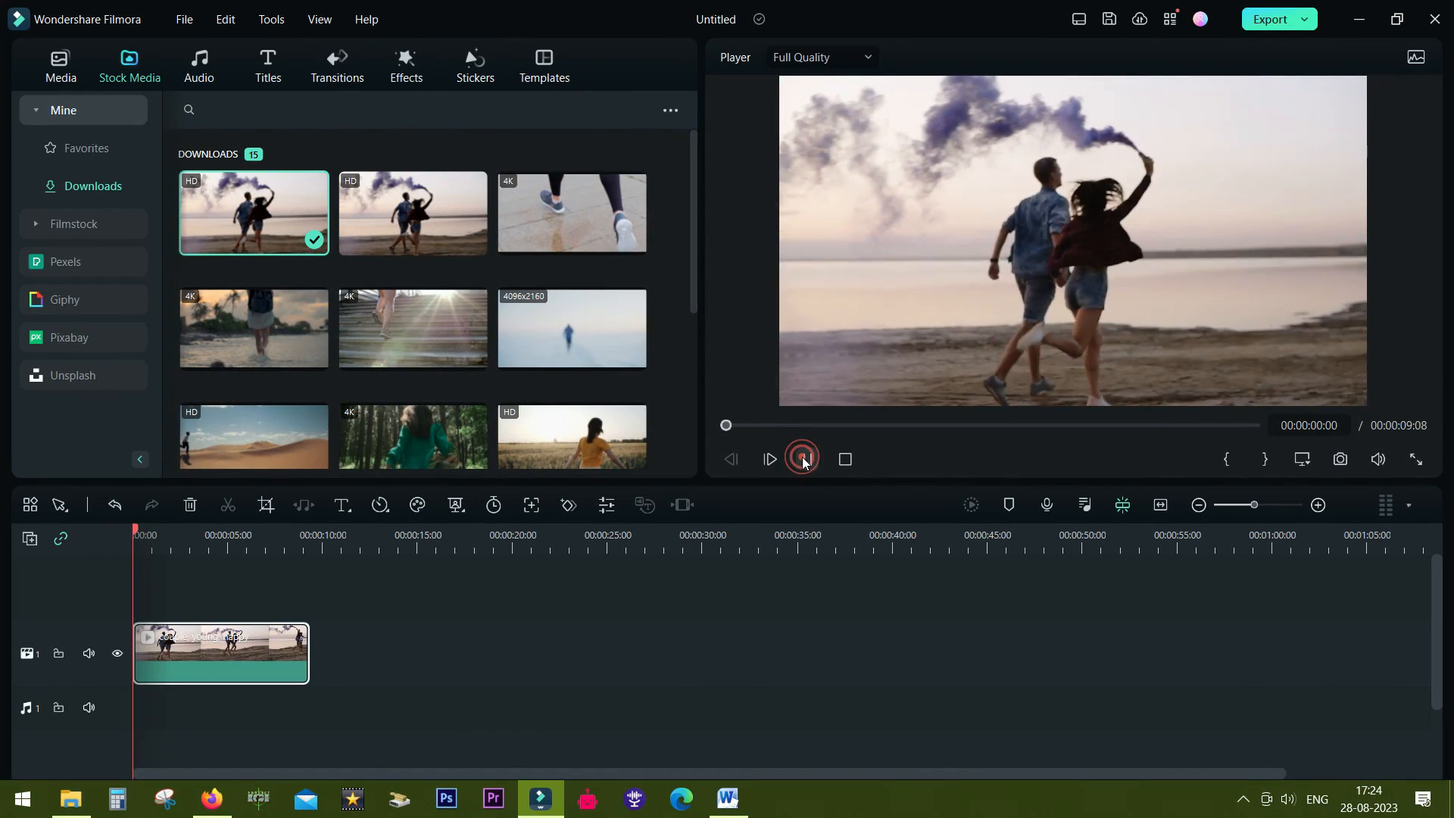
Step: Preview the beach clip, then add an "It's a boy!" Quick Text title above it
{"action": "left_click", "coordinate": [803, 459]}
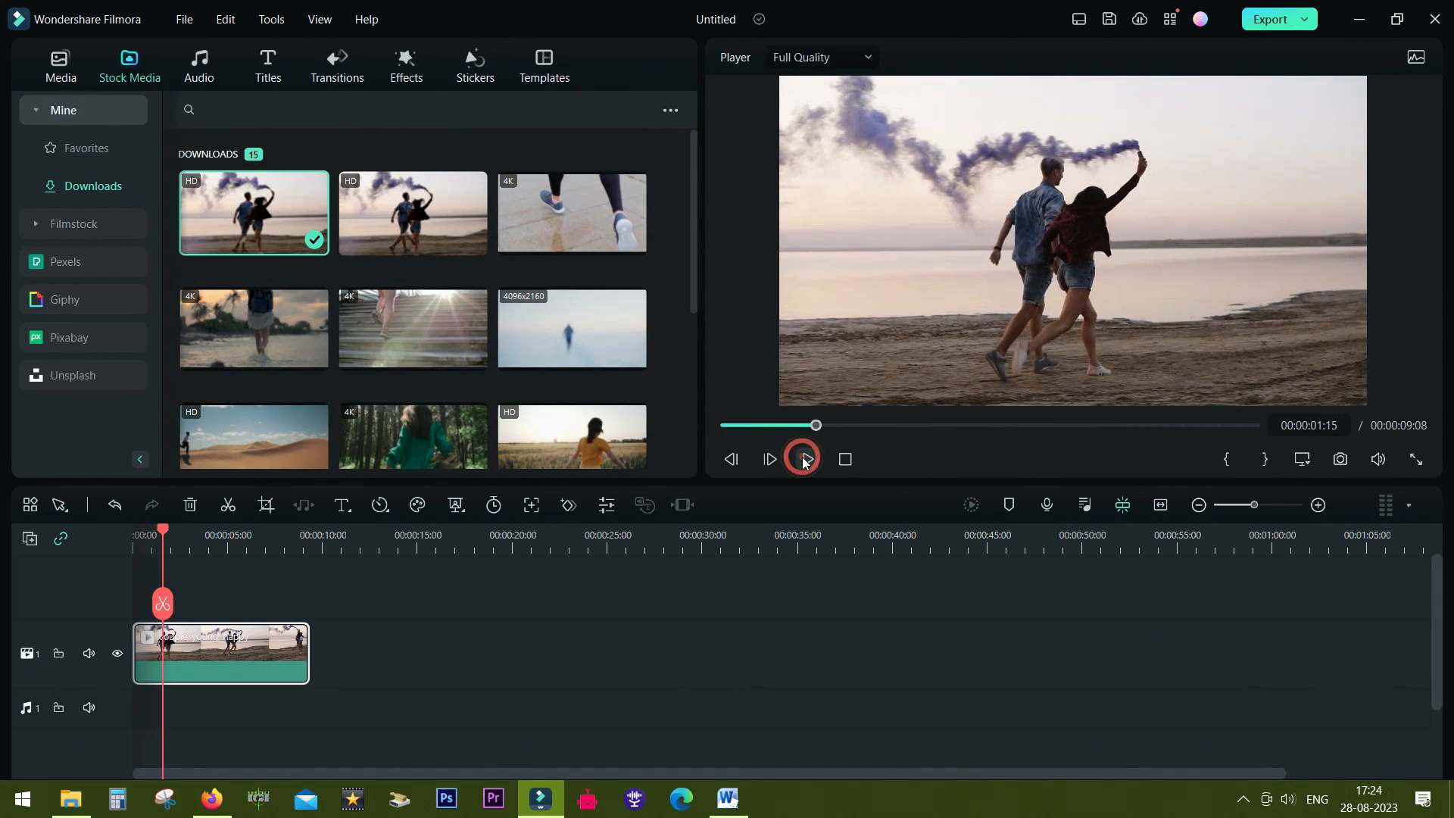
{"action": "left_click", "coordinate": [807, 459]}
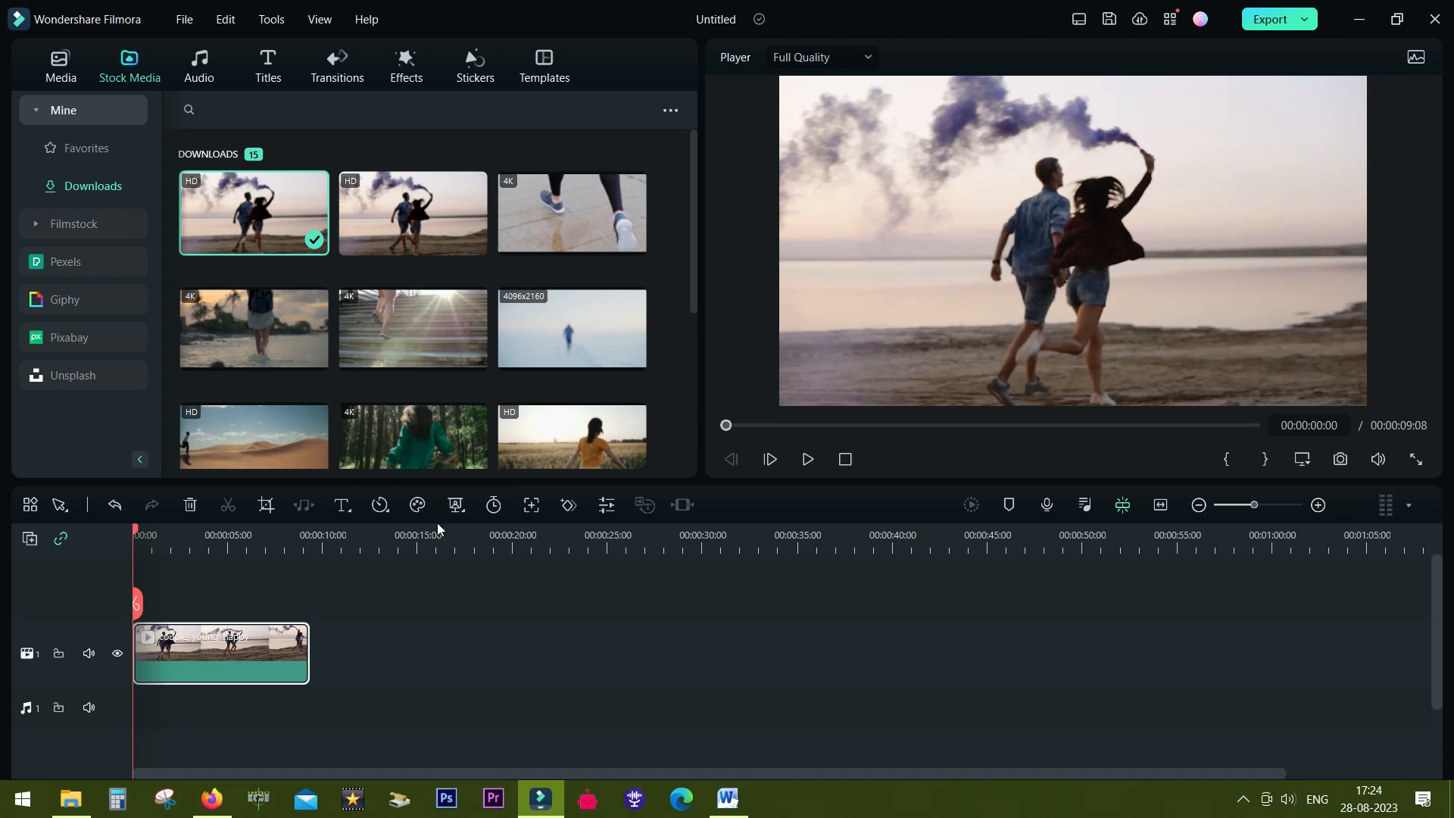
{"action": "left_click", "coordinate": [342, 504]}
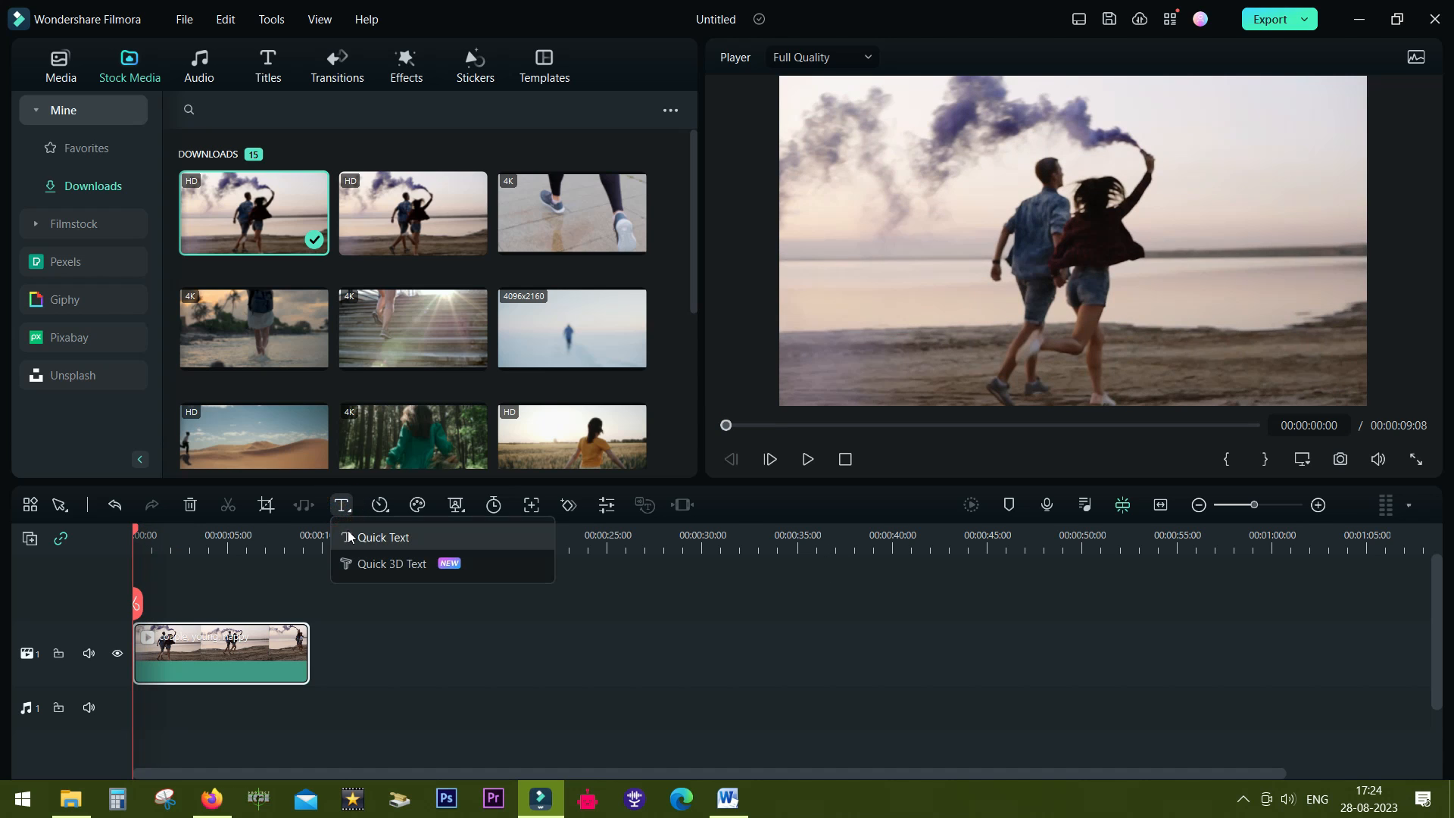
{"action": "left_click", "coordinate": [382, 537]}
{"action": "type", "text": "It's a boy!"}
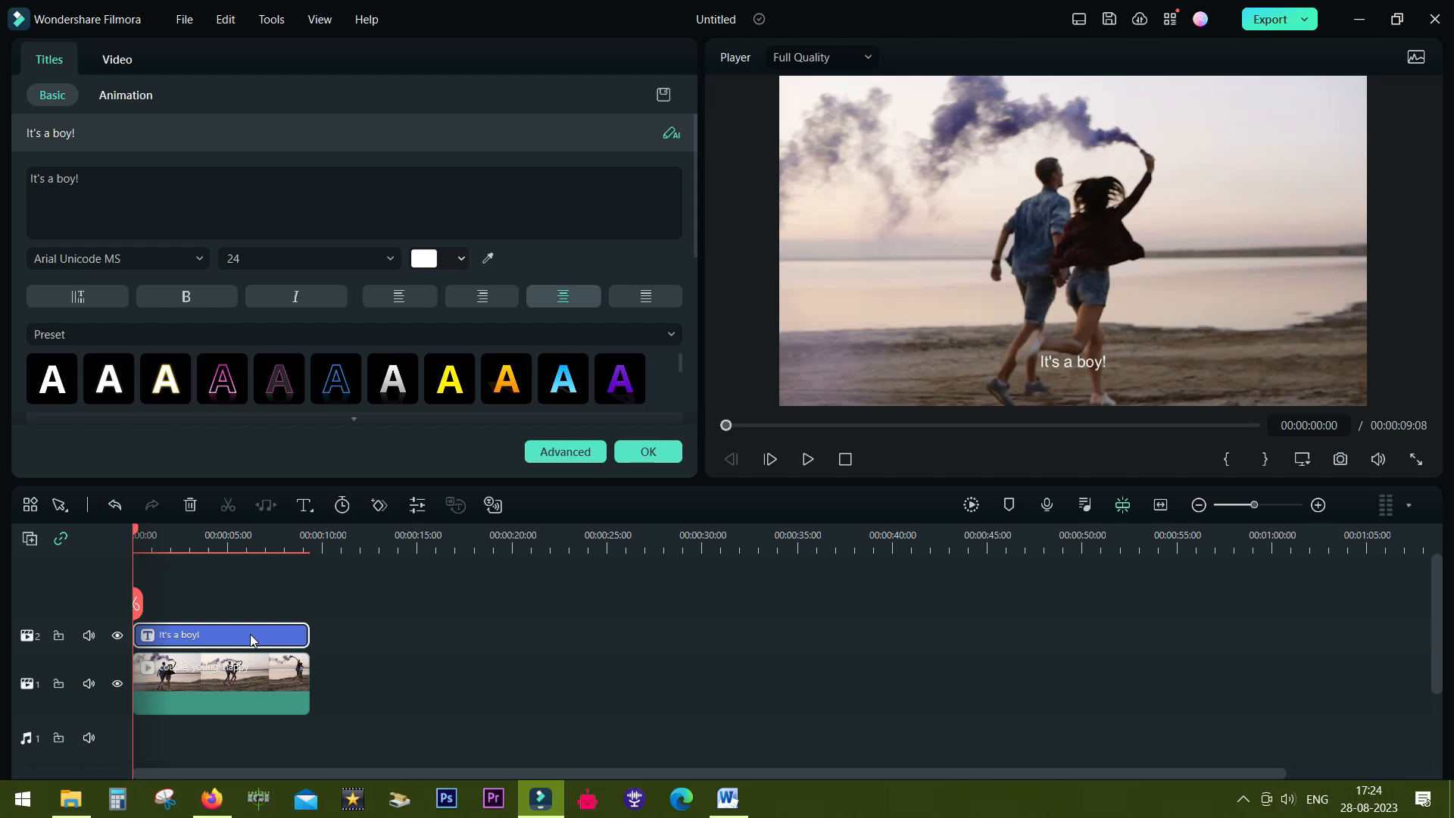
{"action": "mouse_move", "coordinate": [358, 633]}
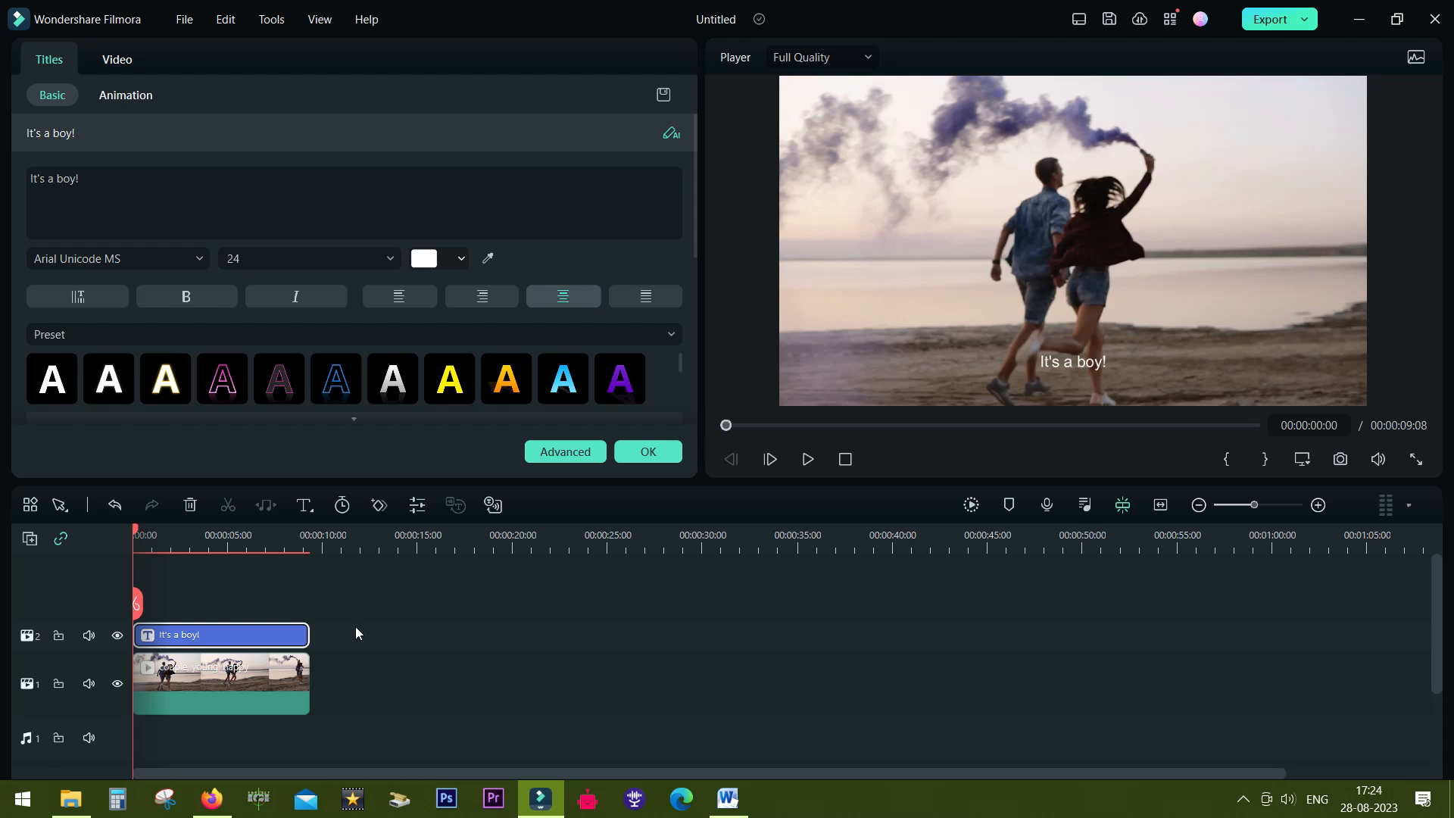
{"action": "mouse_move", "coordinate": [165, 600]}
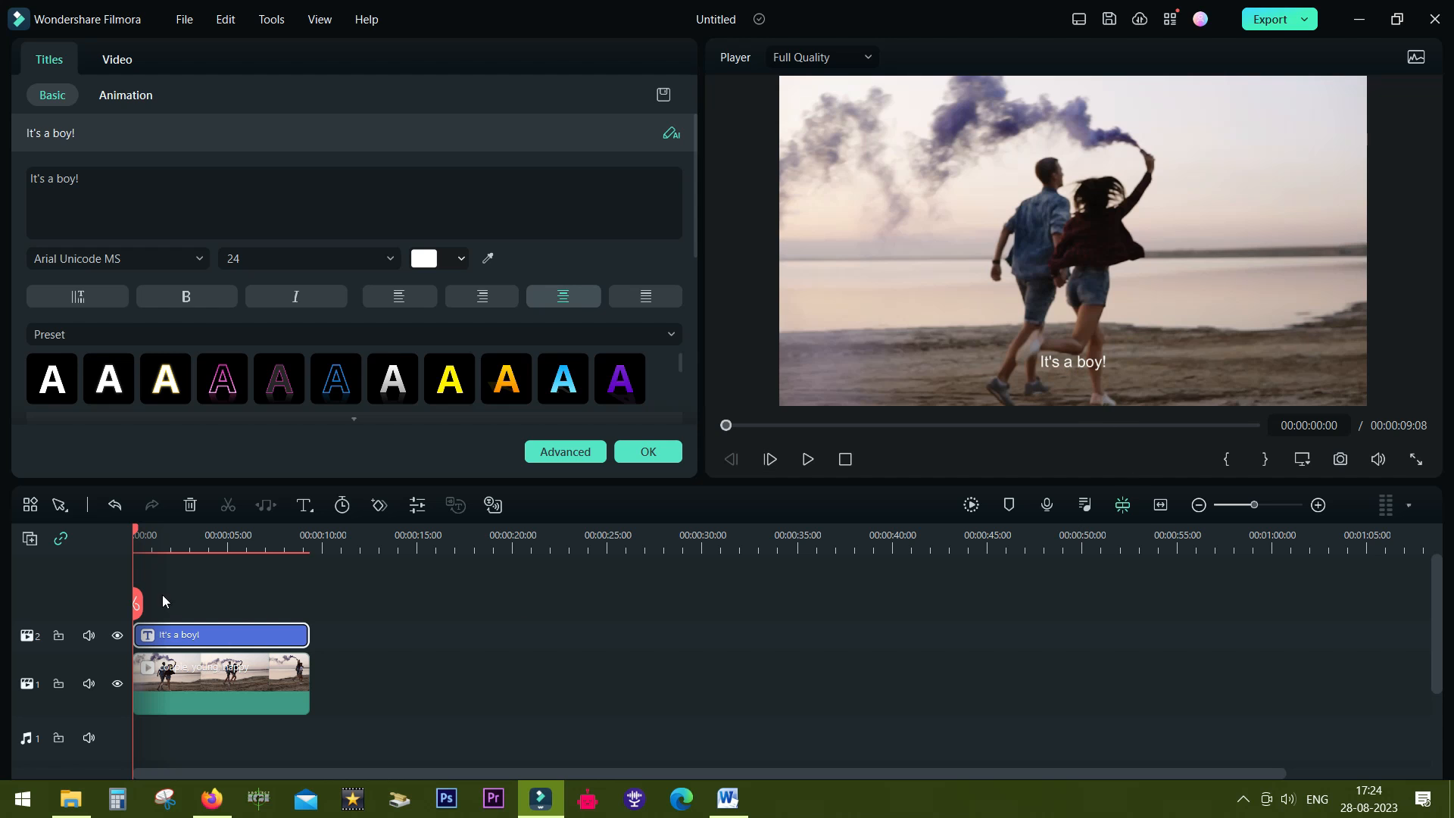
Step: Enable Motion Tracking on the beach clip and start tracking the smoke flare
{"action": "left_click", "coordinate": [219, 684]}
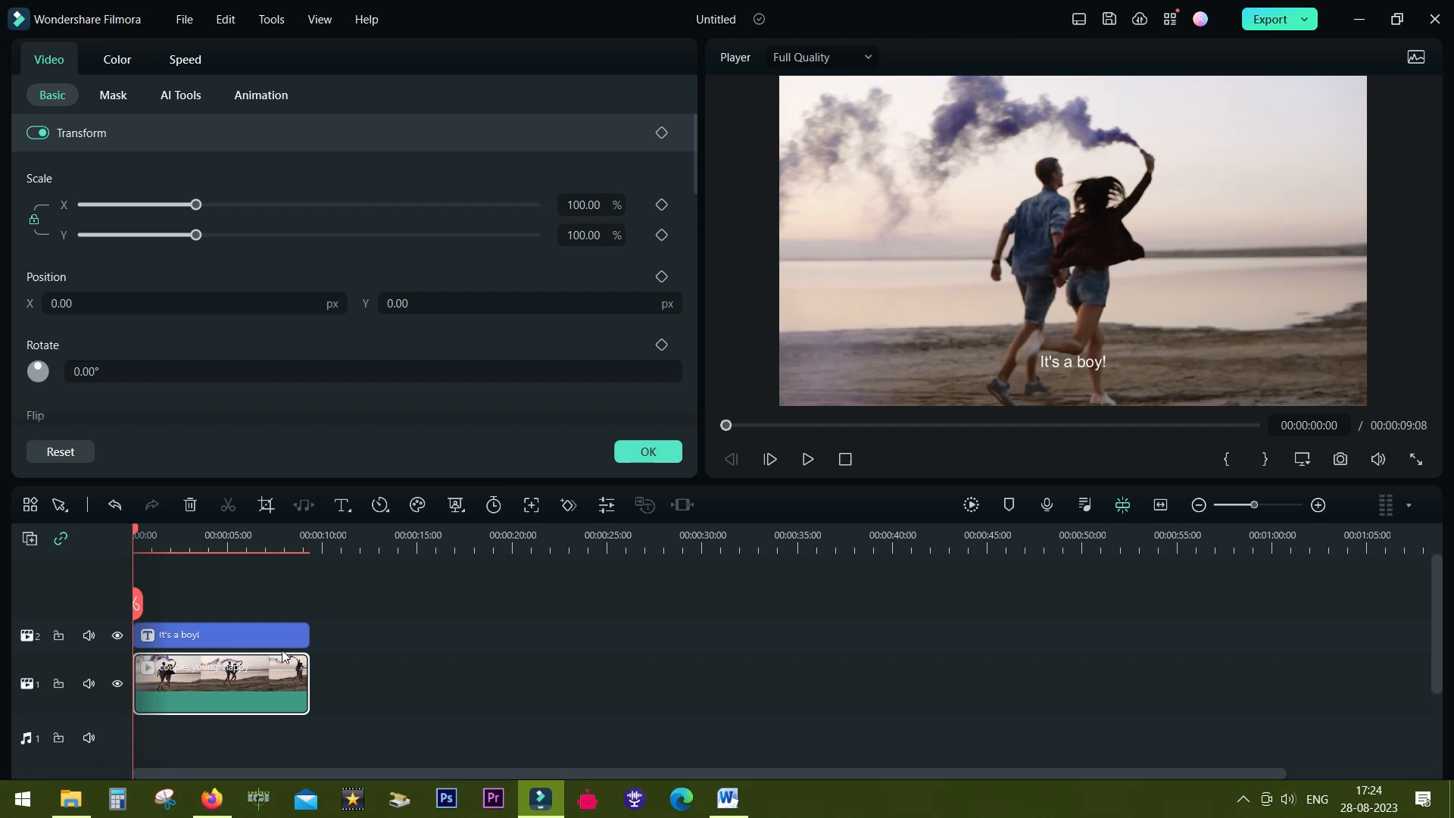
{"action": "mouse_move", "coordinate": [531, 506]}
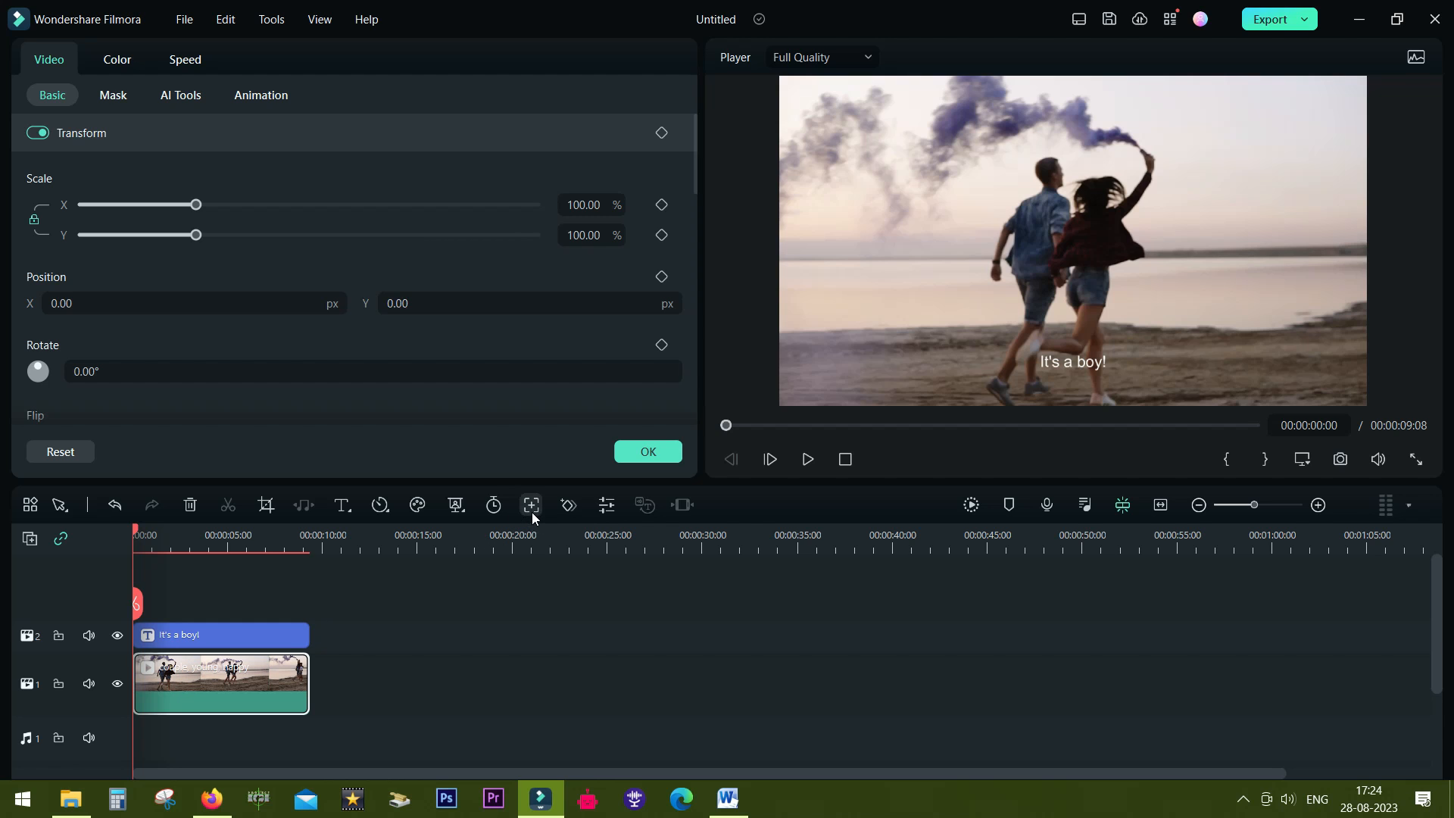
{"action": "left_click", "coordinate": [180, 94]}
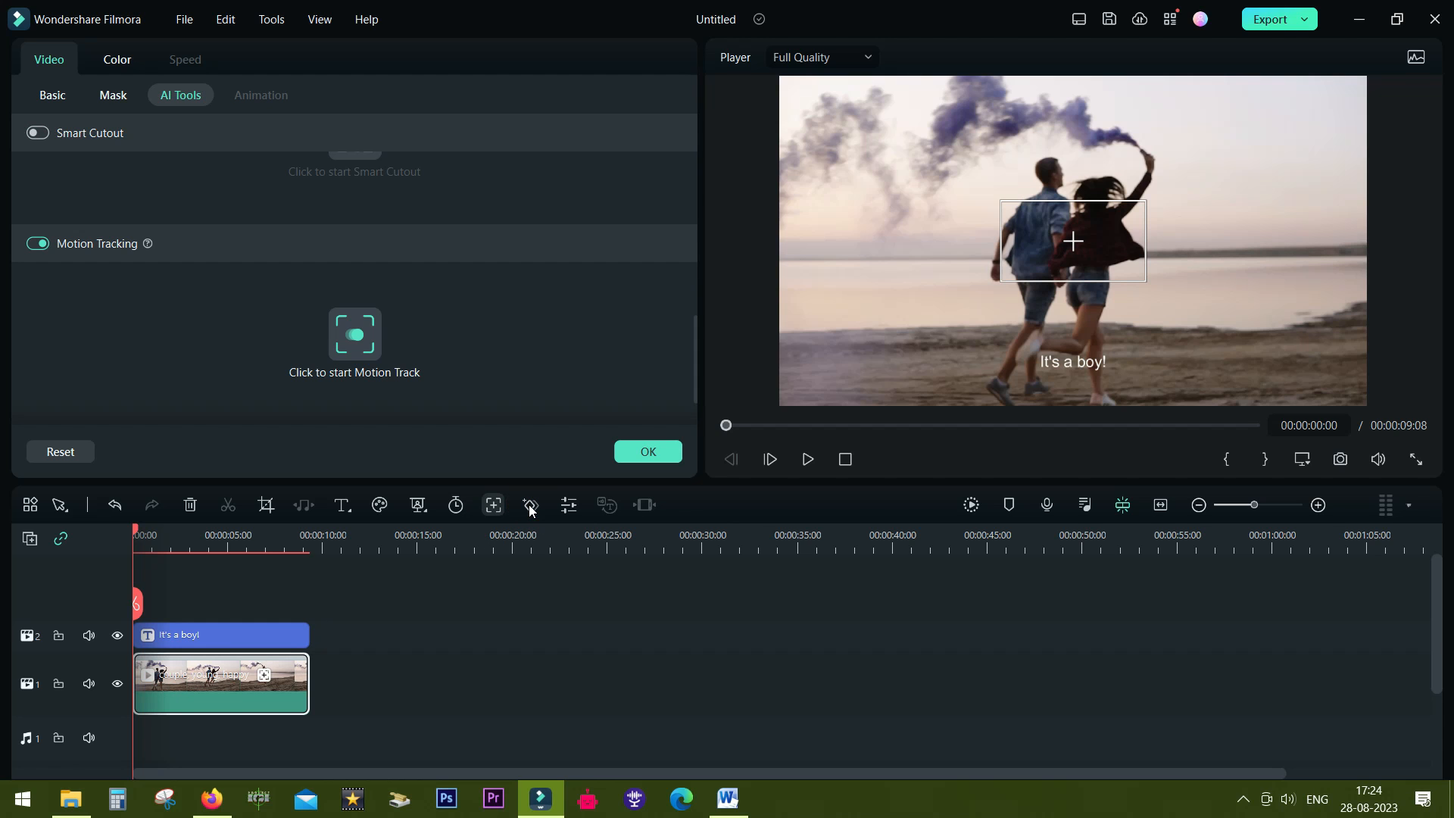
{"action": "mouse_move", "coordinate": [354, 339]}
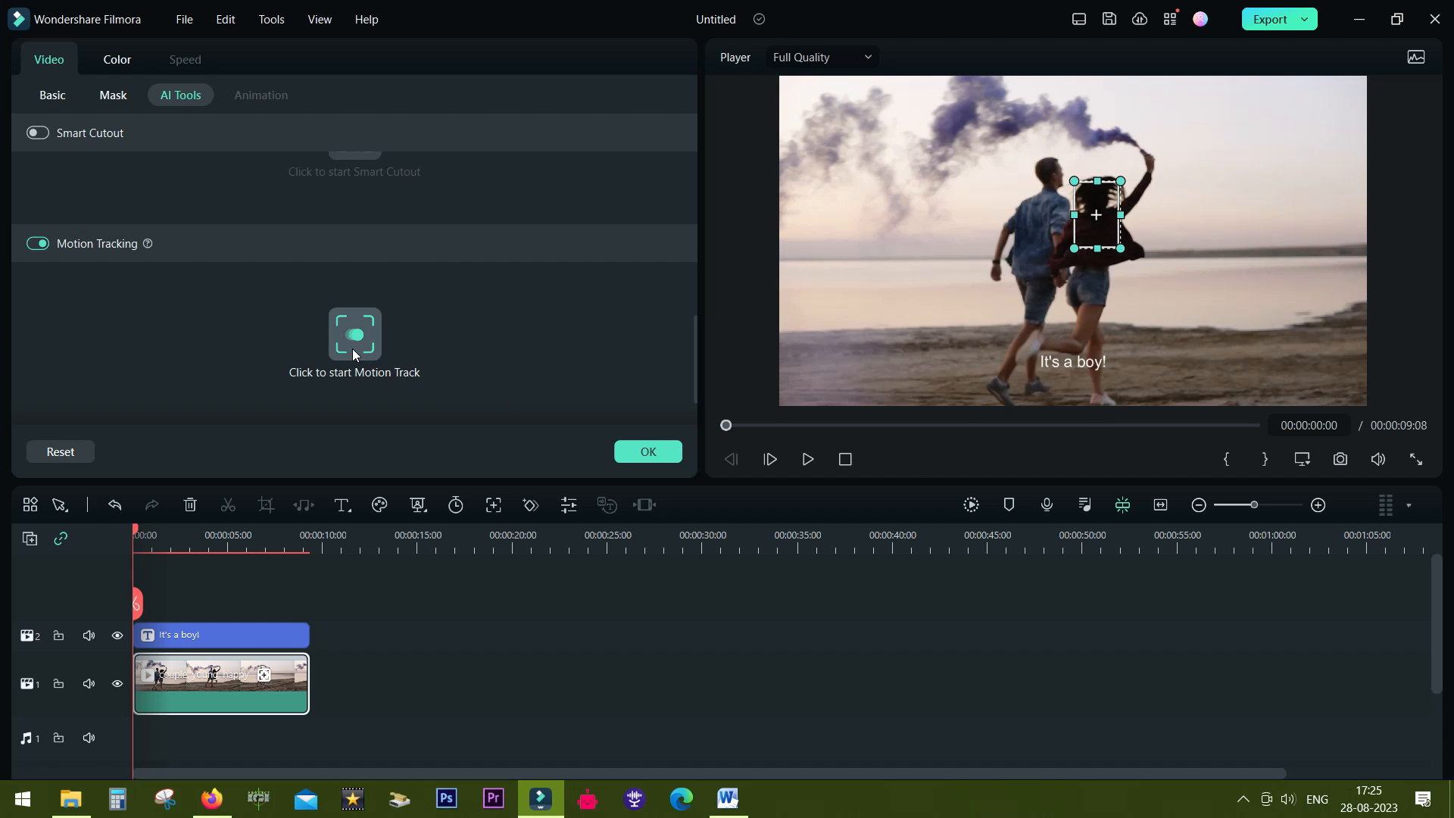
{"action": "left_click", "coordinate": [354, 335]}
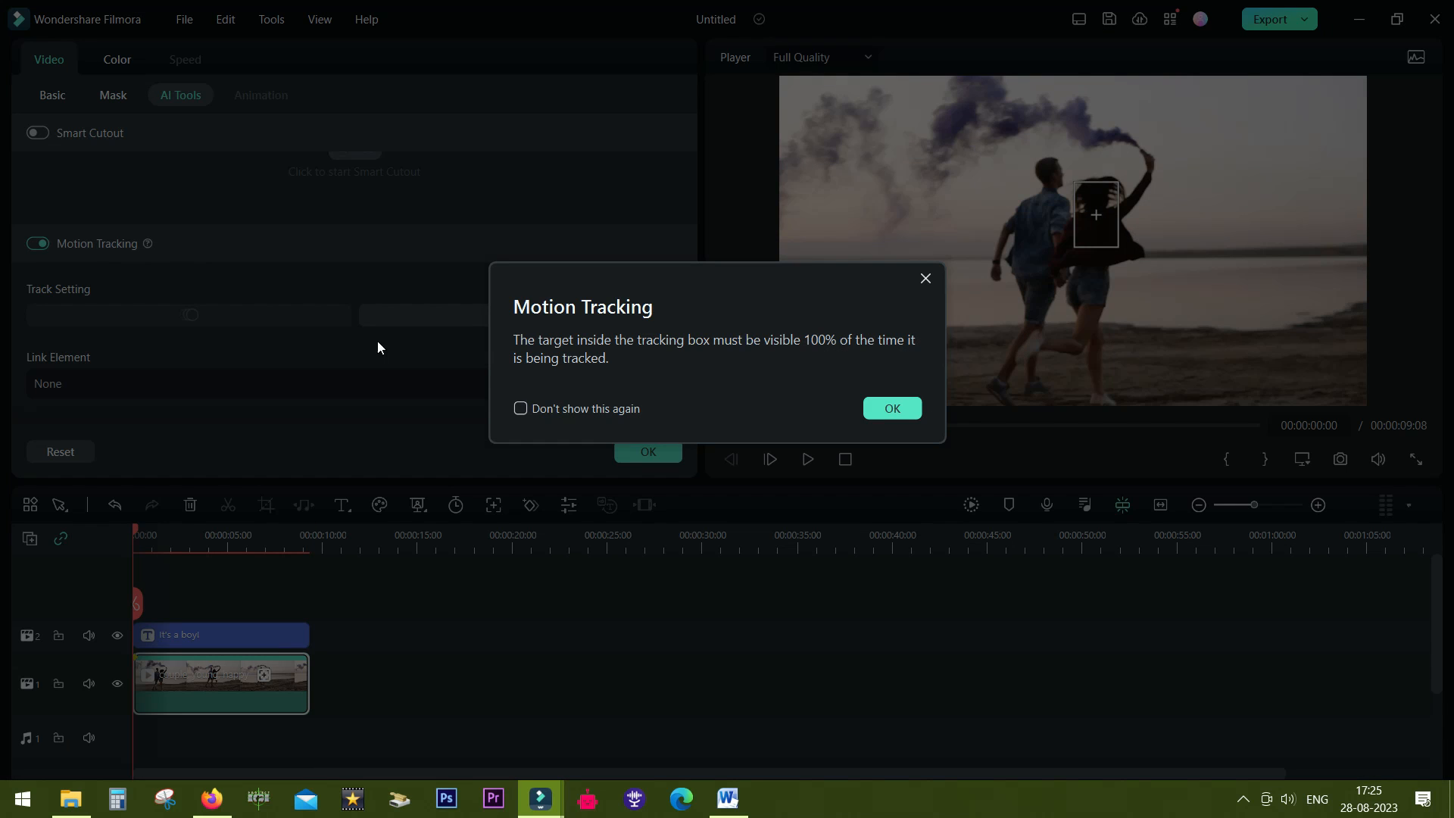
Step: Dismiss the tracking notice, link the title element Basic 1, and preview playback
{"action": "left_click", "coordinate": [891, 408]}
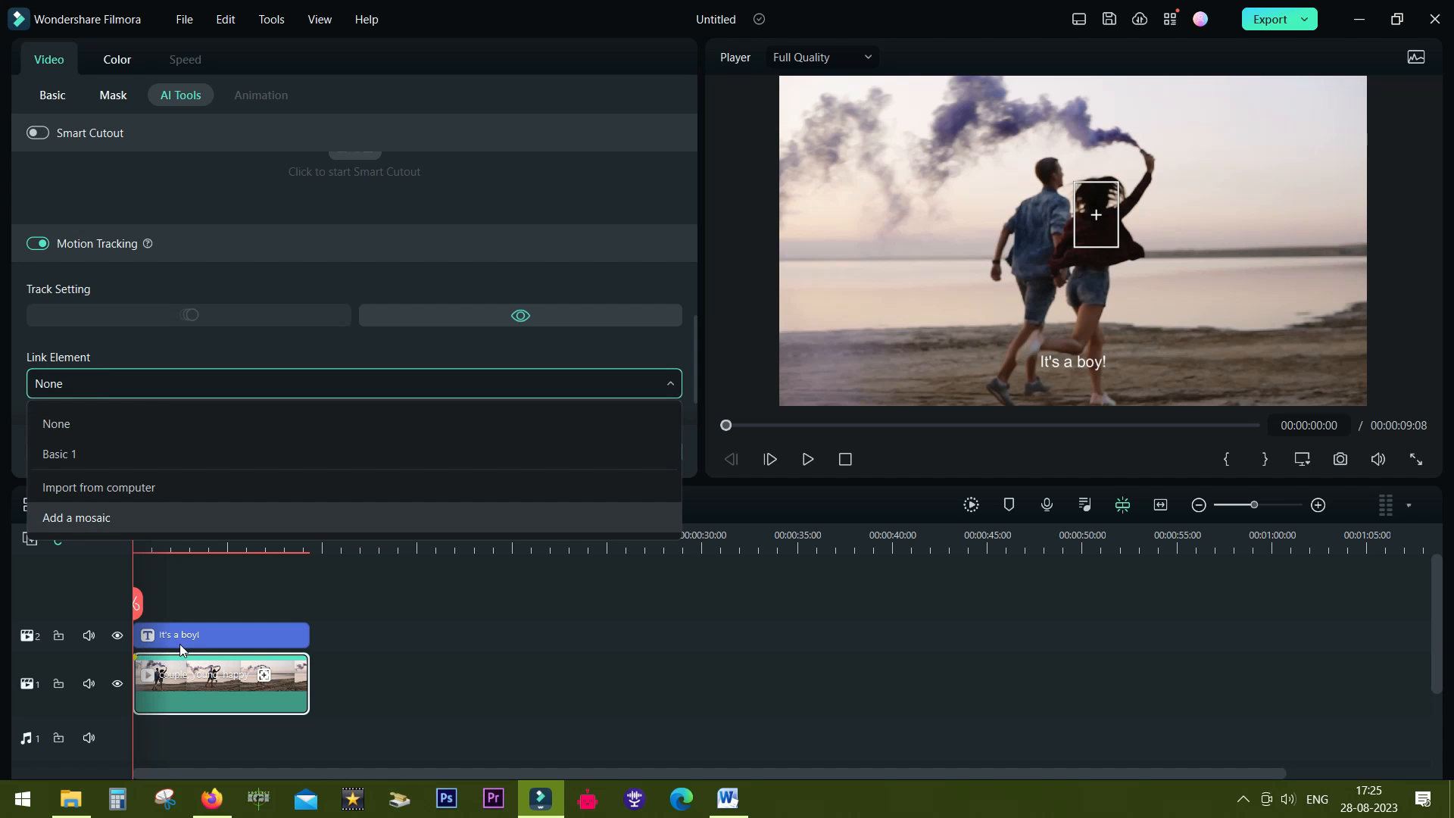
{"action": "left_click", "coordinate": [59, 454]}
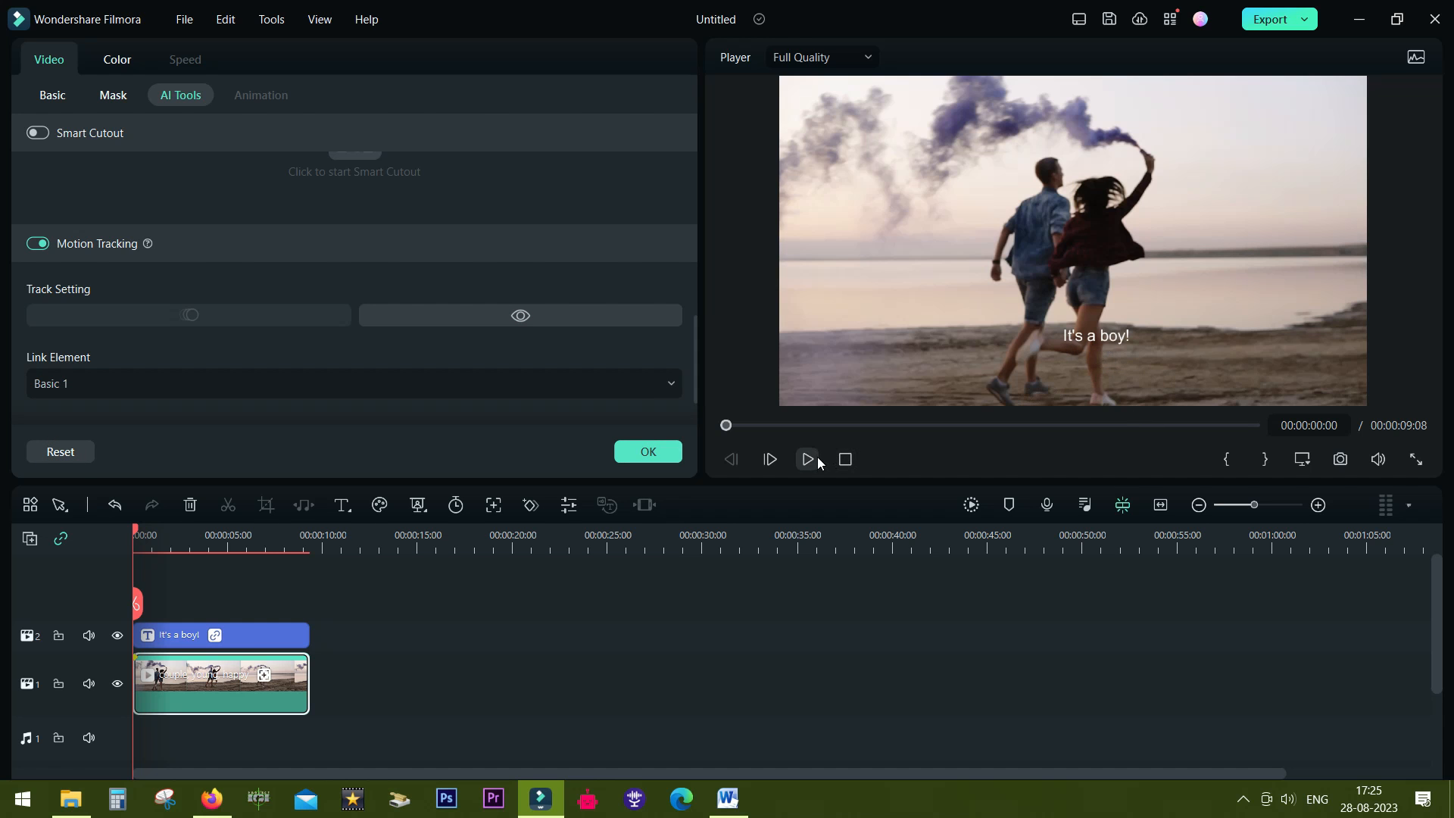
{"action": "left_click", "coordinate": [808, 459]}
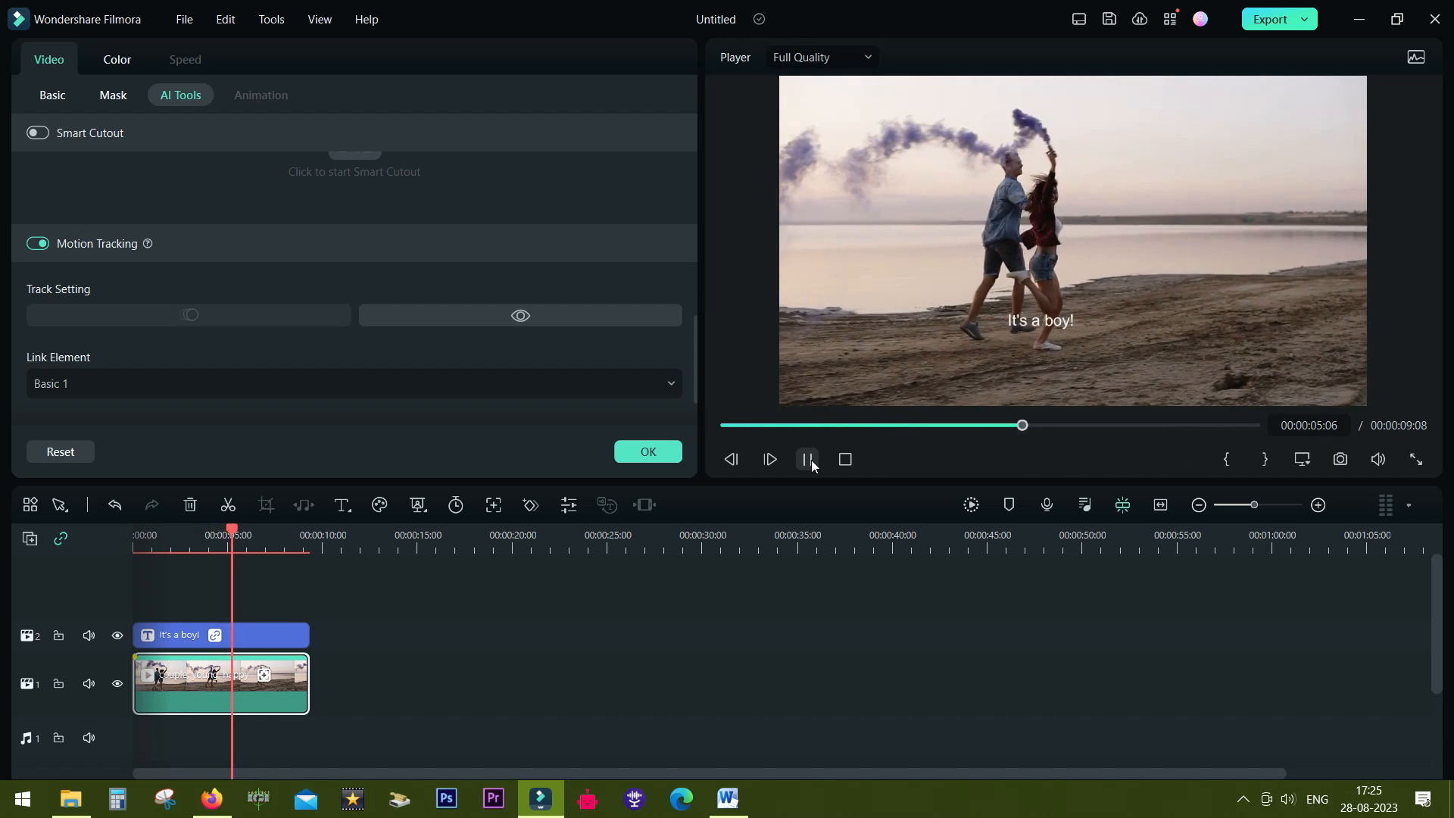
Step: Restyle the title as purple Barlow Black at size 67 and preview it
{"action": "double_click", "coordinate": [189, 635]}
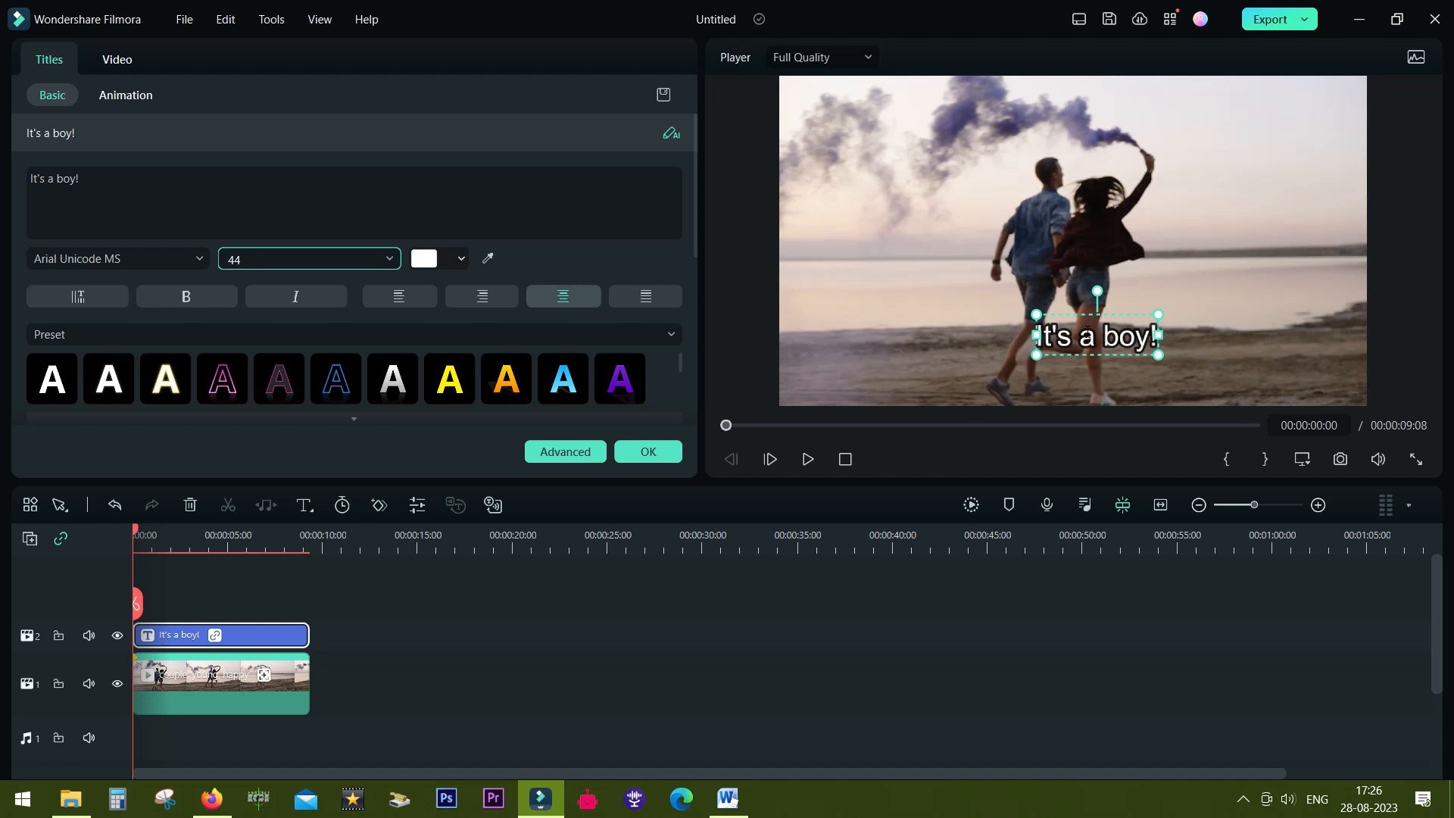
{"action": "left_click", "coordinate": [220, 684]}
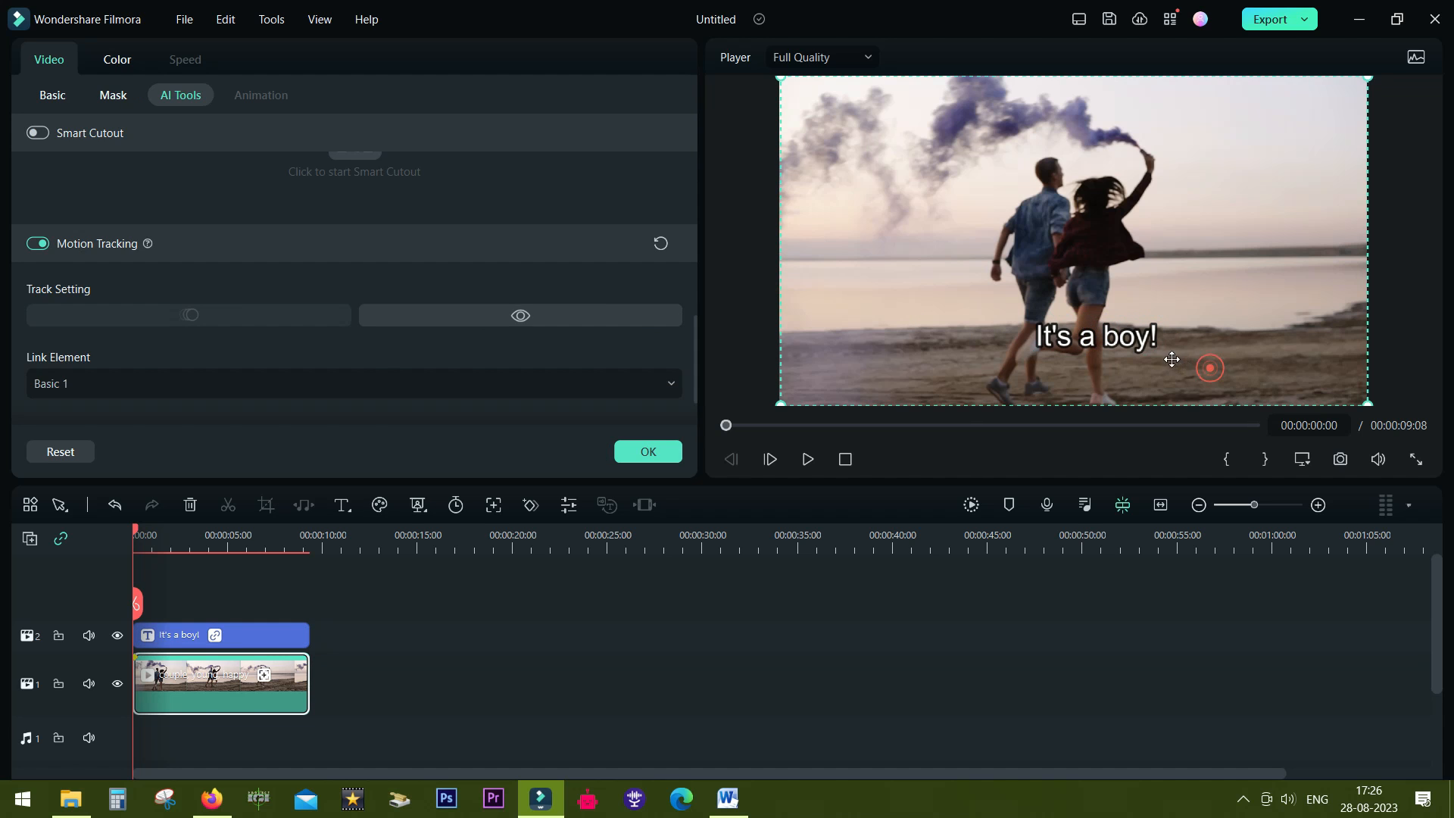
{"action": "double_click", "coordinate": [220, 635]}
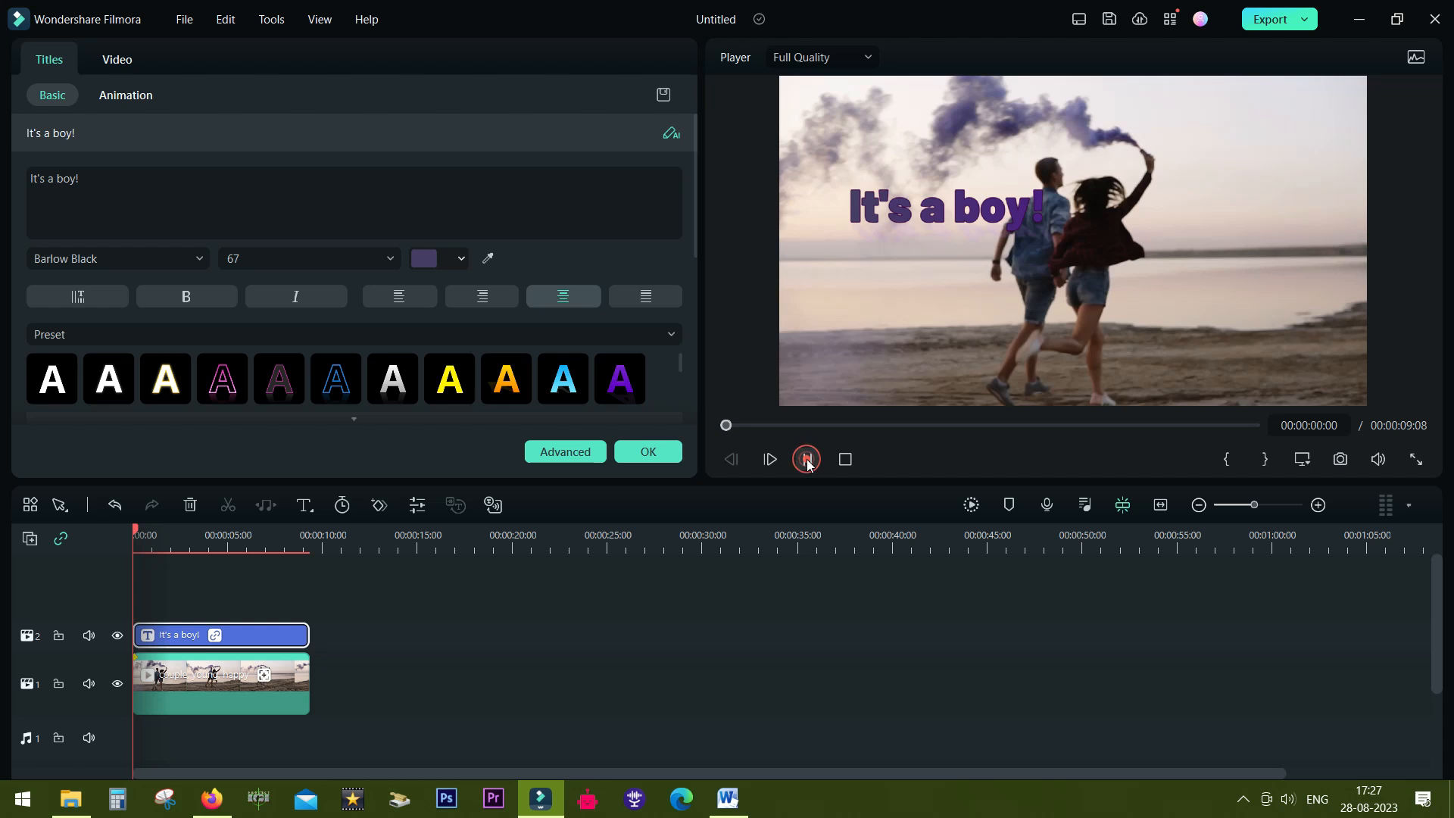
{"action": "left_click", "coordinate": [807, 460]}
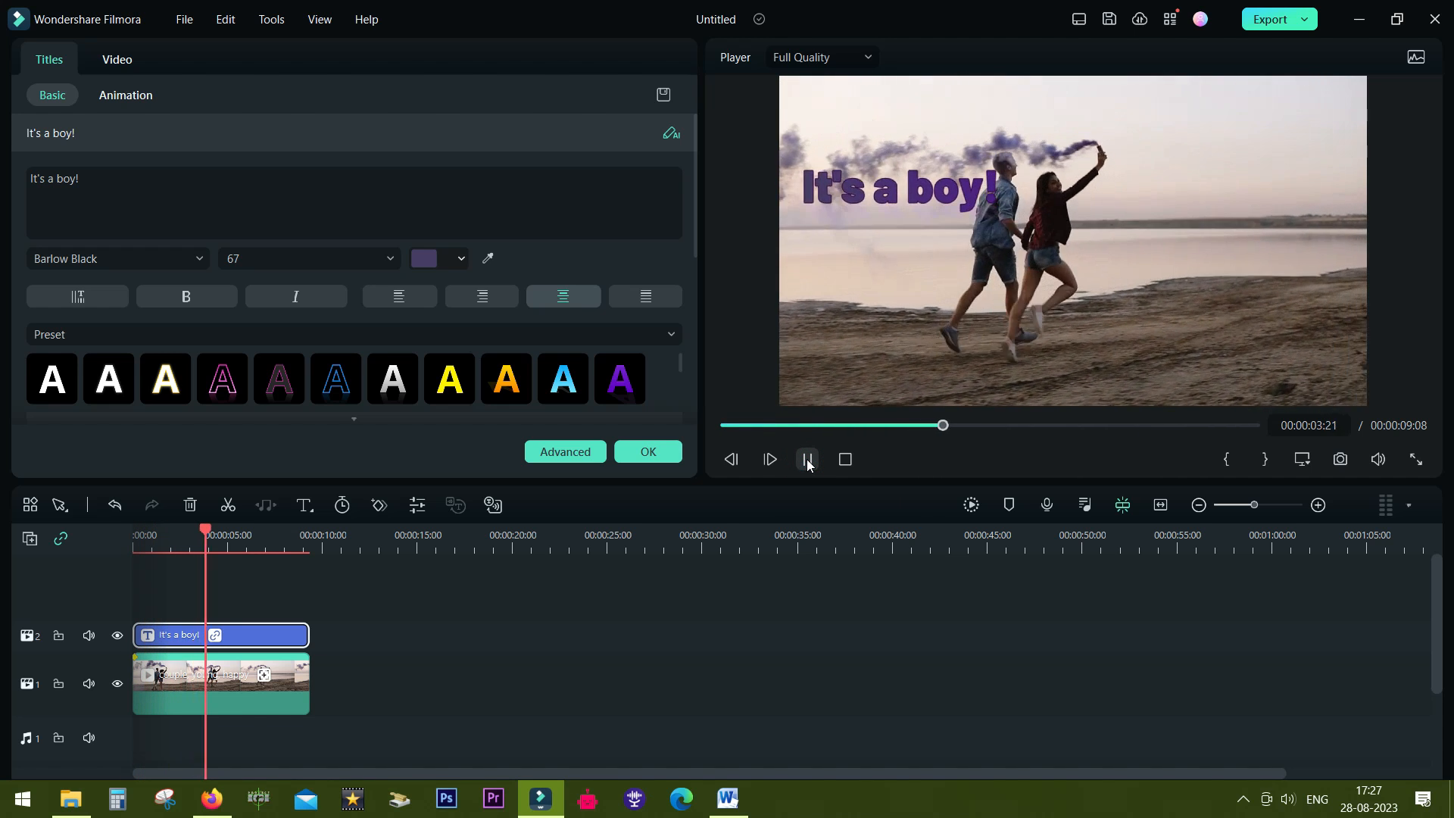
{"action": "left_click", "coordinate": [807, 459]}
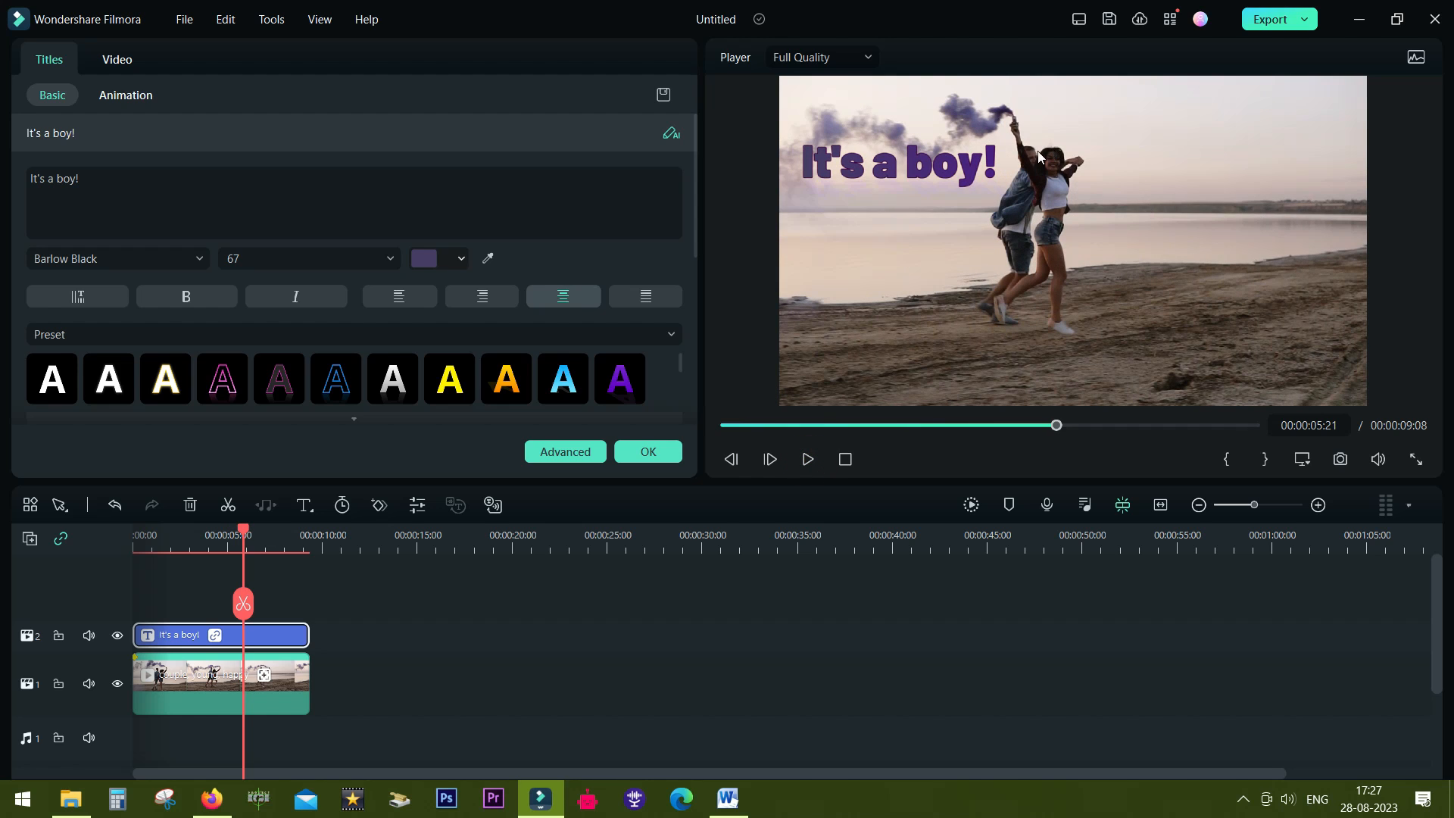
{"action": "mouse_move", "coordinate": [1055, 184]}
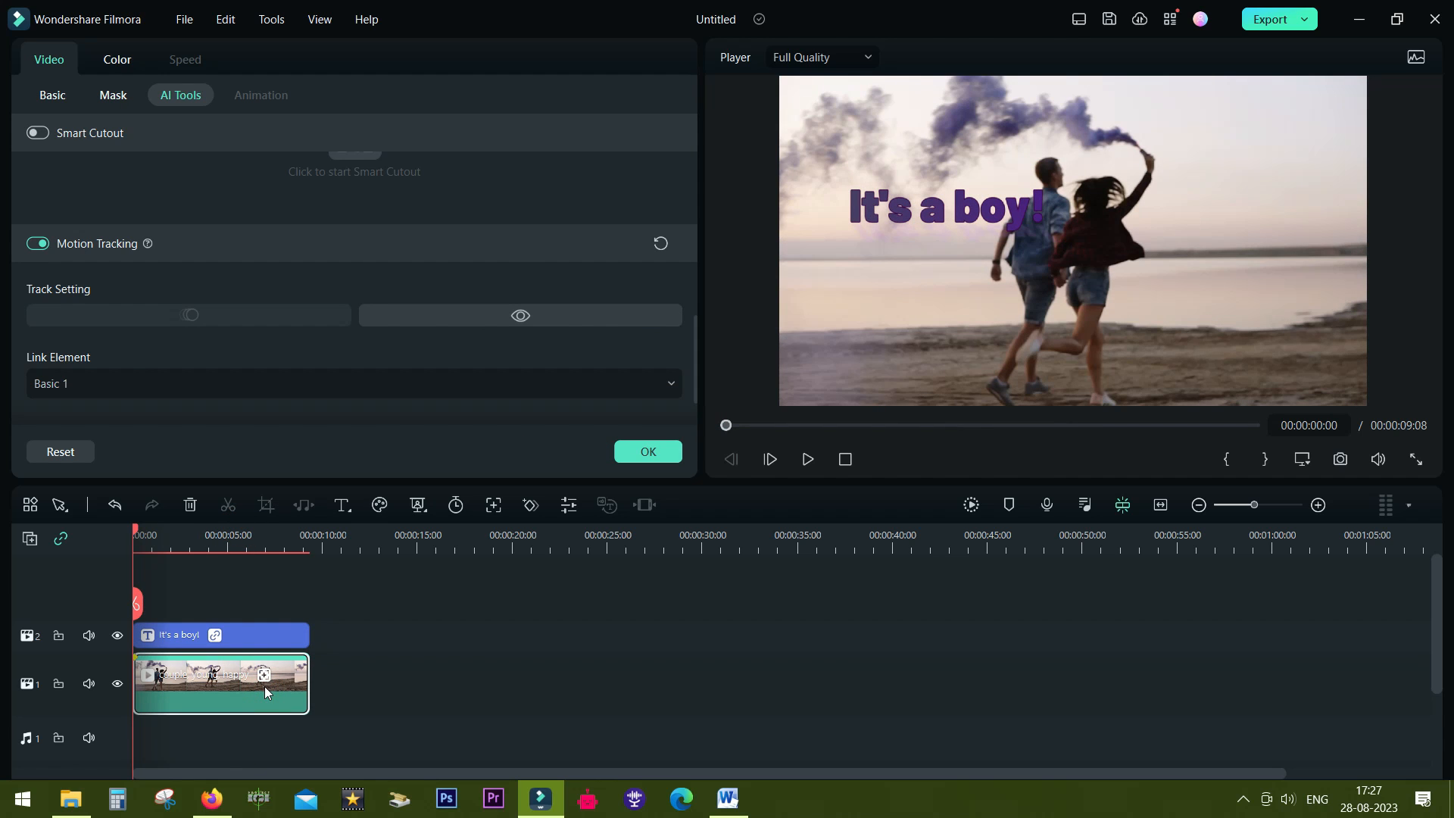
{"action": "mouse_move", "coordinate": [700, 152]}
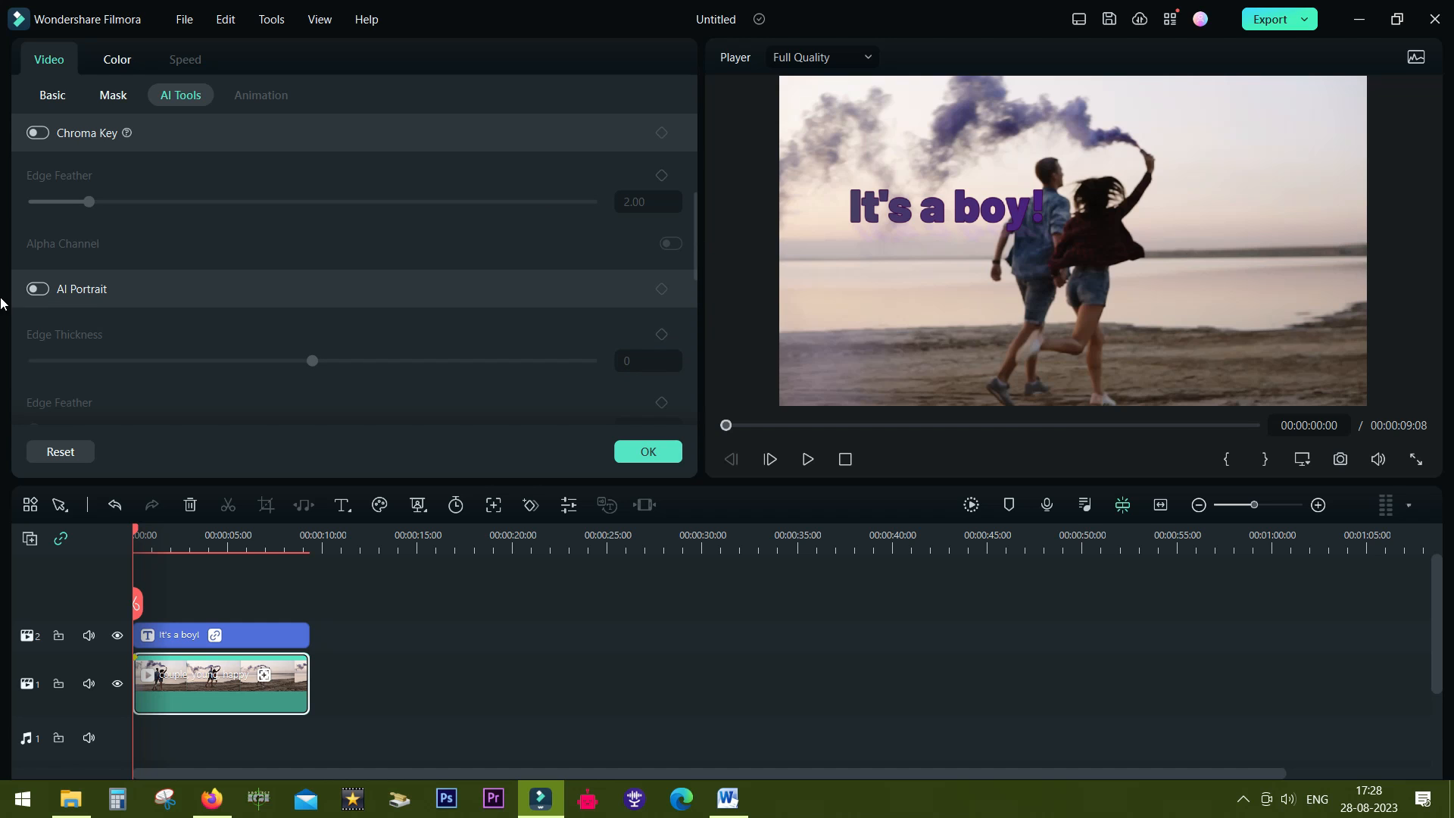
Step: Enable AI Portrait cutout on the beach clip and copy it onto track 3
{"action": "left_click", "coordinate": [37, 288]}
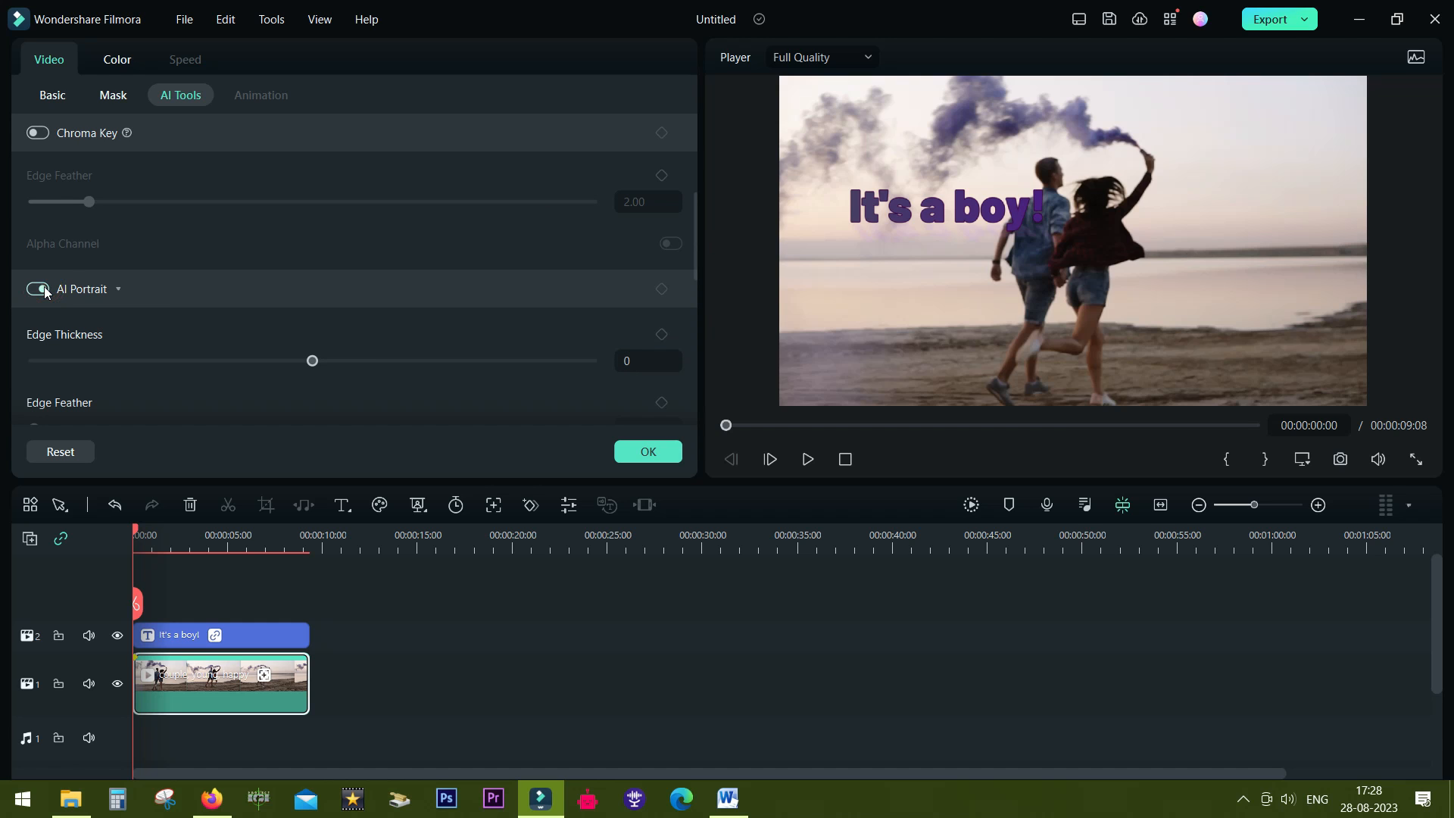
{"action": "left_click", "coordinate": [37, 288]}
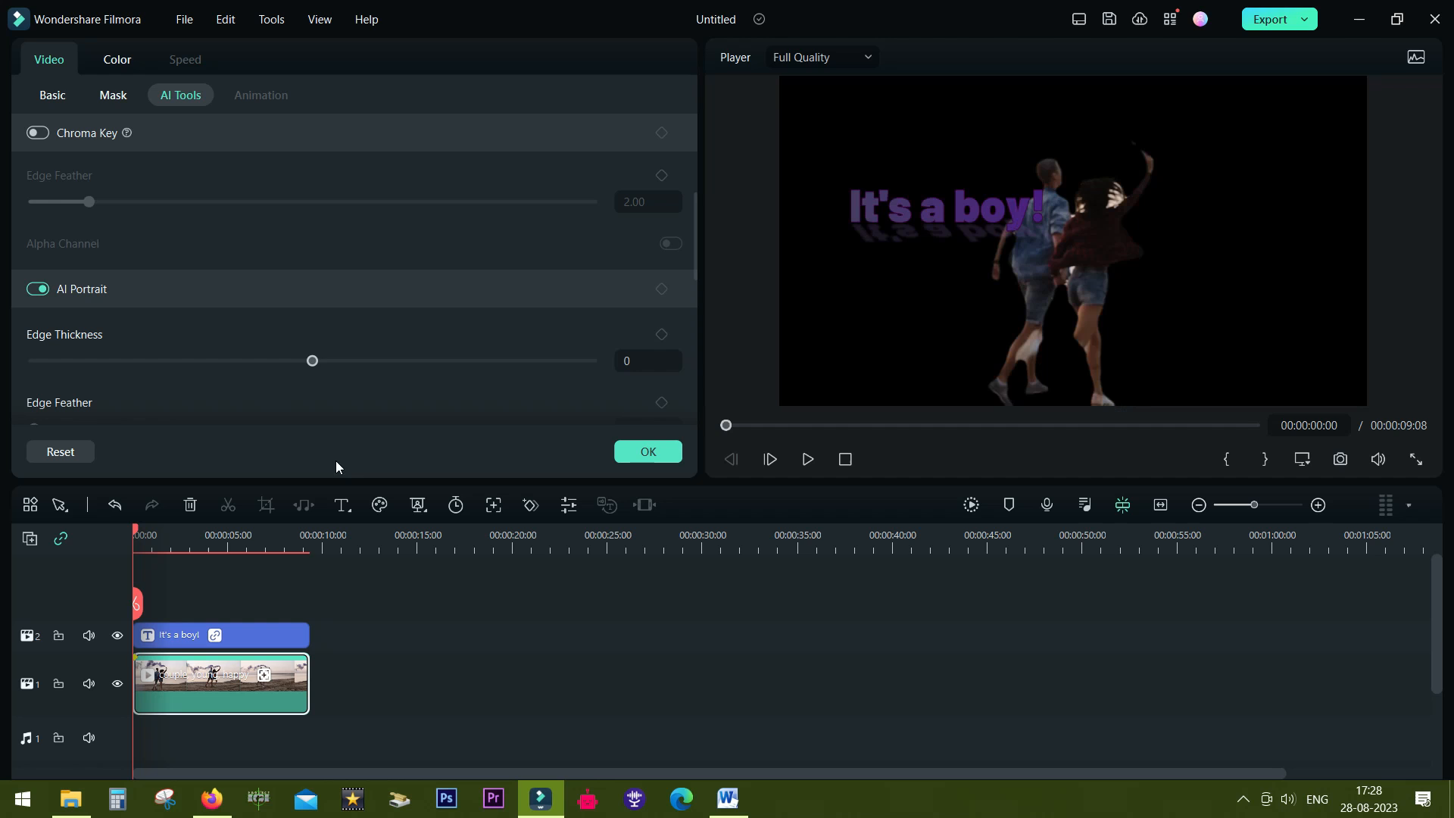
{"action": "mouse_move", "coordinate": [352, 410]}
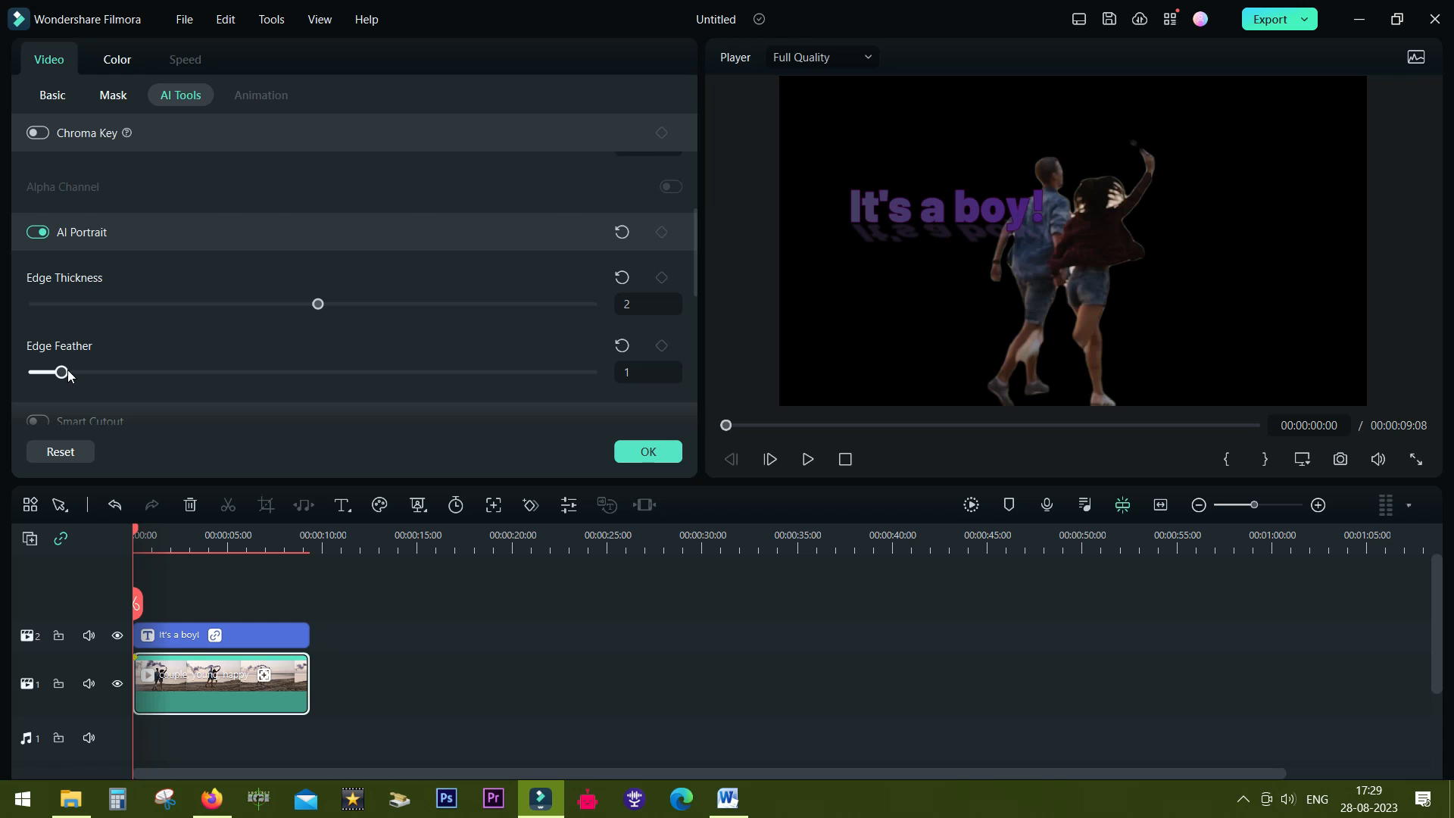
{"action": "right_click", "coordinate": [219, 683]}
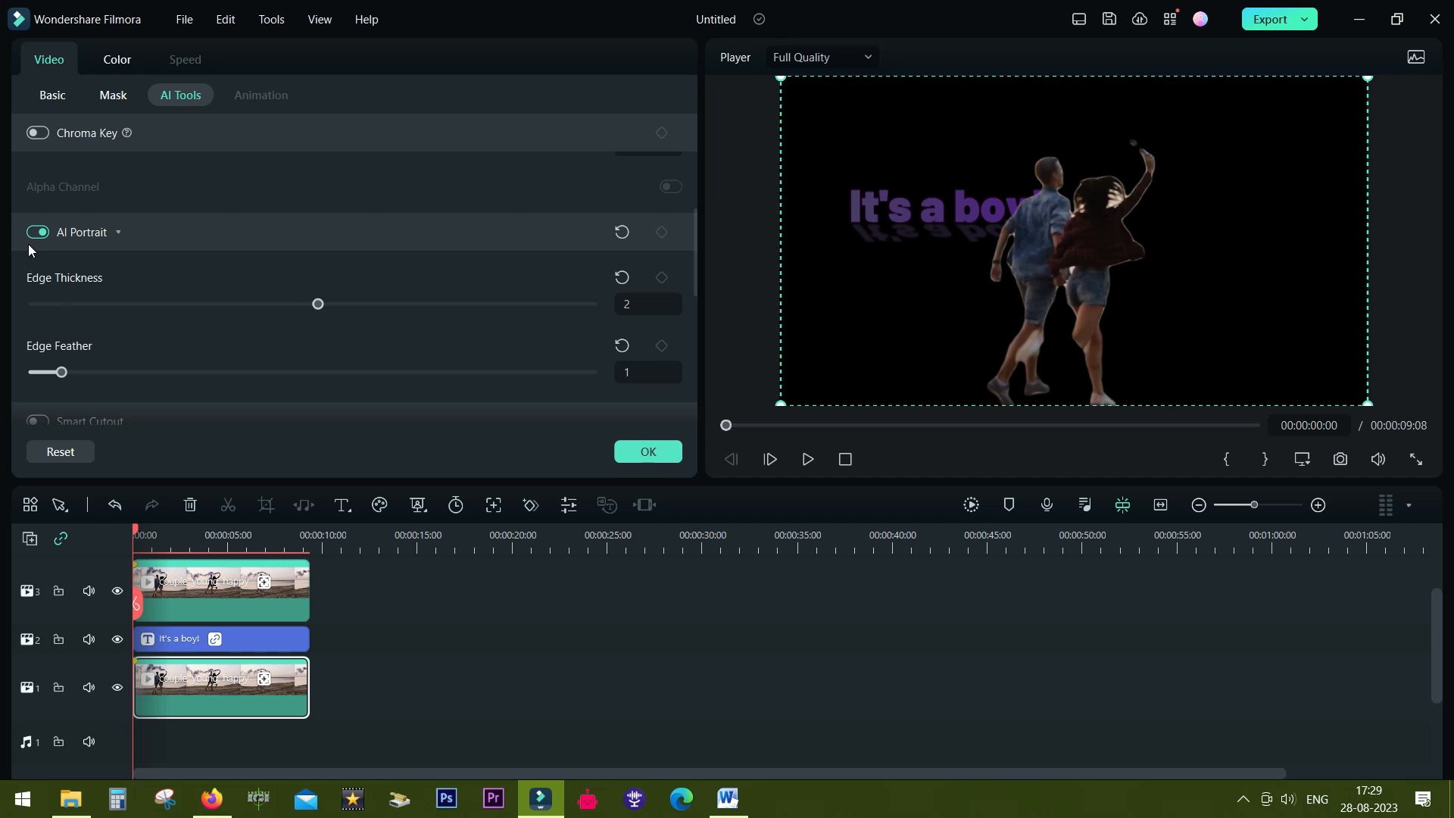
Step: Turn off AI Portrait on one copy and preview the layered result
{"action": "left_click", "coordinate": [37, 232]}
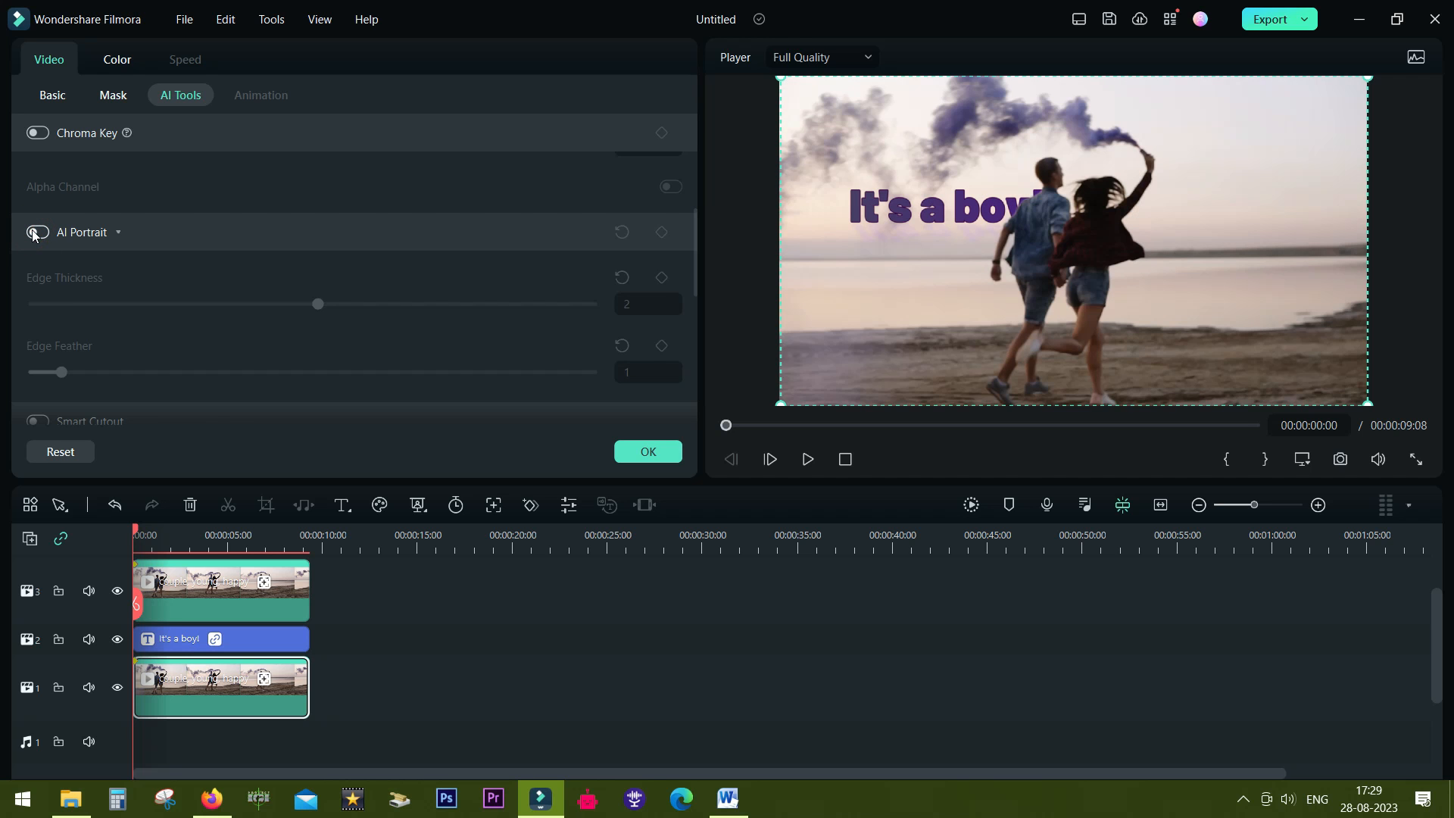
{"action": "left_click", "coordinate": [807, 460]}
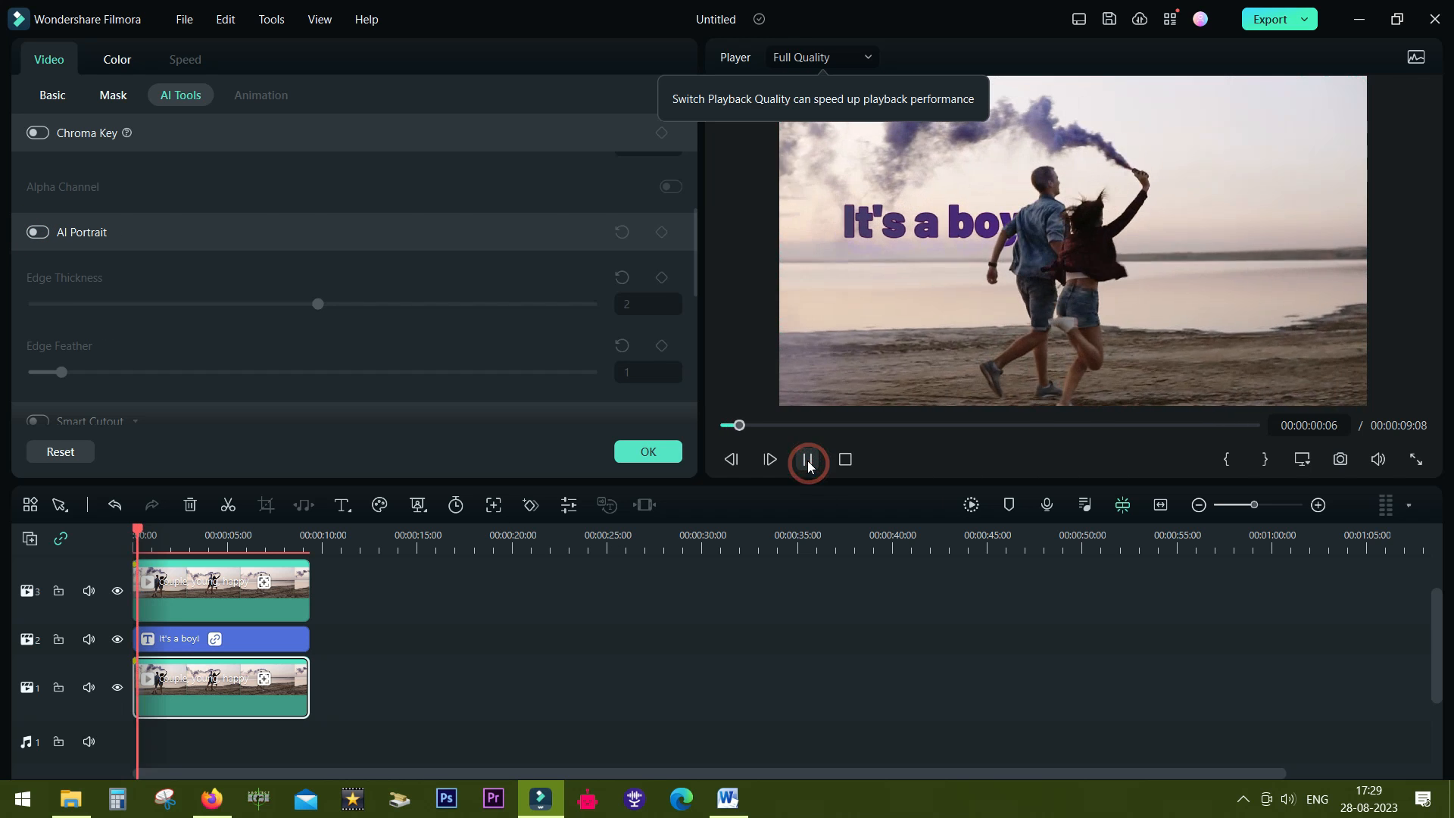
{"action": "left_click", "coordinate": [807, 460]}
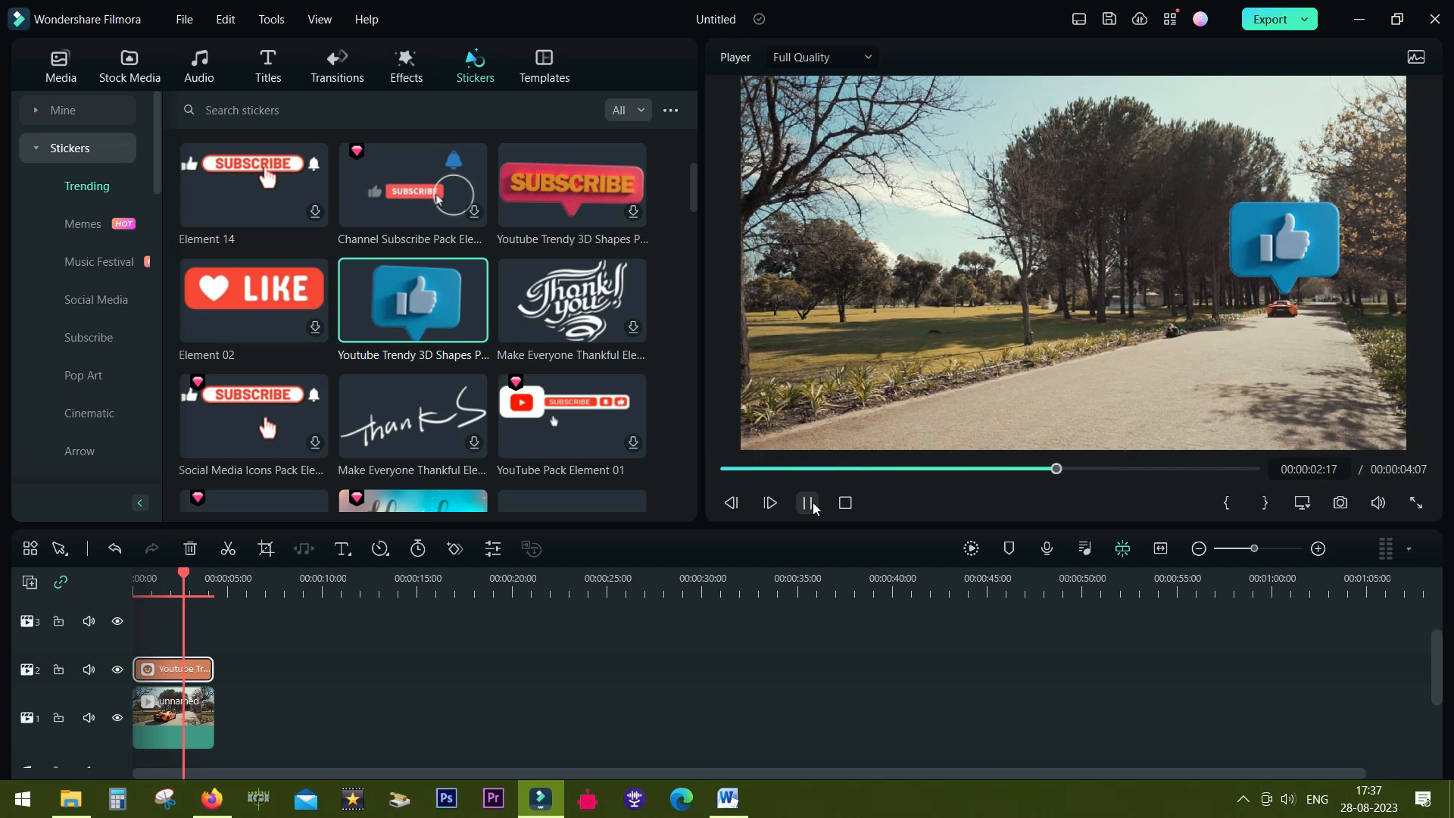
Step: Track the orange car with a resized tracking box and link the thumbs-up sticker
{"action": "left_click", "coordinate": [807, 503]}
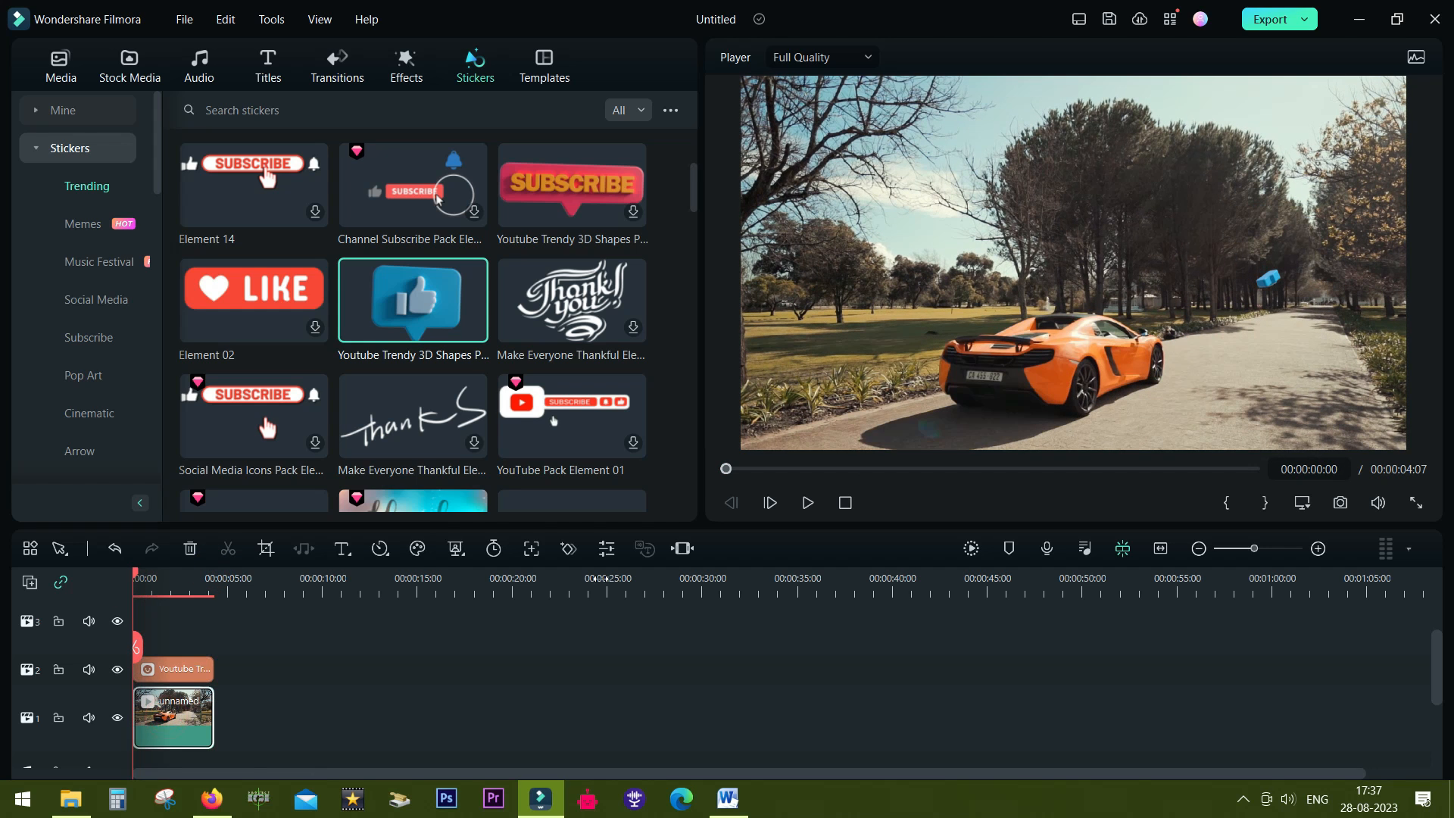
{"action": "left_click", "coordinate": [530, 548]}
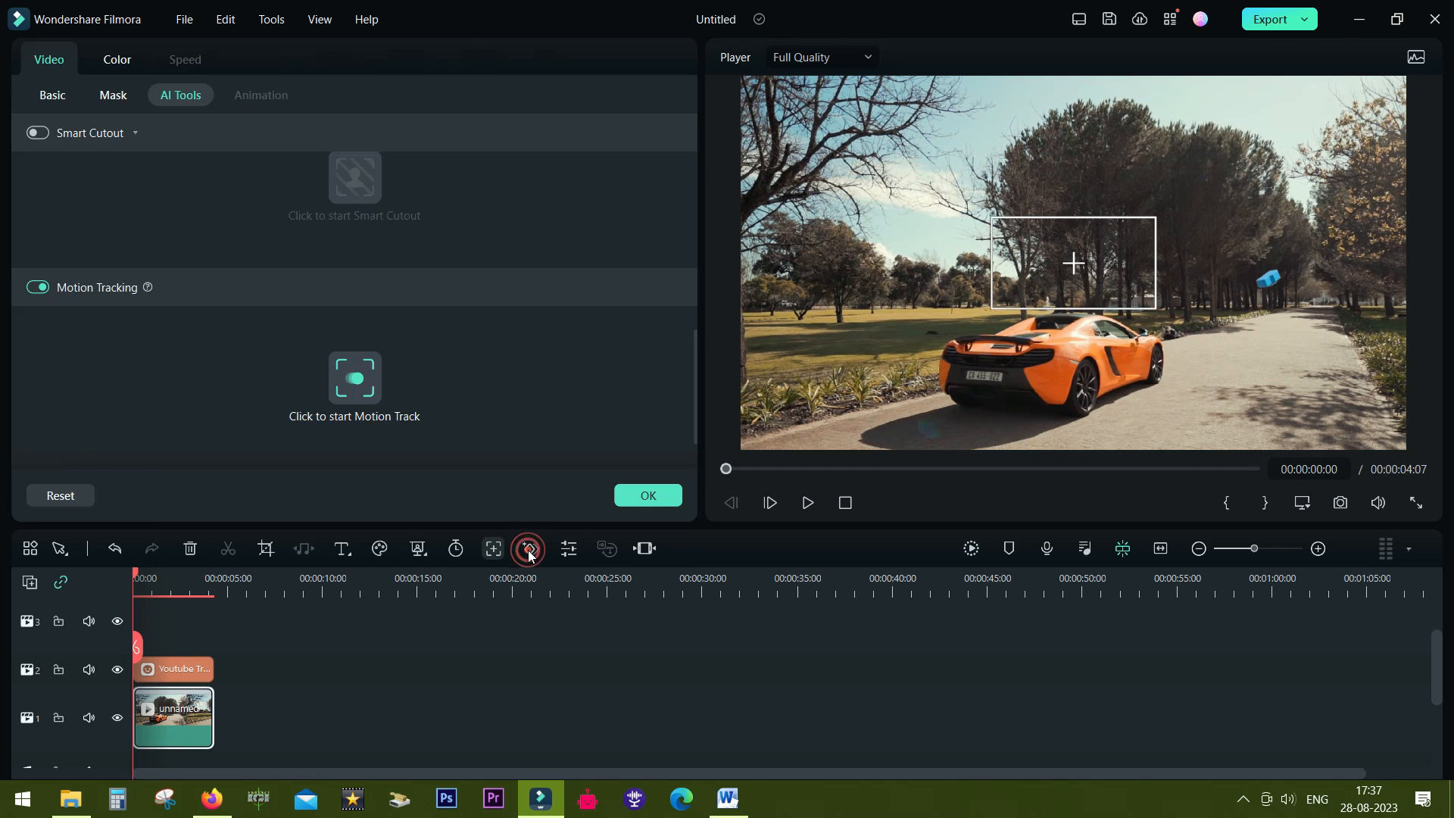
{"action": "left_click", "coordinate": [1073, 263]}
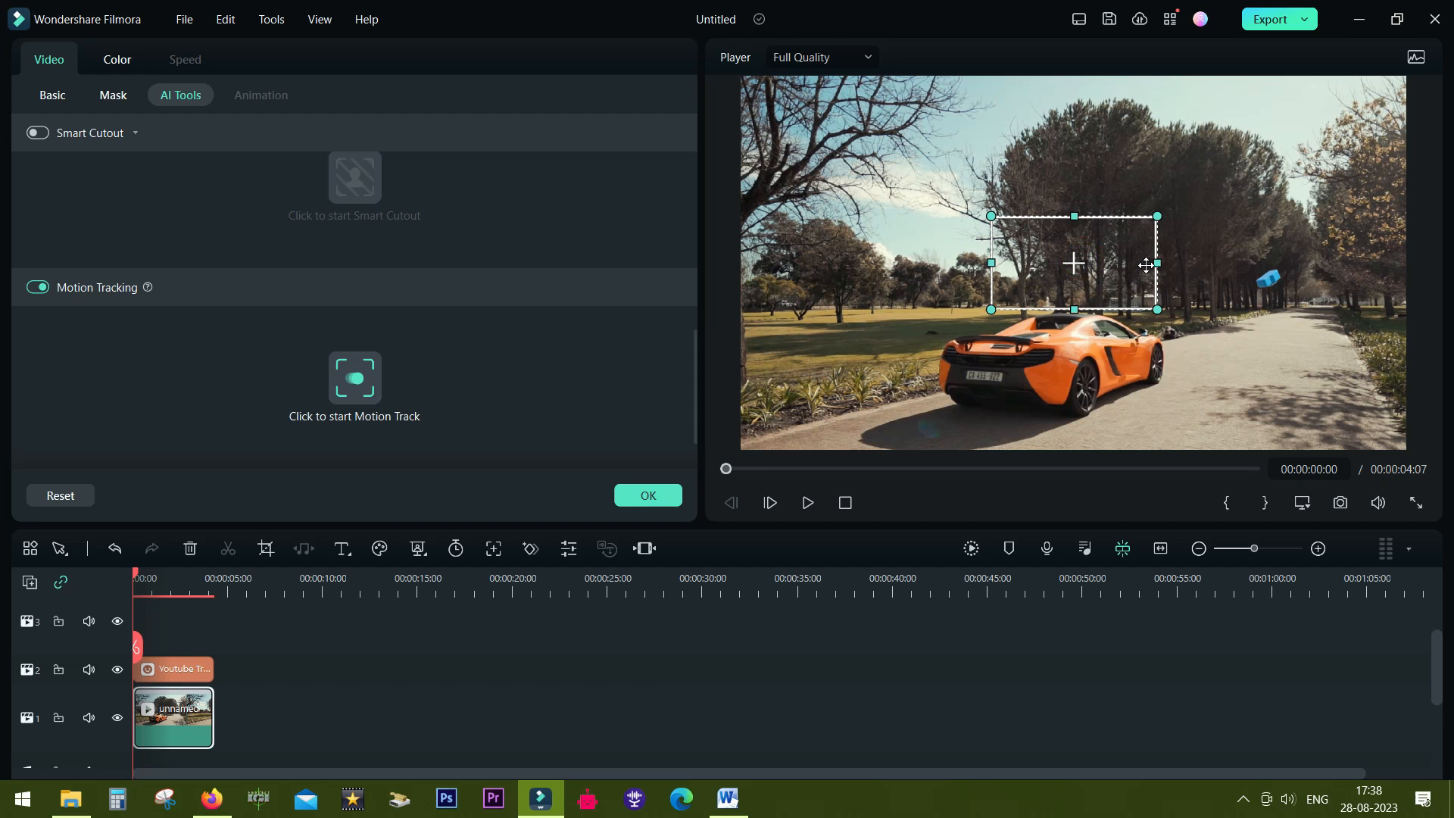
{"action": "left_click_drag", "start_coordinate": [1073, 264], "coordinate": [1049, 317]}
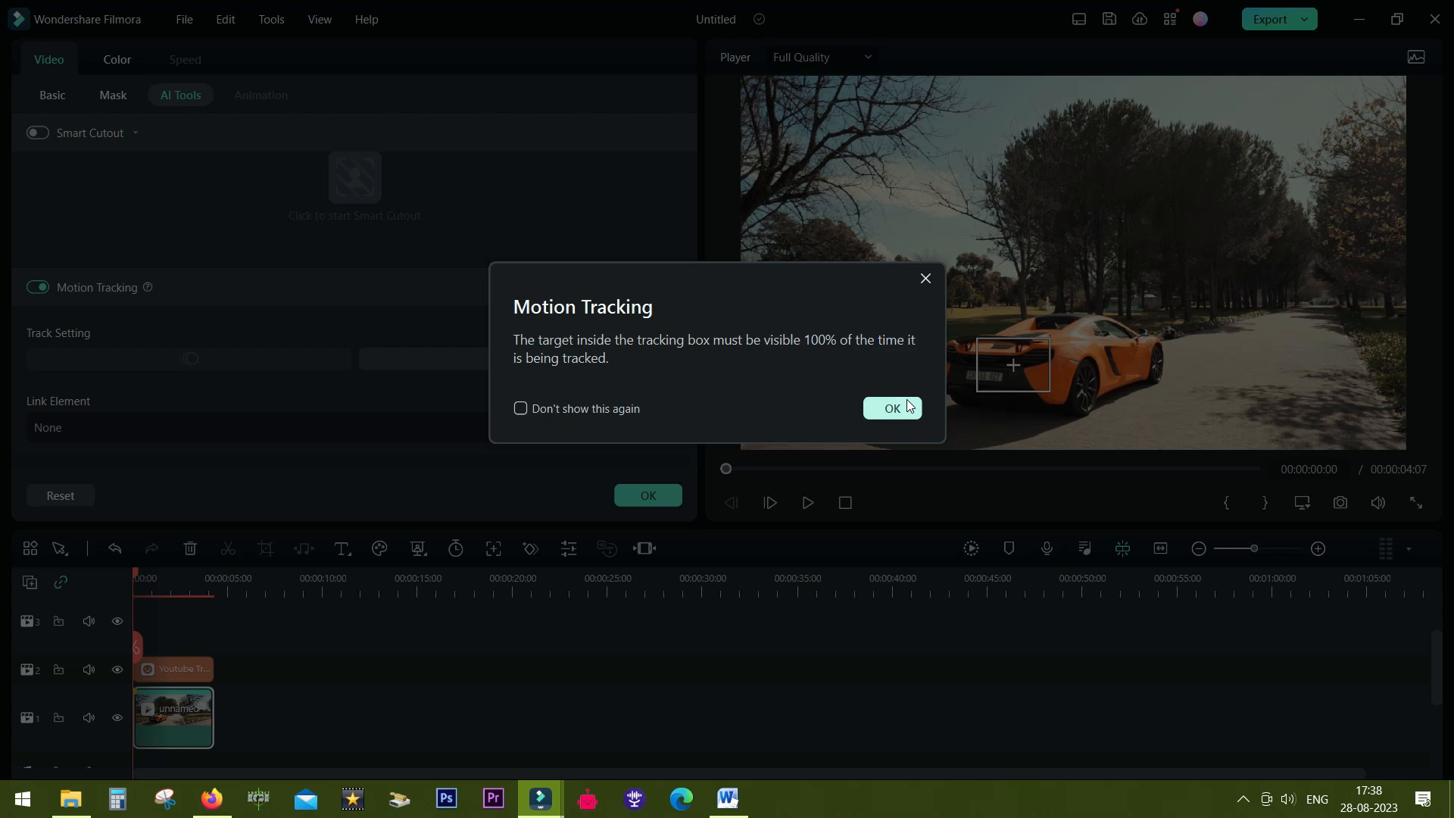
{"action": "left_click", "coordinate": [87, 424]}
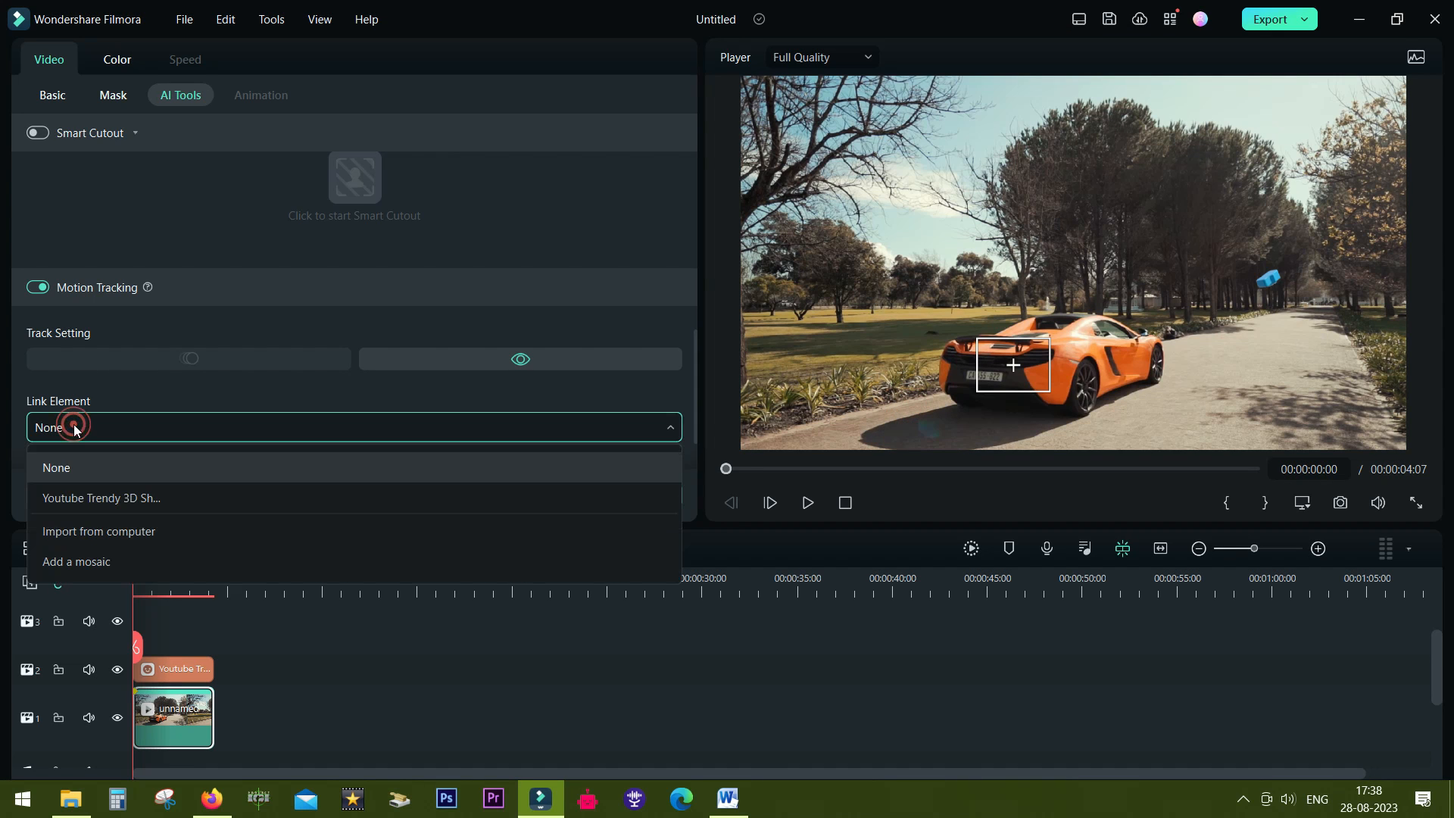
{"action": "left_click", "coordinate": [102, 498]}
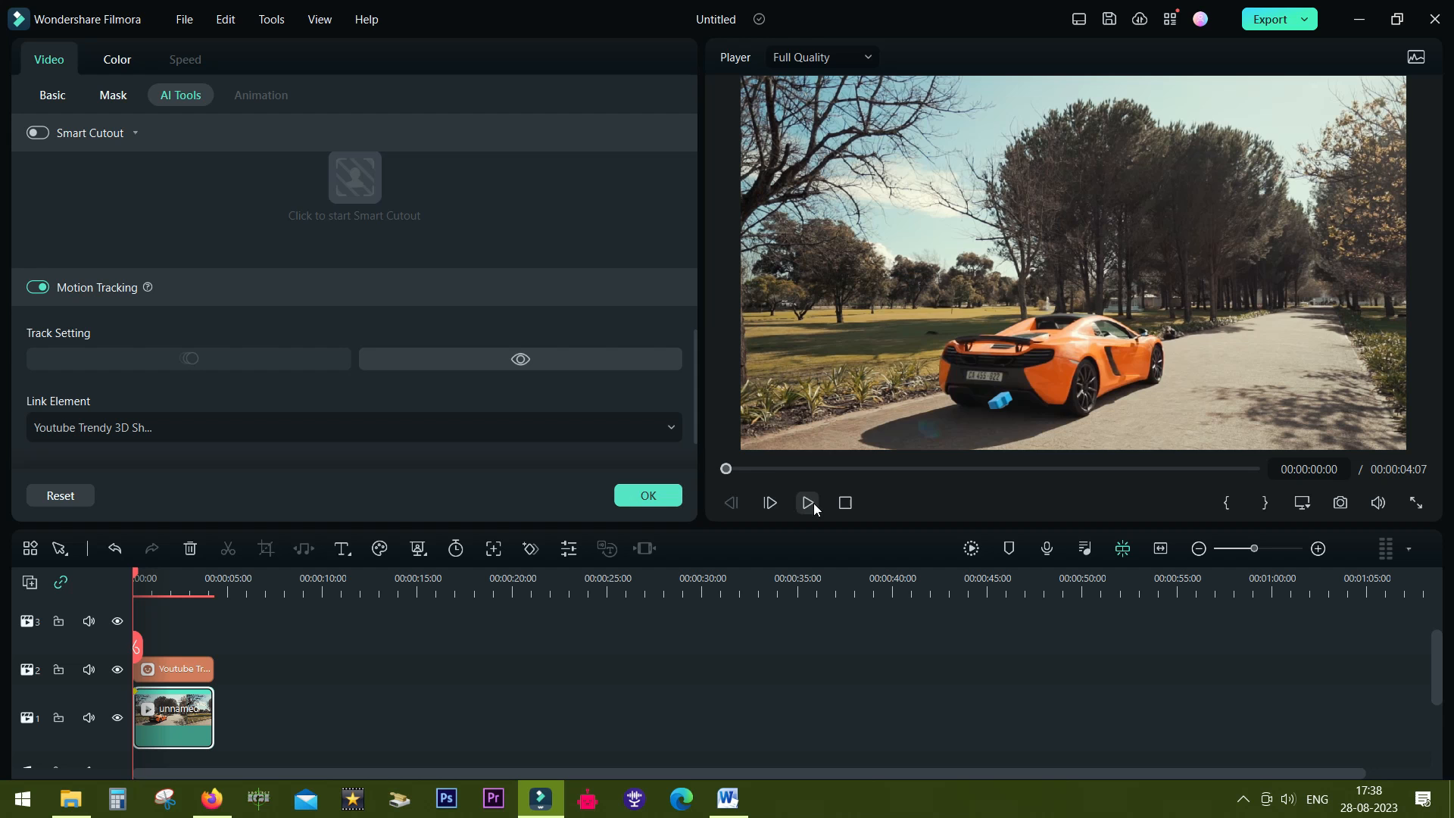
Step: Pause where the sticker drifts and move it back above the car
{"action": "left_click", "coordinate": [808, 502]}
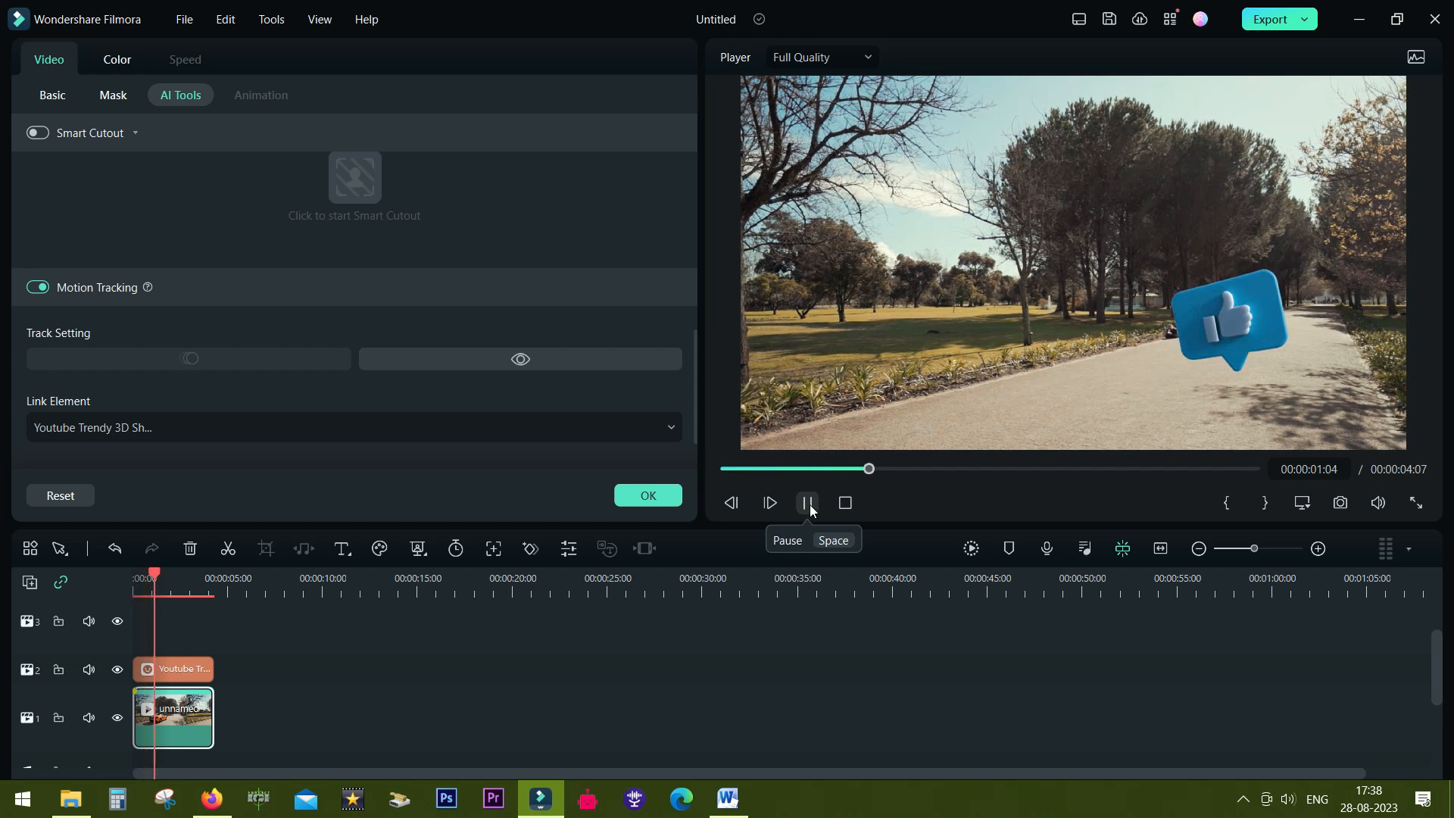
{"action": "left_click", "coordinate": [807, 502]}
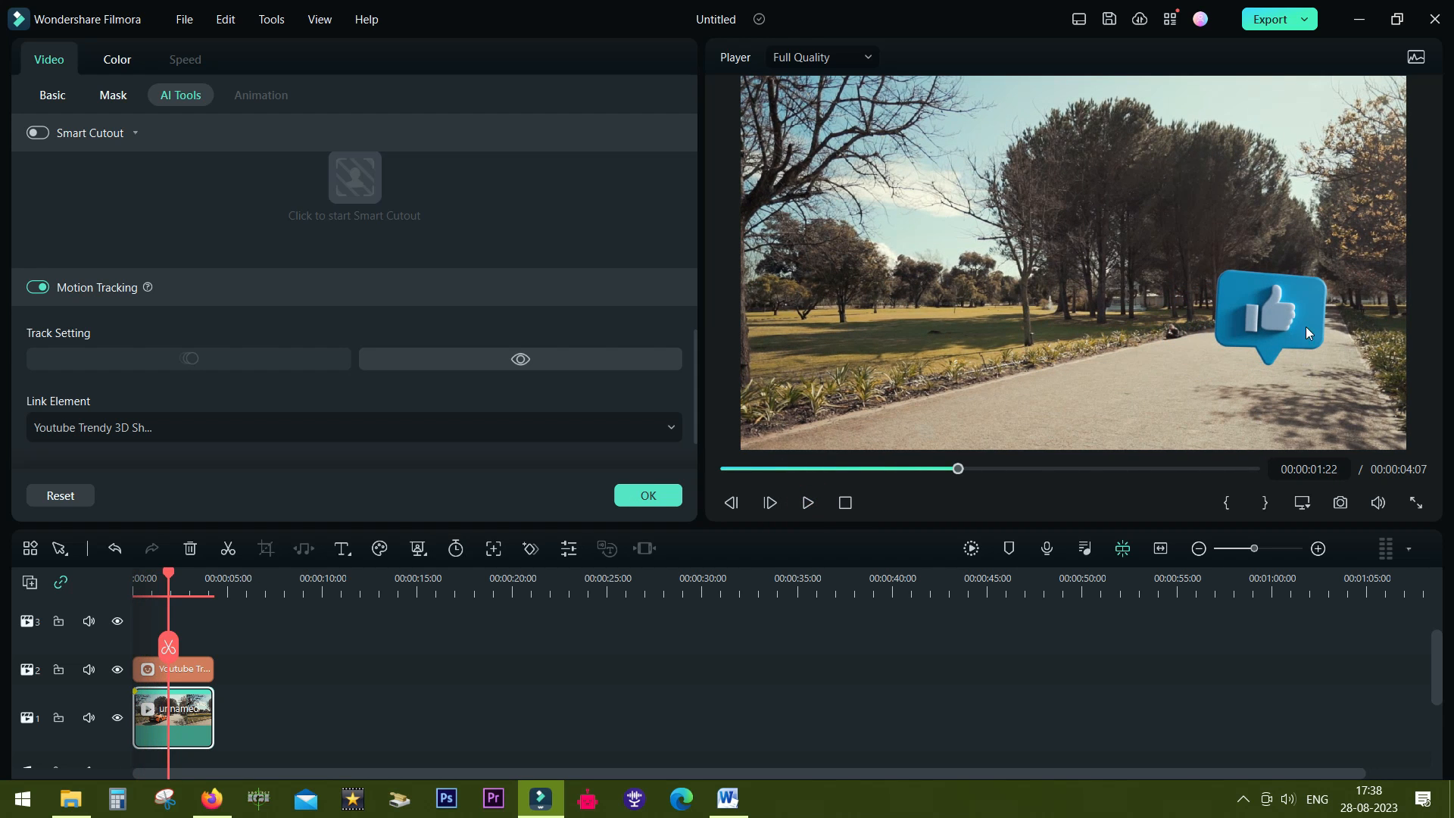
{"action": "left_click", "coordinate": [52, 94]}
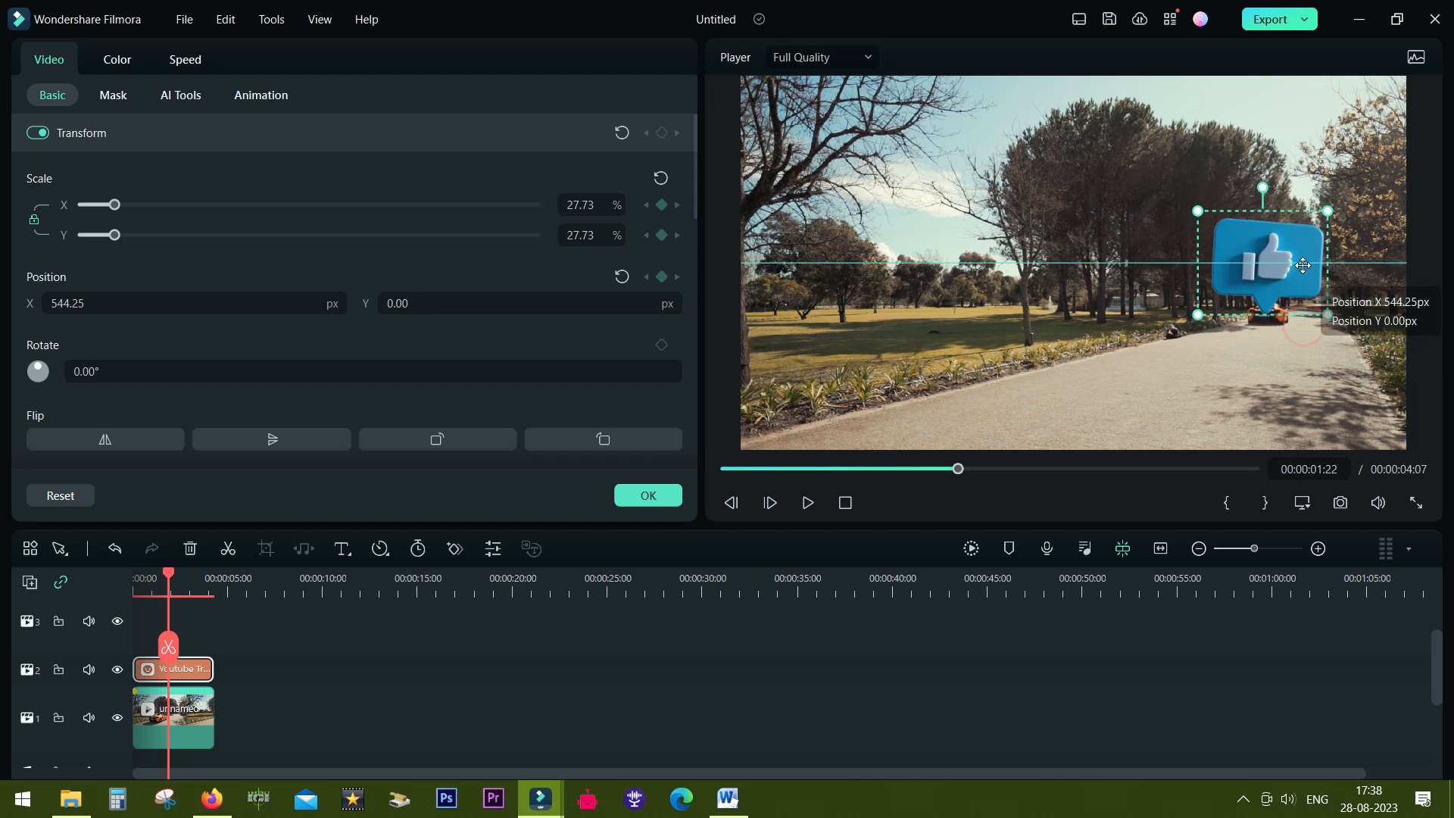
{"action": "left_click_drag", "start_coordinate": [1302, 266], "coordinate": [1270, 243]}
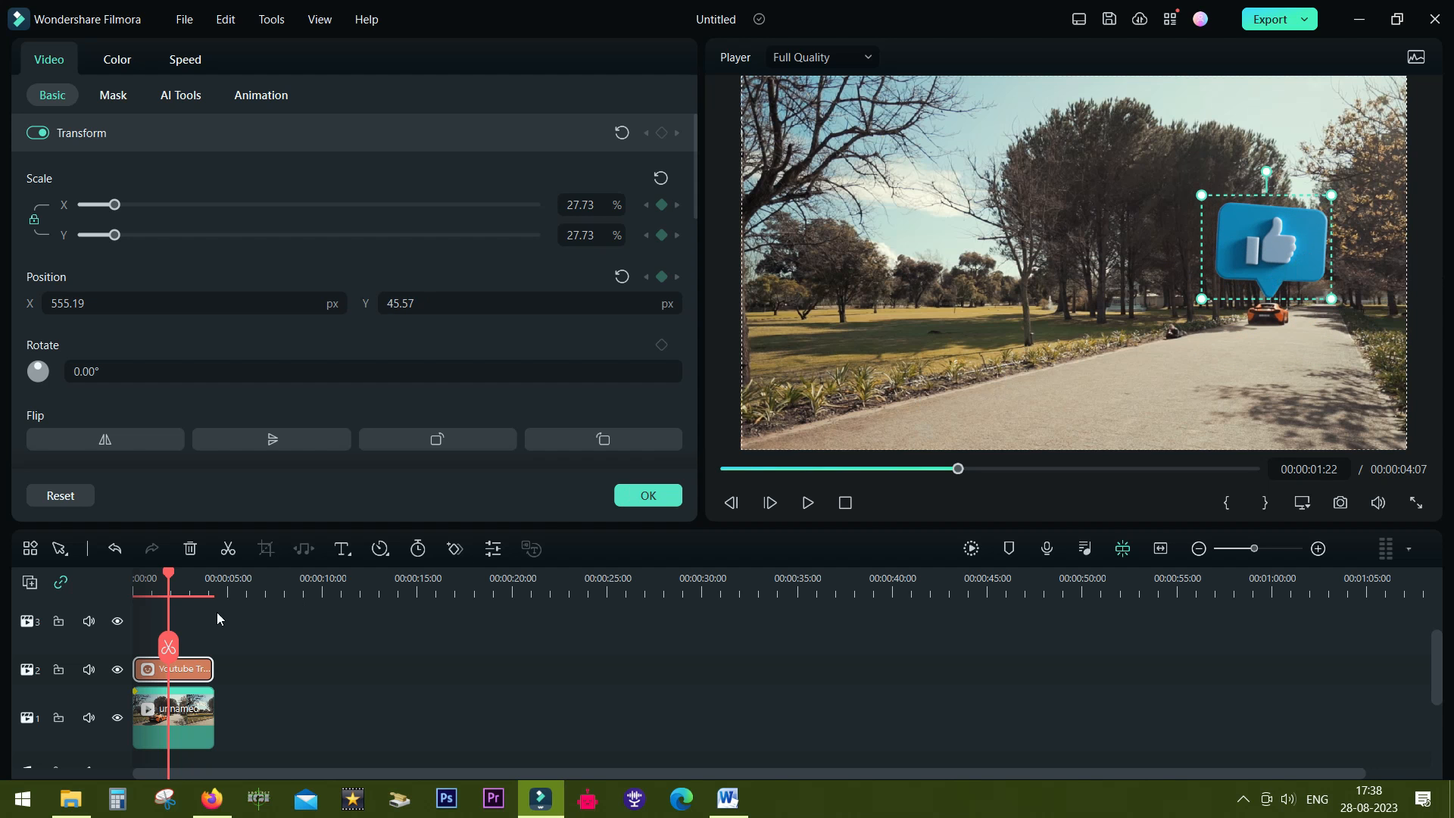
Step: Replay the preview to check the sticker, rewind to the start, and select the car clip
{"action": "left_click", "coordinate": [807, 502]}
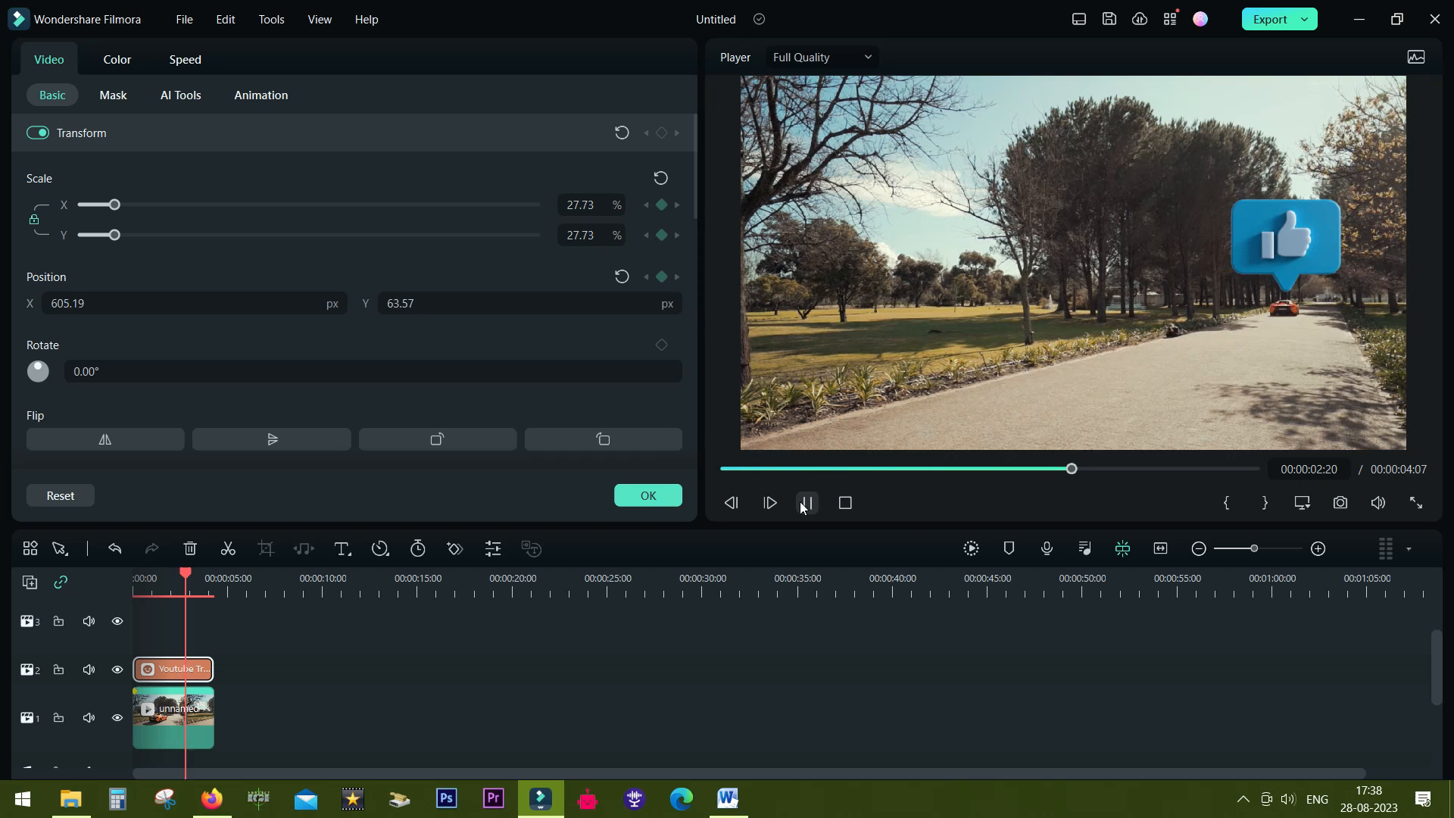
{"action": "left_click", "coordinate": [807, 503]}
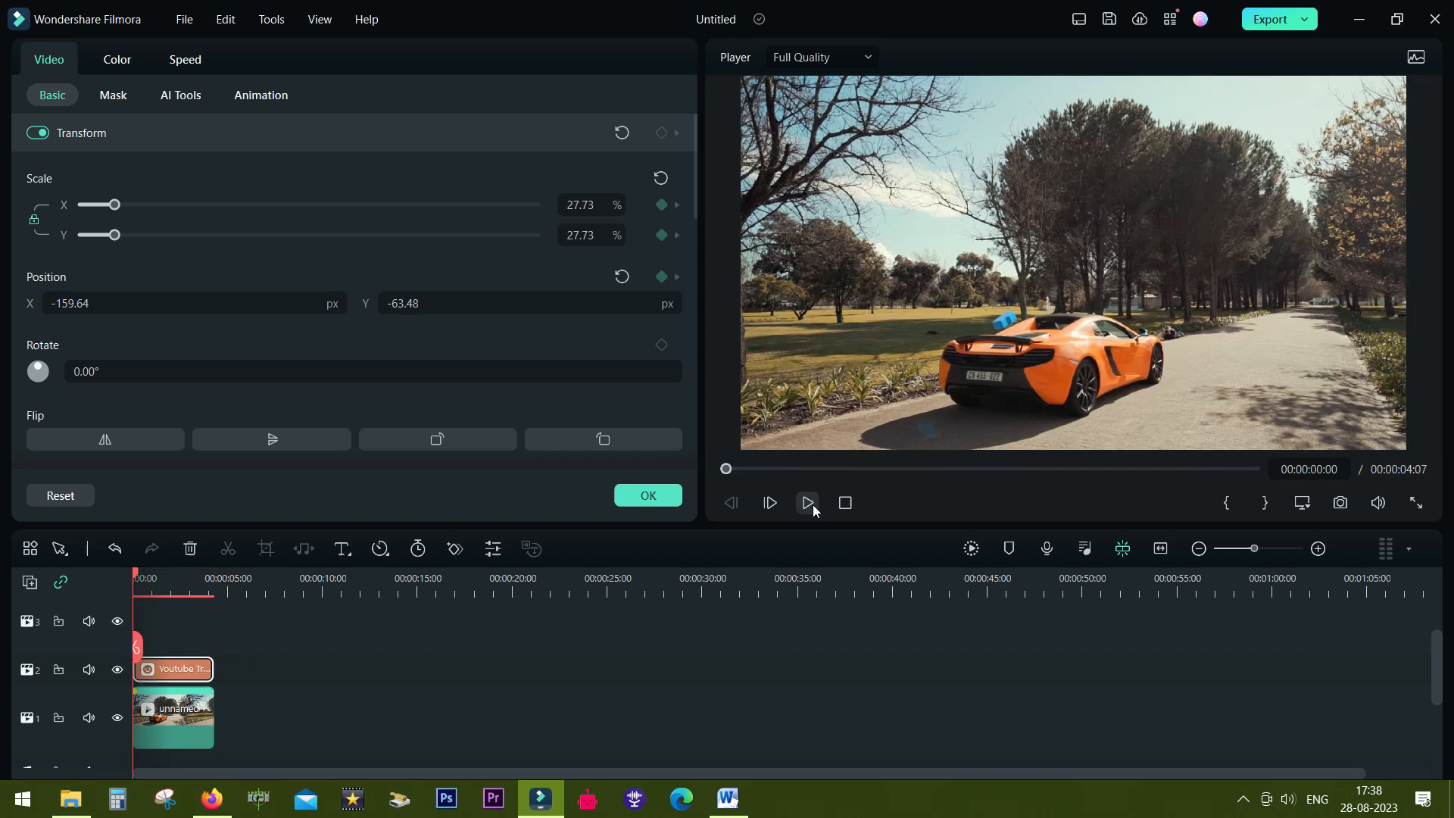
{"action": "left_click", "coordinate": [807, 503]}
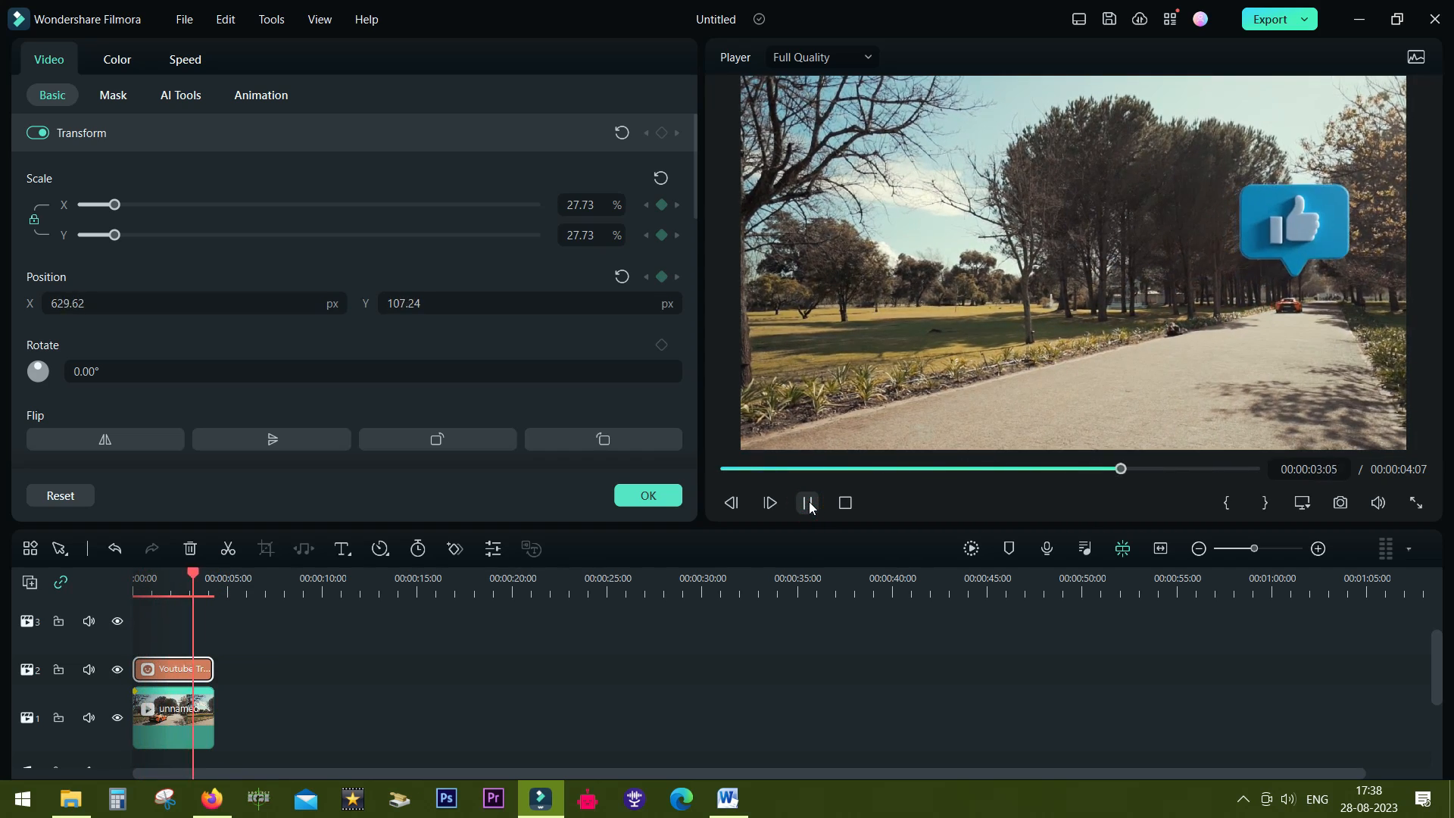
{"action": "left_click", "coordinate": [807, 503]}
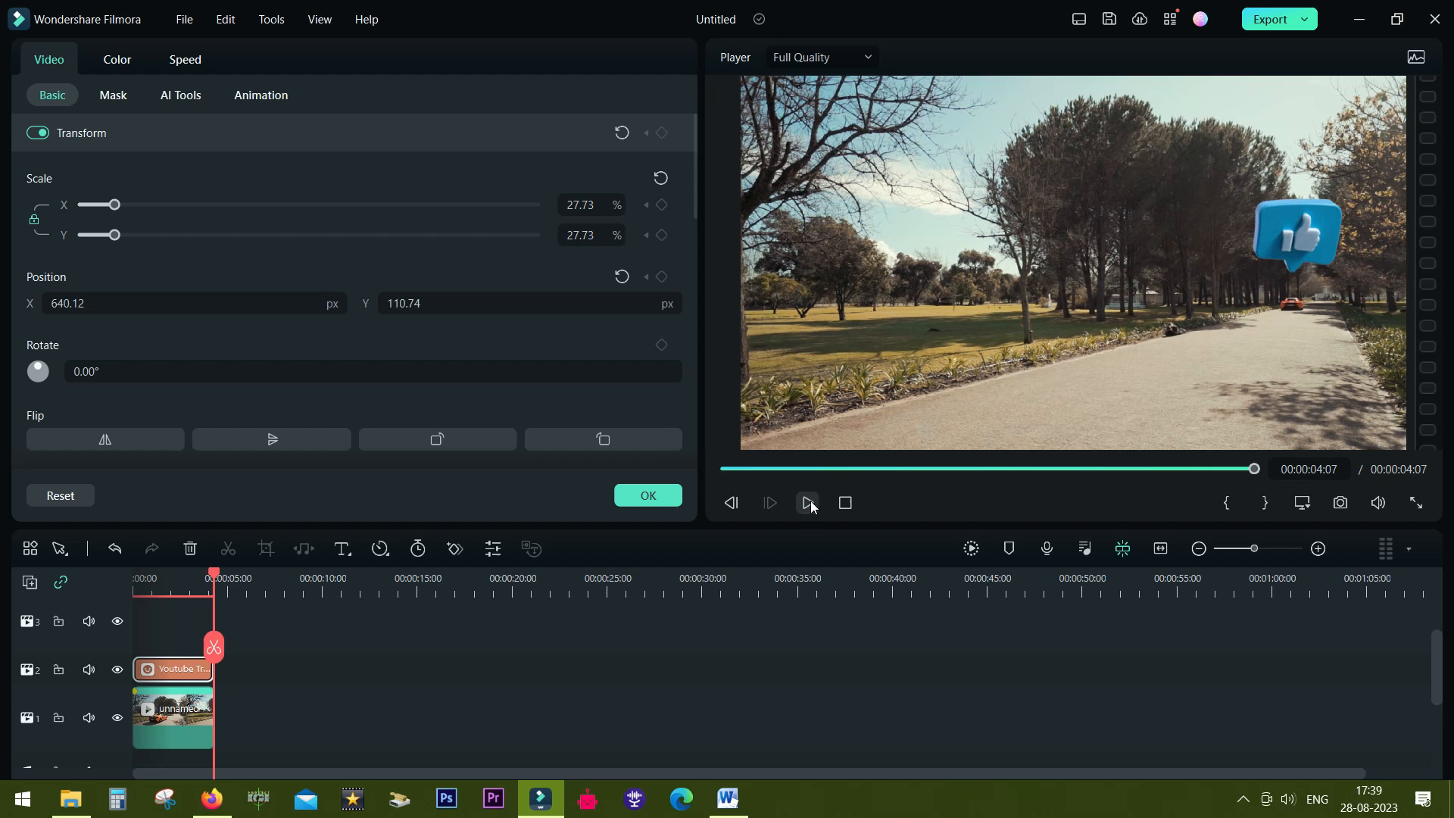
{"action": "left_click", "coordinate": [807, 502]}
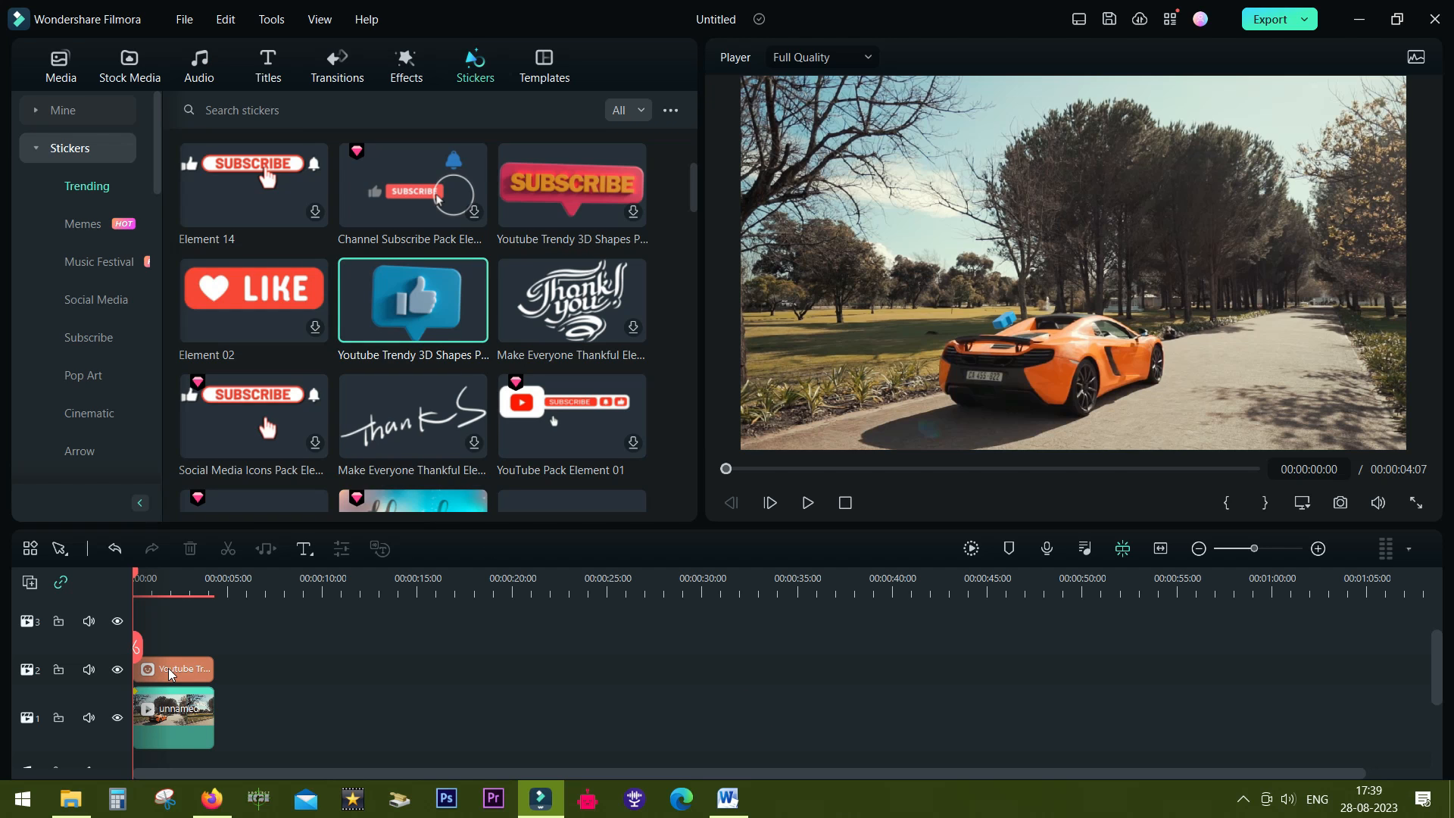
{"action": "mouse_move", "coordinate": [190, 717]}
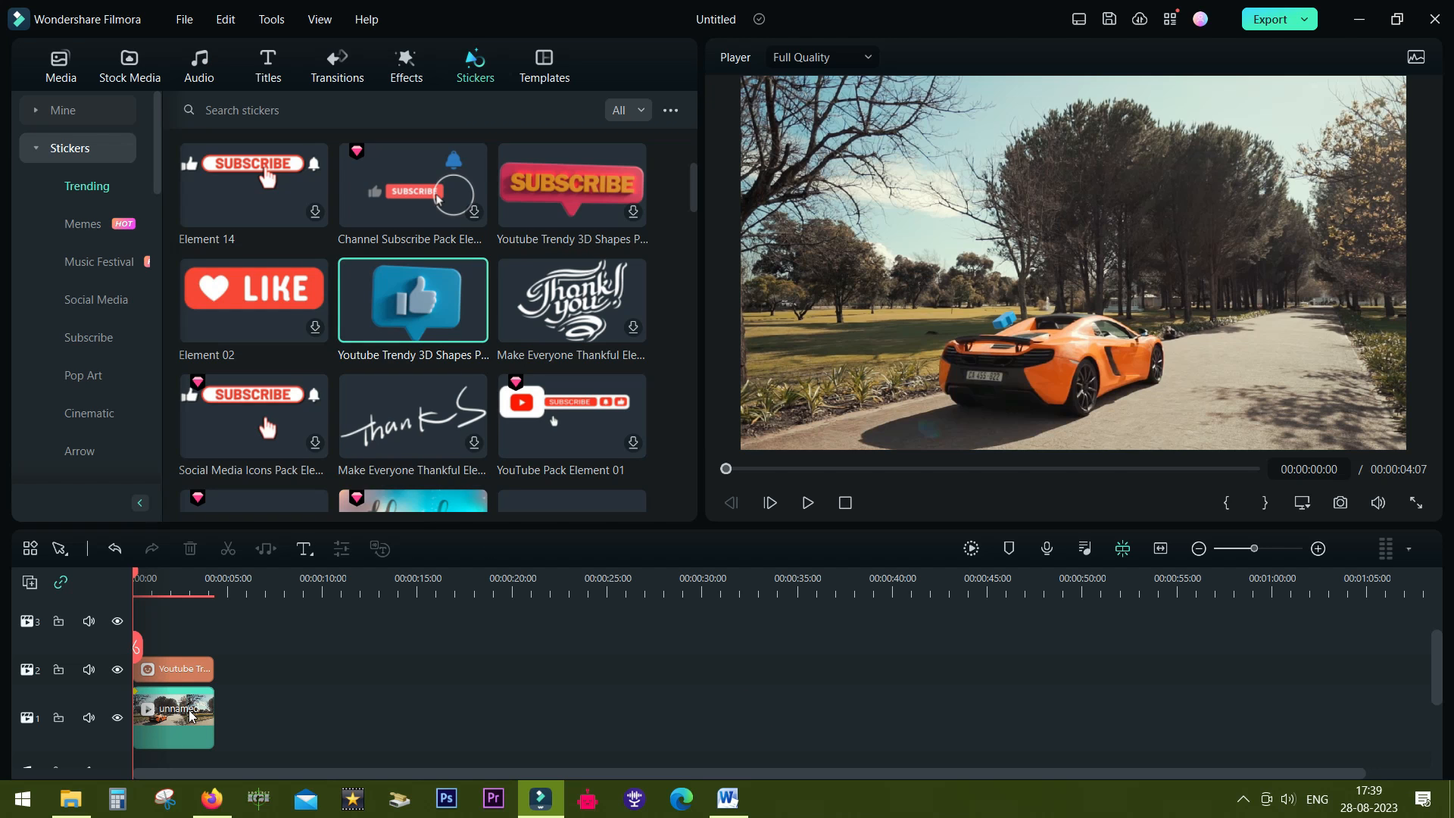
{"action": "left_click", "coordinate": [180, 716]}
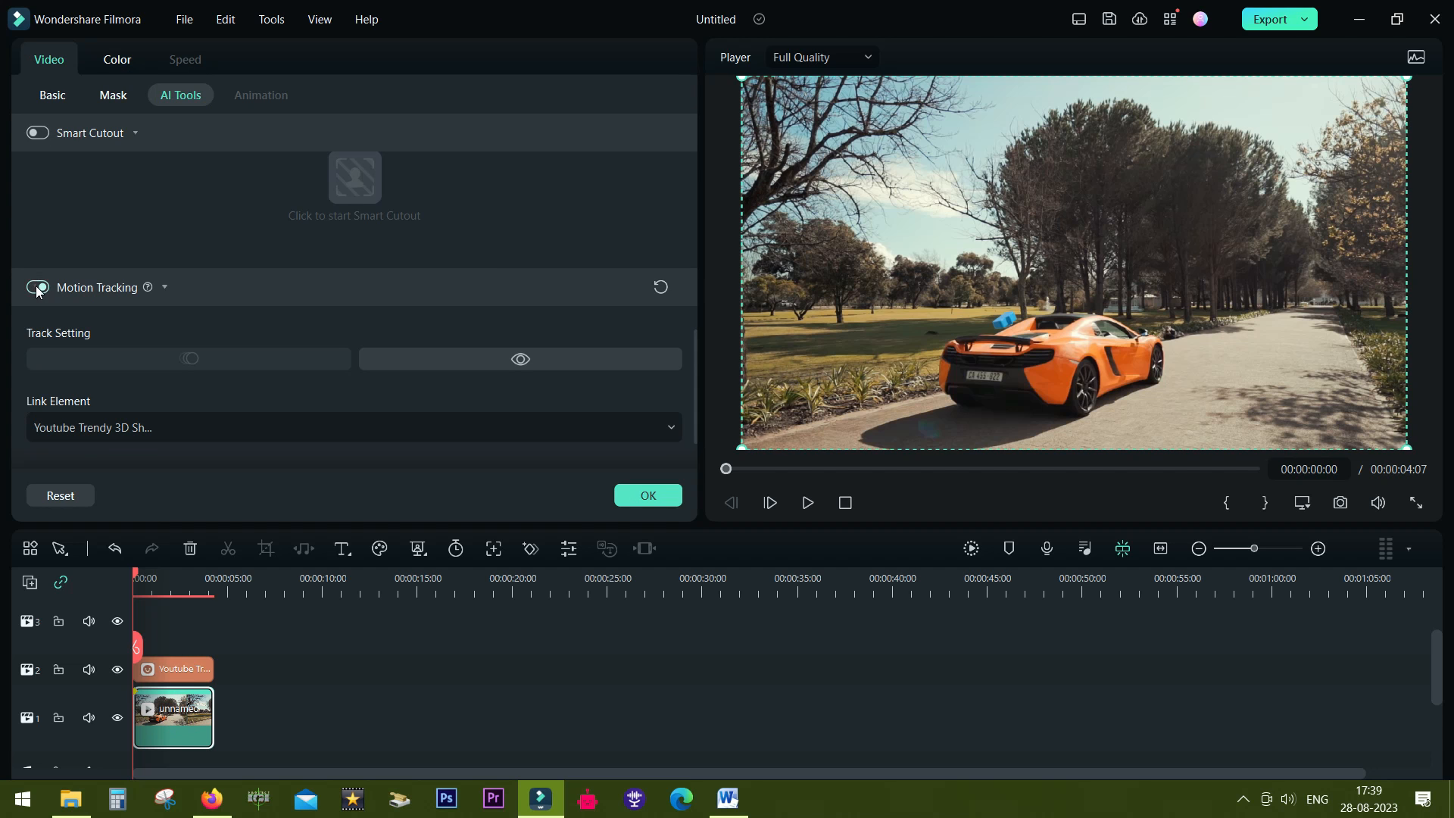
Step: Disable car motion tracking, keyframe the sticker at 0:00, and move it above the car
{"action": "left_click", "coordinate": [38, 287]}
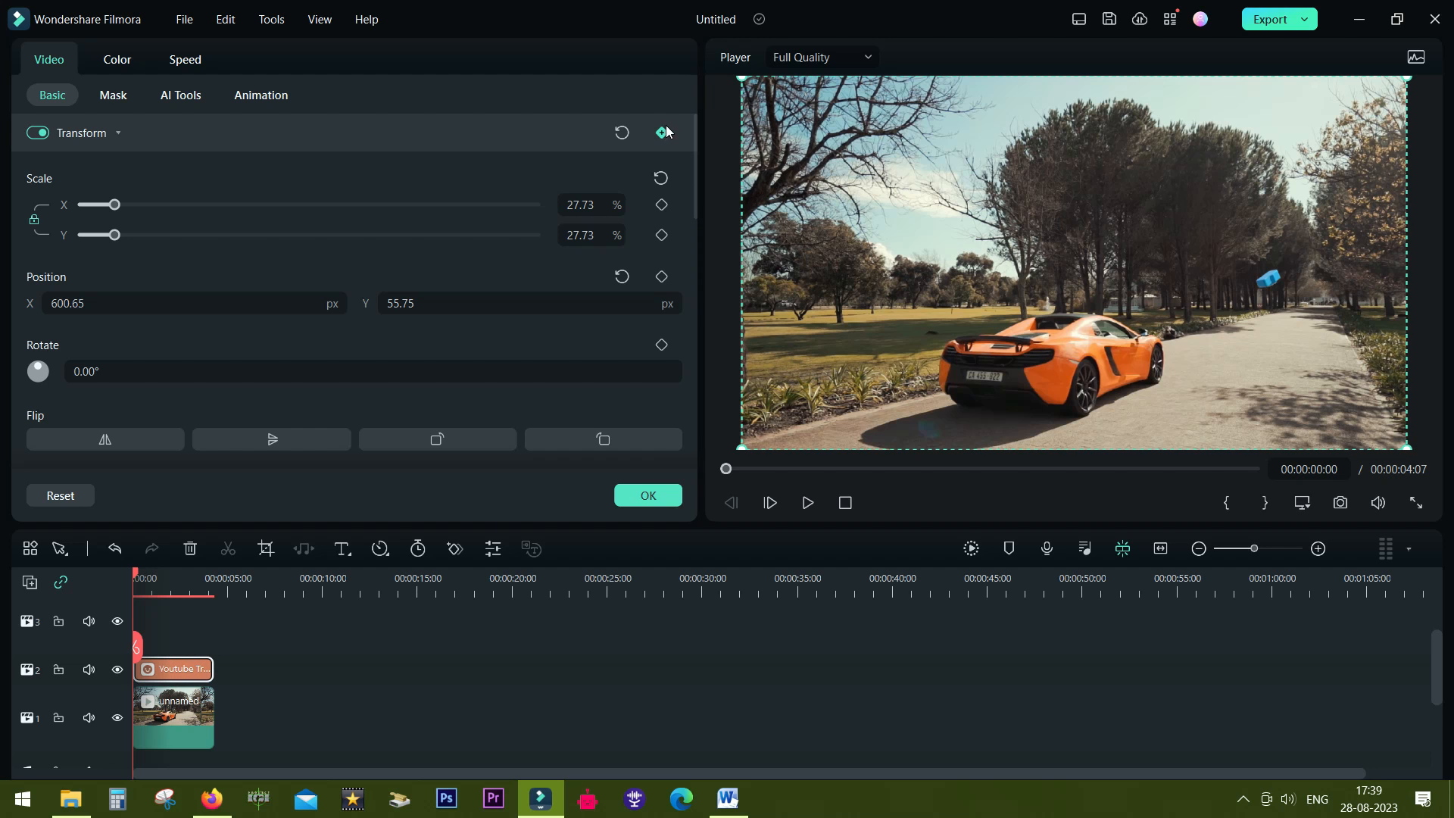
{"action": "left_click", "coordinate": [1271, 280]}
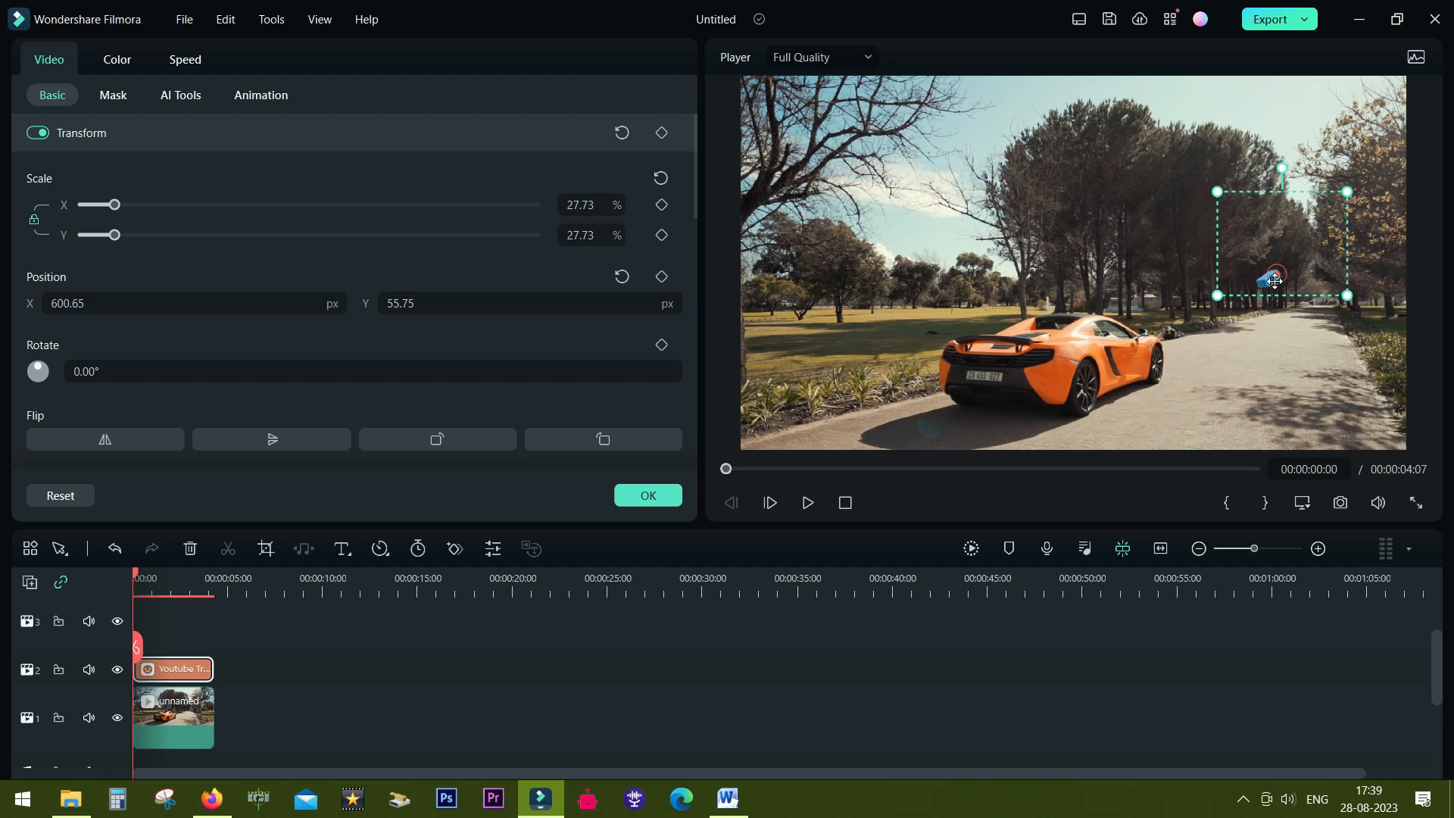
{"action": "left_click_drag", "start_coordinate": [1275, 280], "coordinate": [1063, 295]}
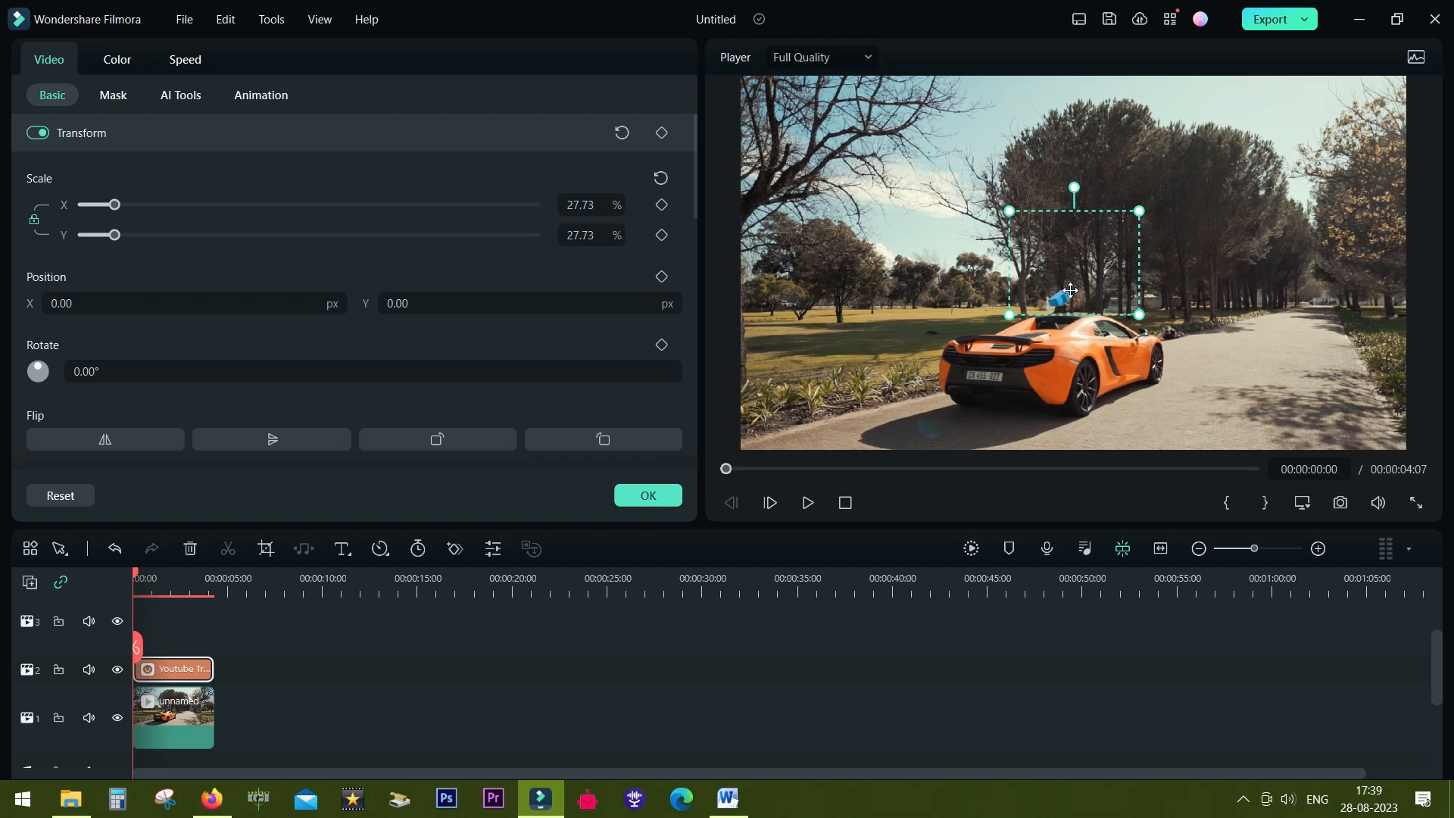
{"action": "mouse_move", "coordinate": [1083, 283]}
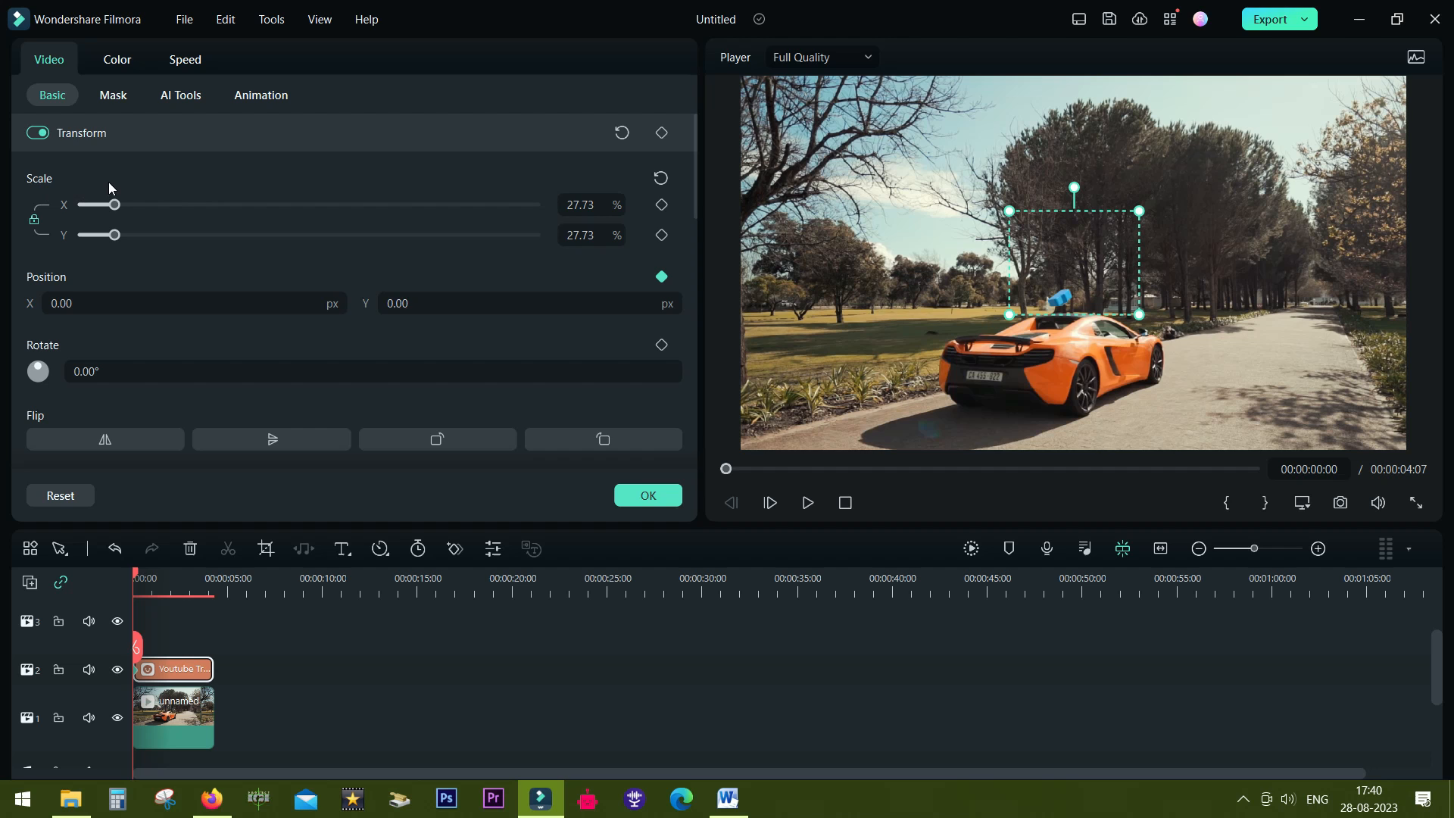
Step: Enlarge the sticker's scale to about 41.93%
{"action": "left_click_drag", "start_coordinate": [112, 205], "coordinate": [119, 205]}
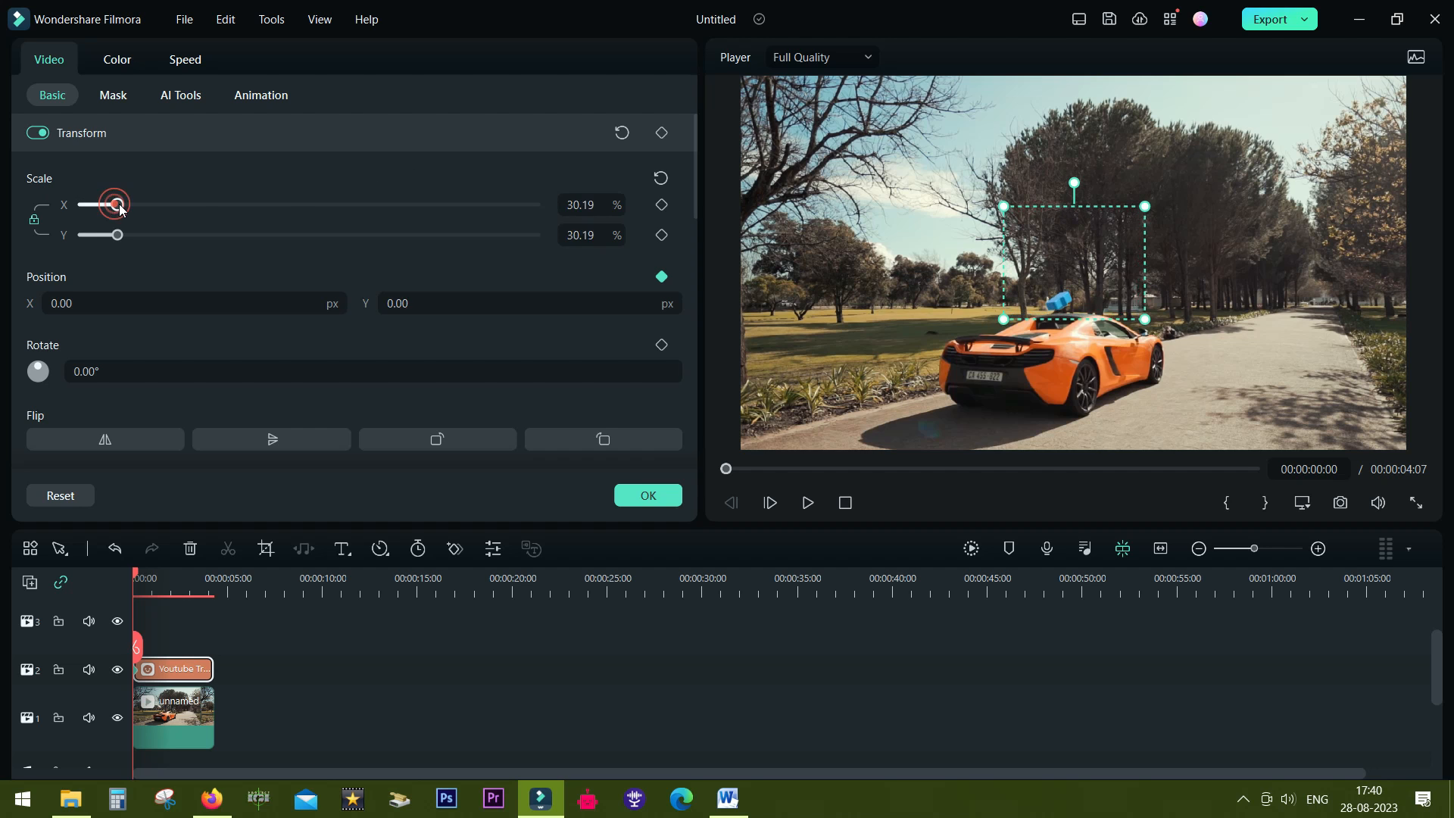
{"action": "left_click_drag", "start_coordinate": [117, 203], "coordinate": [128, 204]}
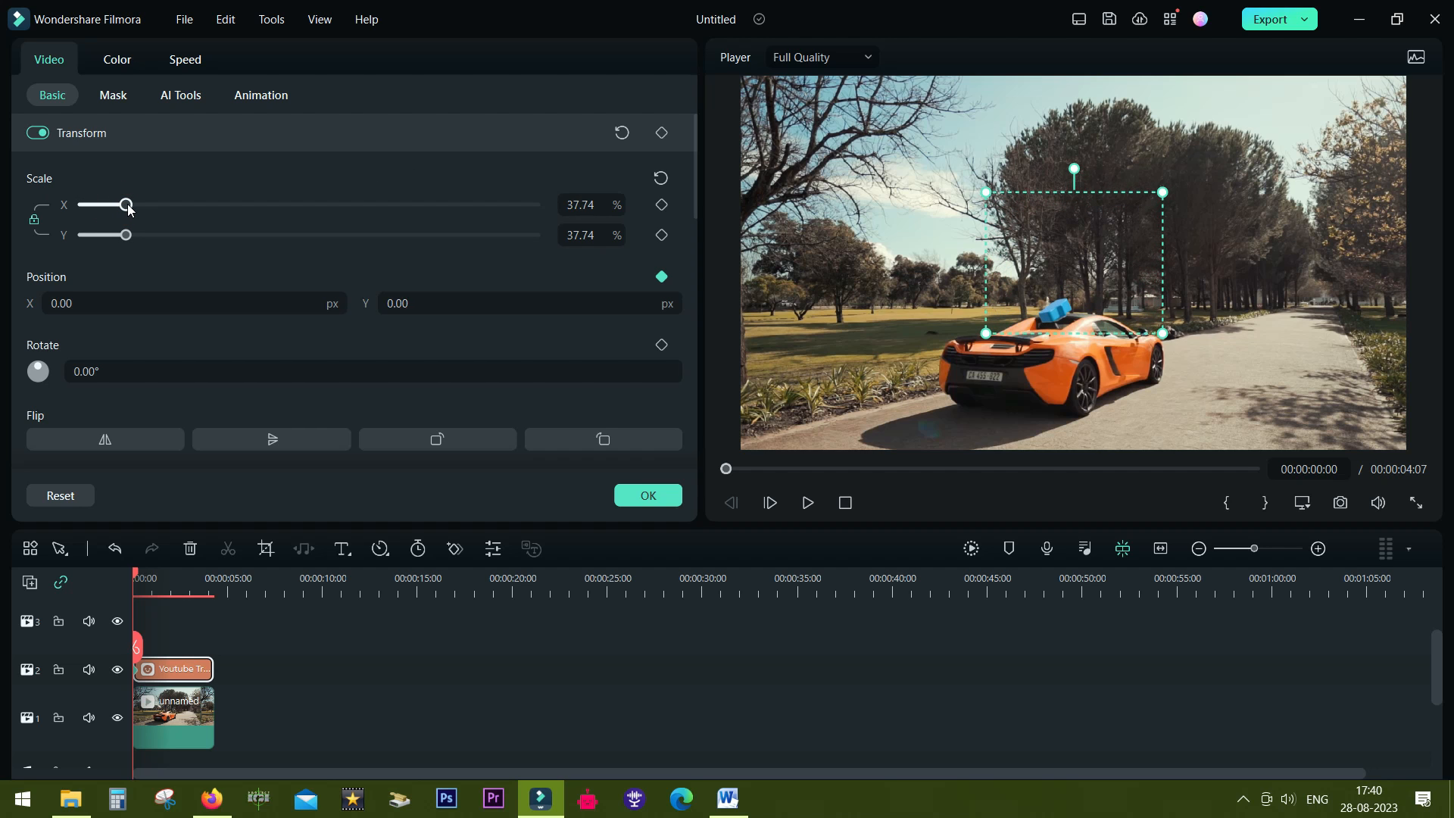
{"action": "left_click_drag", "start_coordinate": [127, 205], "coordinate": [133, 205]}
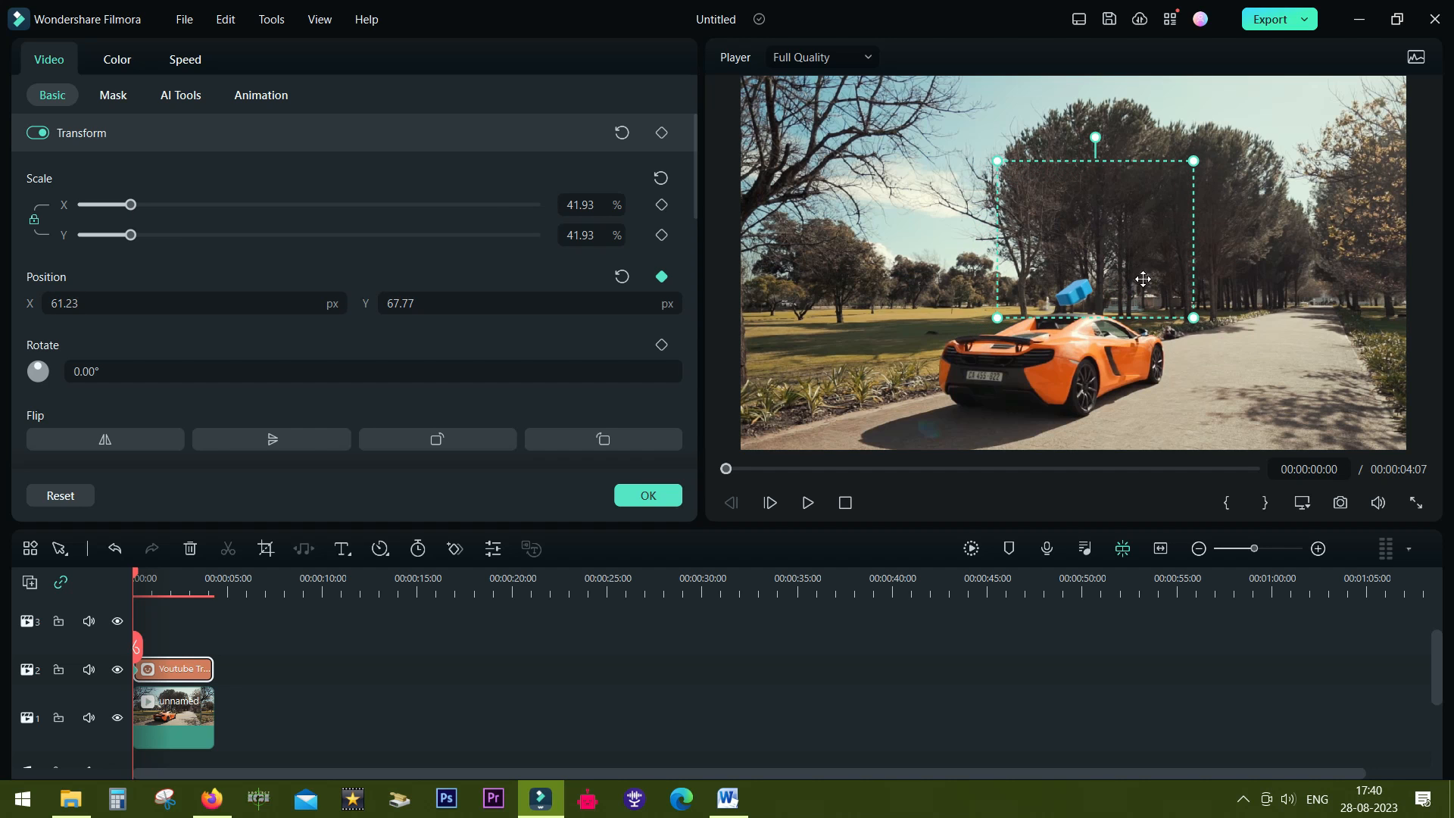
{"action": "mouse_move", "coordinate": [676, 246]}
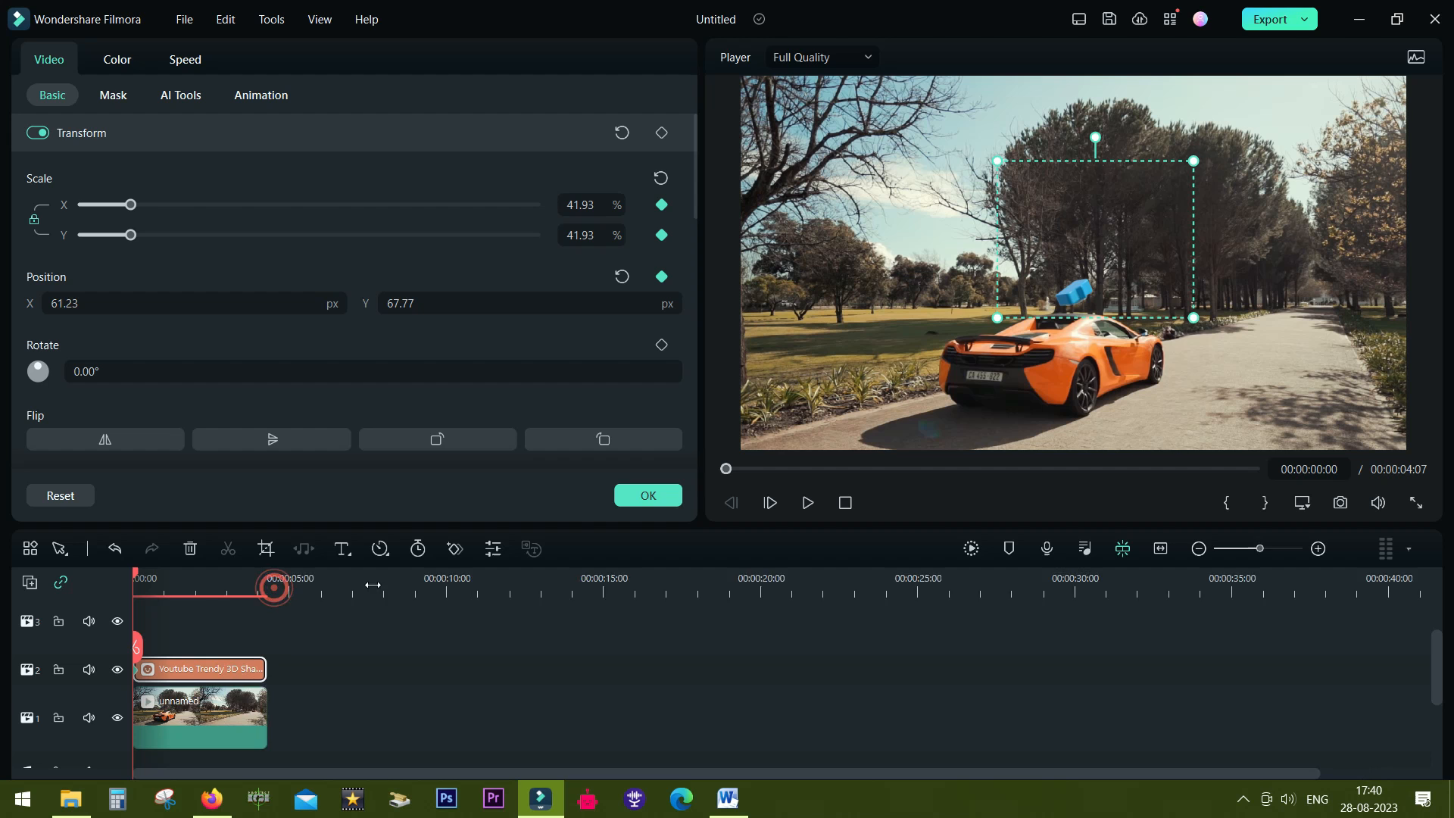
Step: Zoom into the short clip and add a Position keyframe with value 114.23
{"action": "left_click", "coordinate": [1318, 549]}
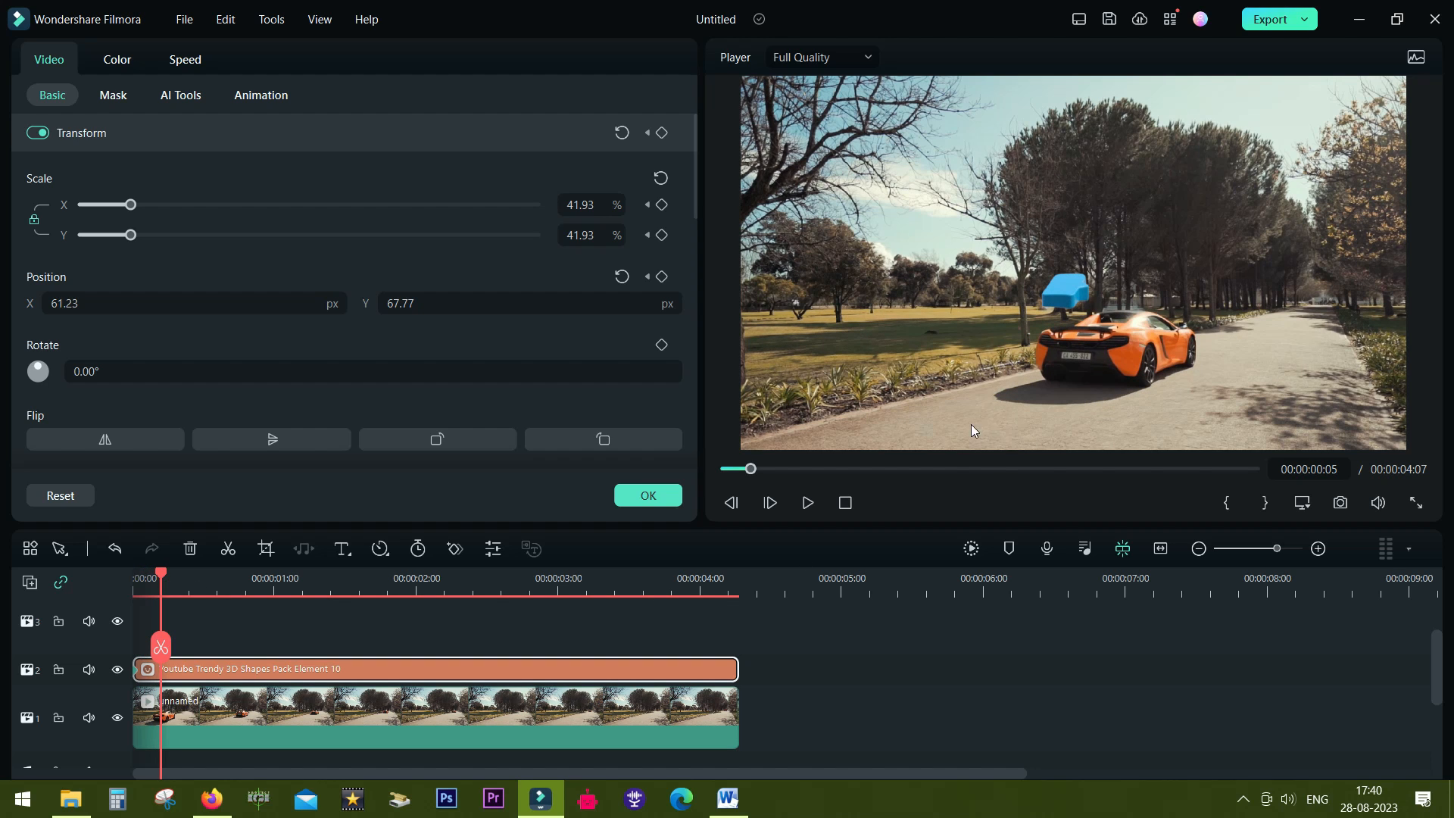
{"action": "mouse_move", "coordinate": [668, 290]}
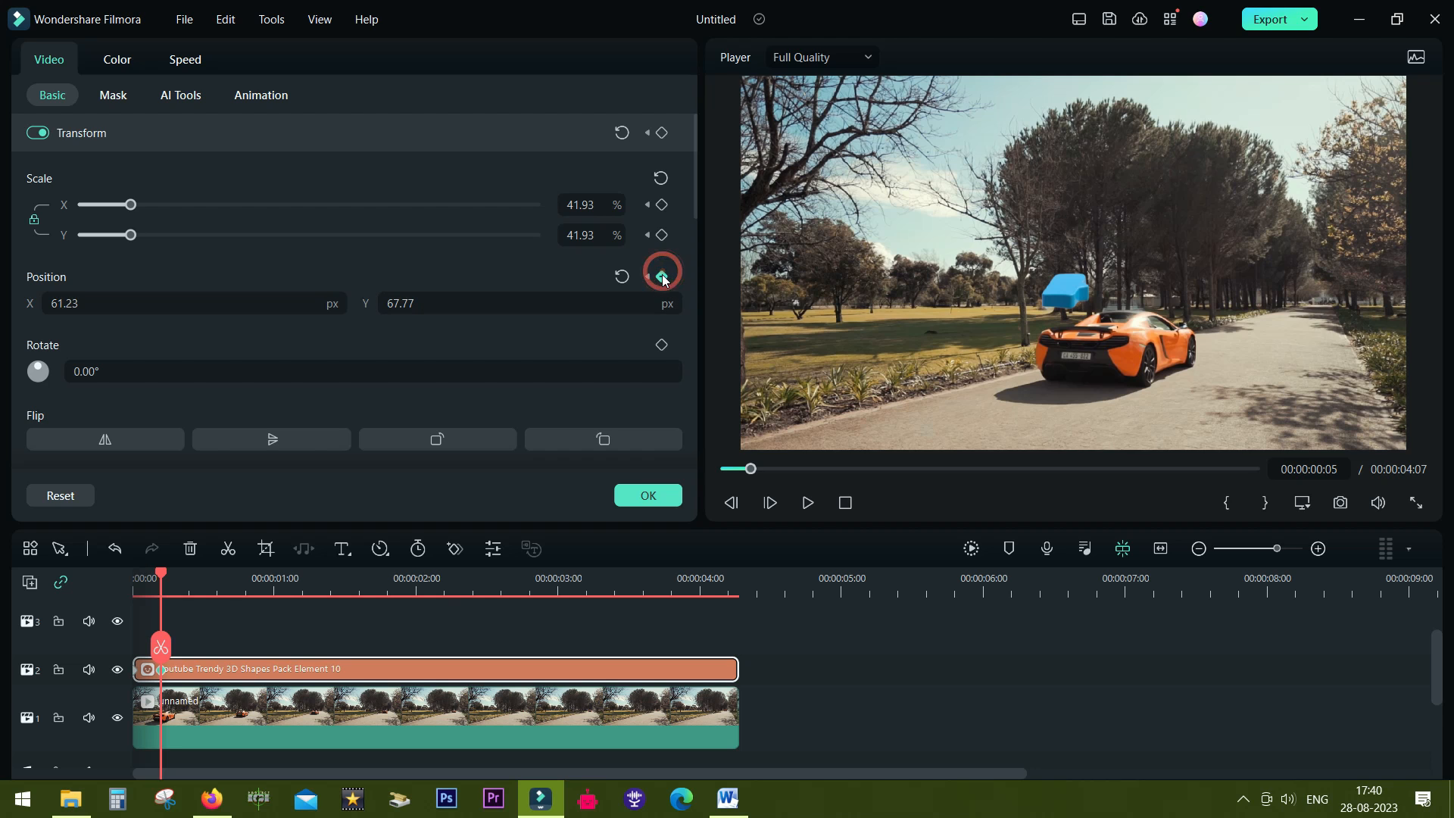
{"action": "left_click", "coordinate": [661, 275]}
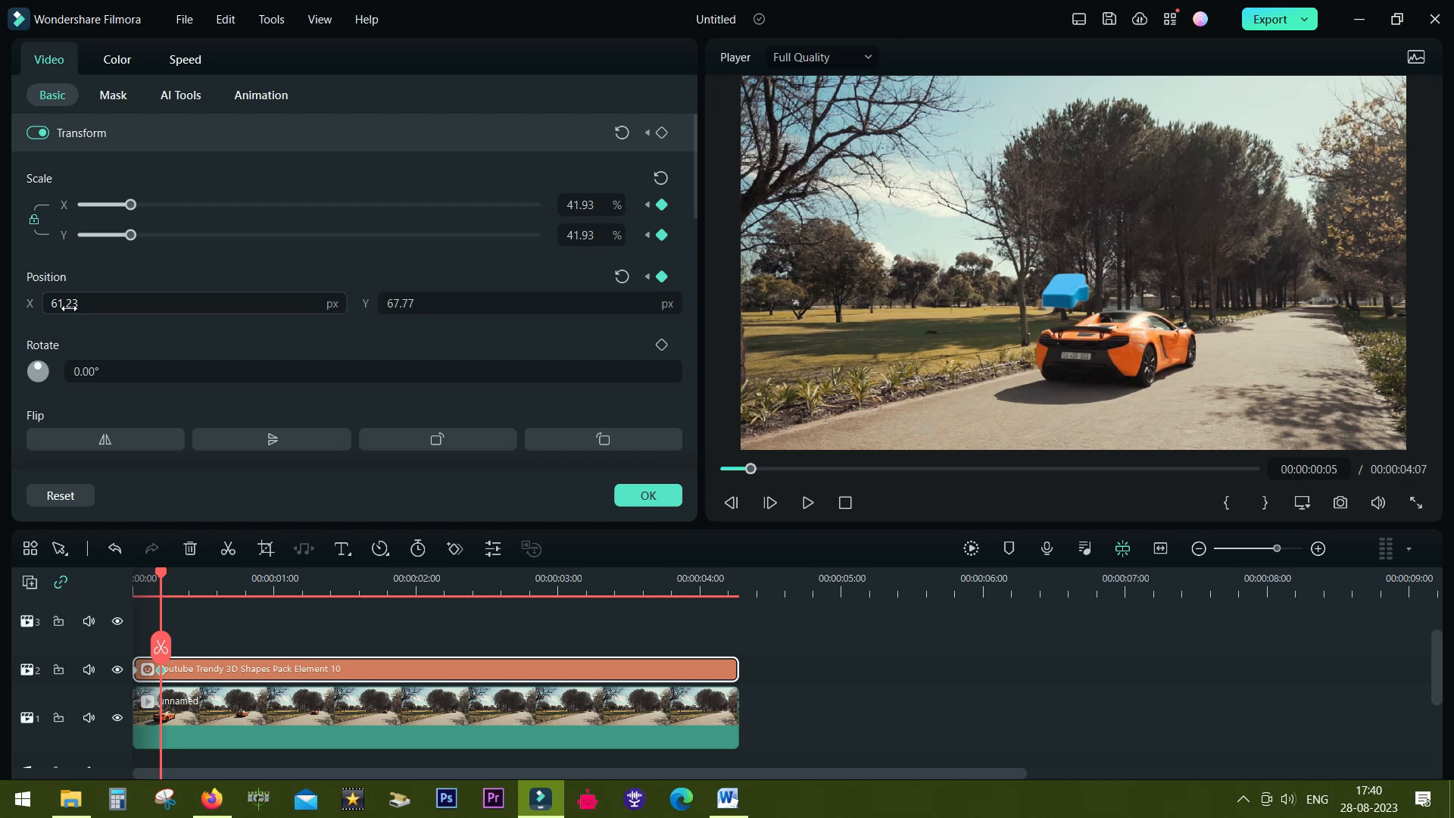
{"action": "type", "text": "114.23"}
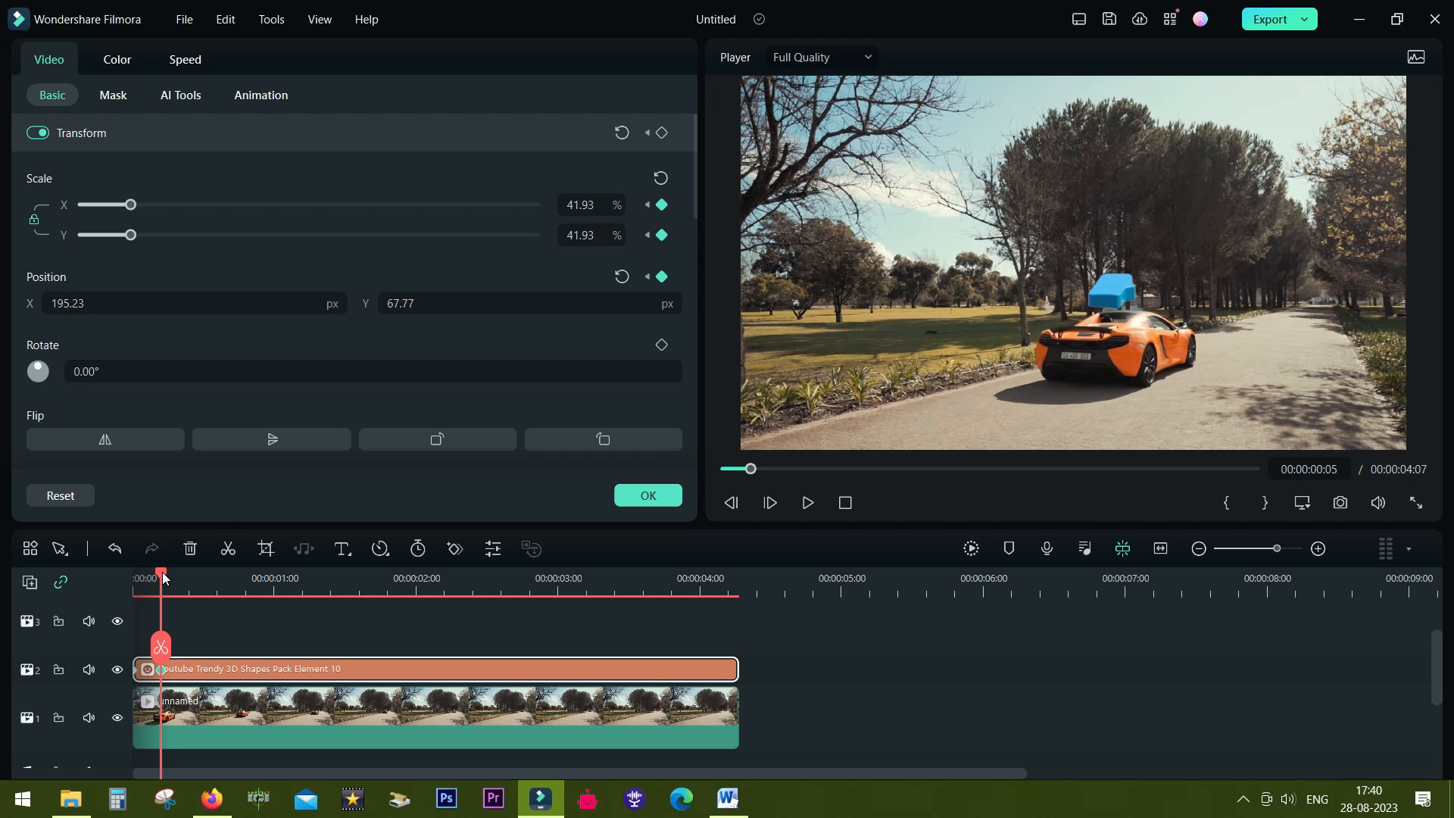
Step: A few frames later, adjust the sticker's horizontal position to follow the car
{"action": "left_click", "coordinate": [494, 303]}
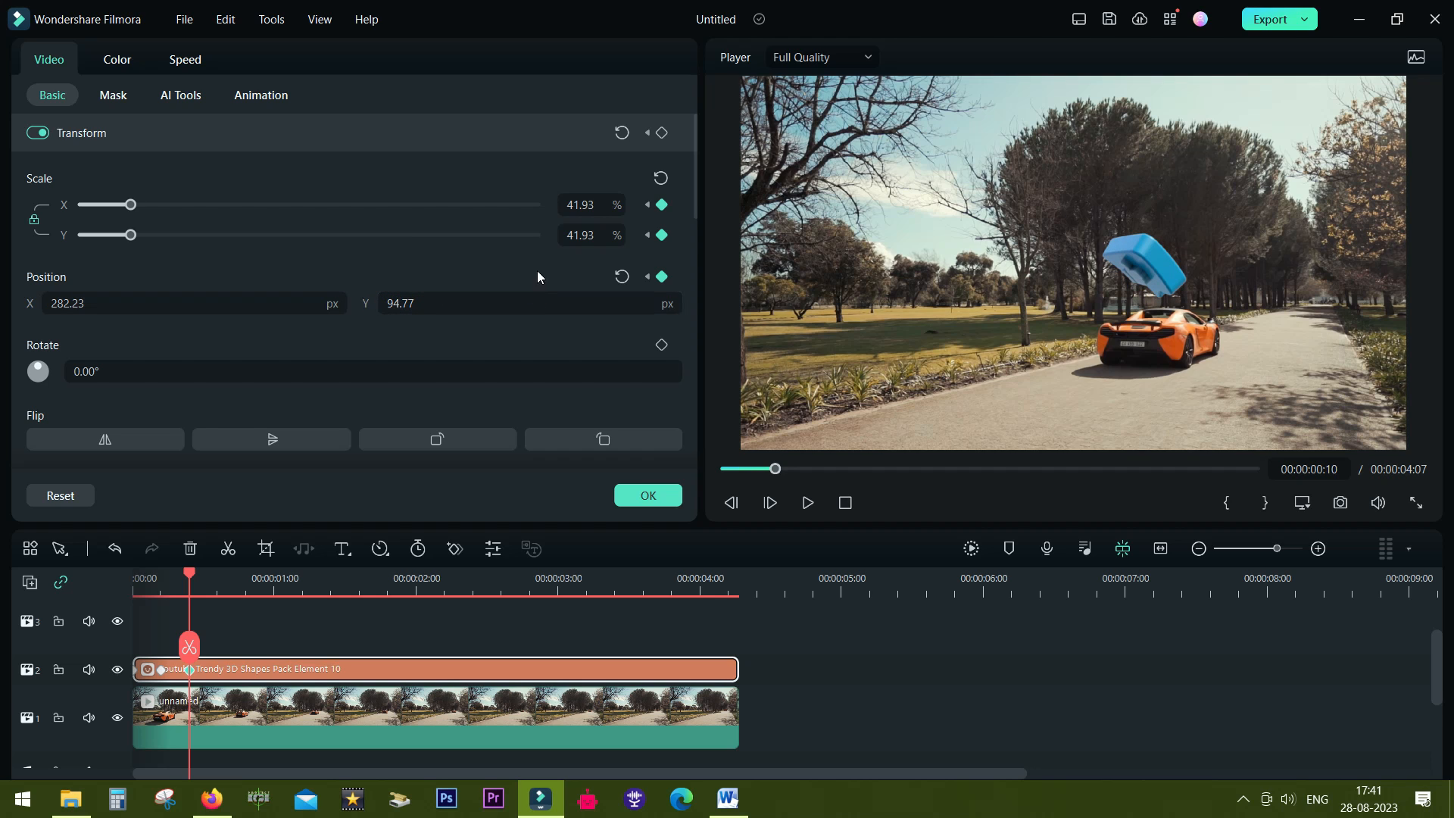
{"action": "mouse_move", "coordinate": [218, 210]}
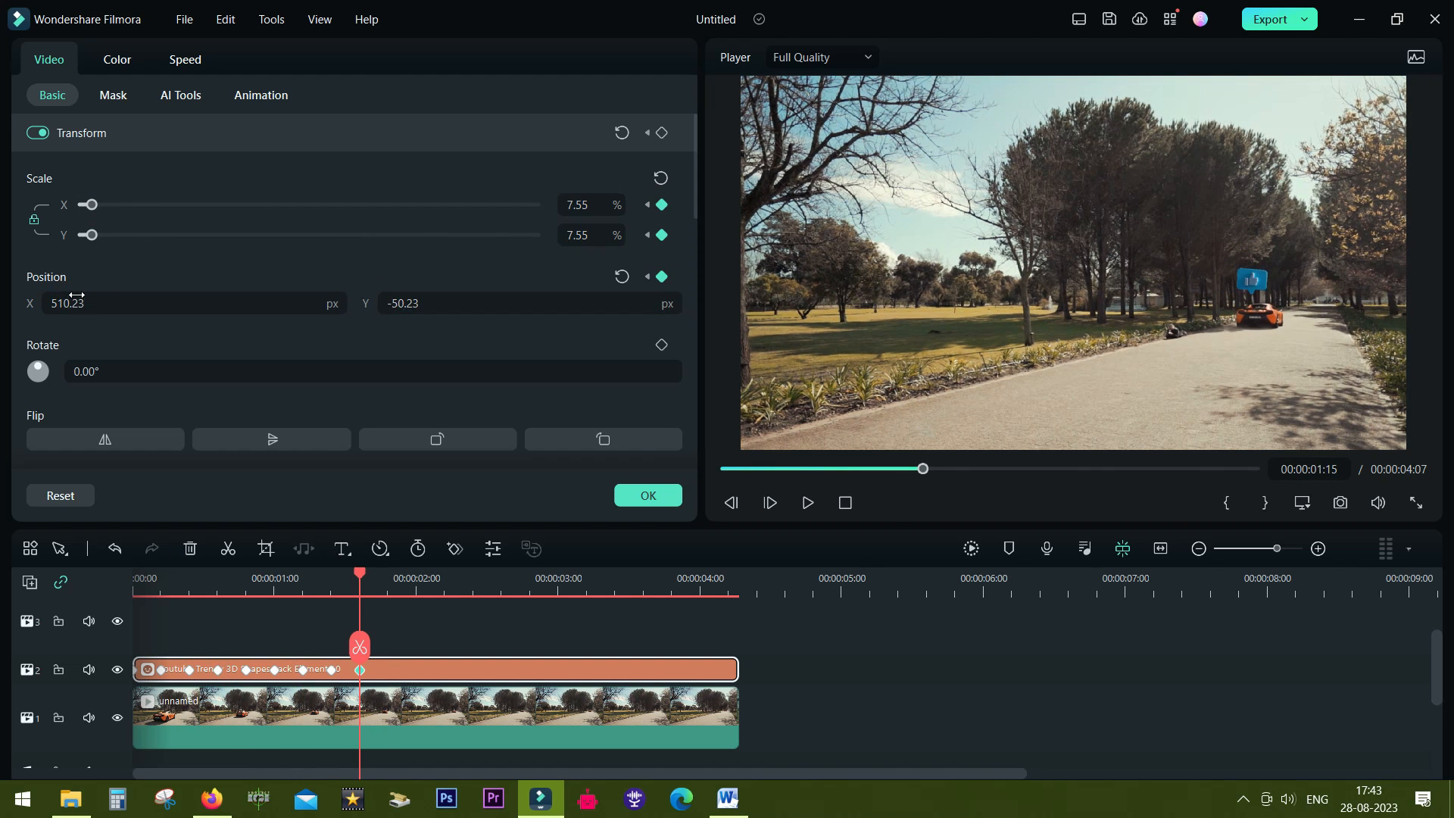
{"action": "left_click", "coordinate": [428, 578]}
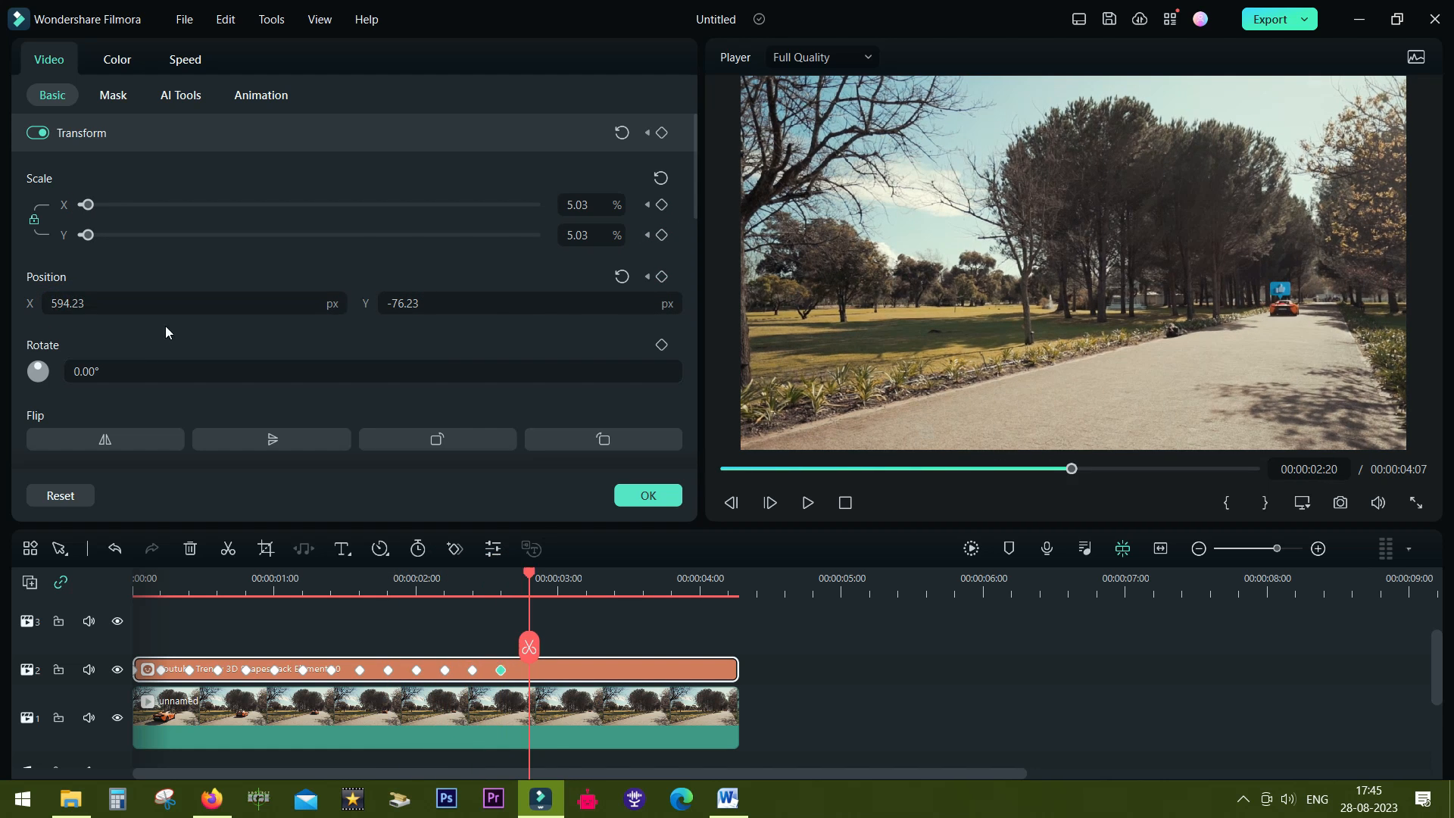
{"action": "left_click", "coordinate": [699, 578]}
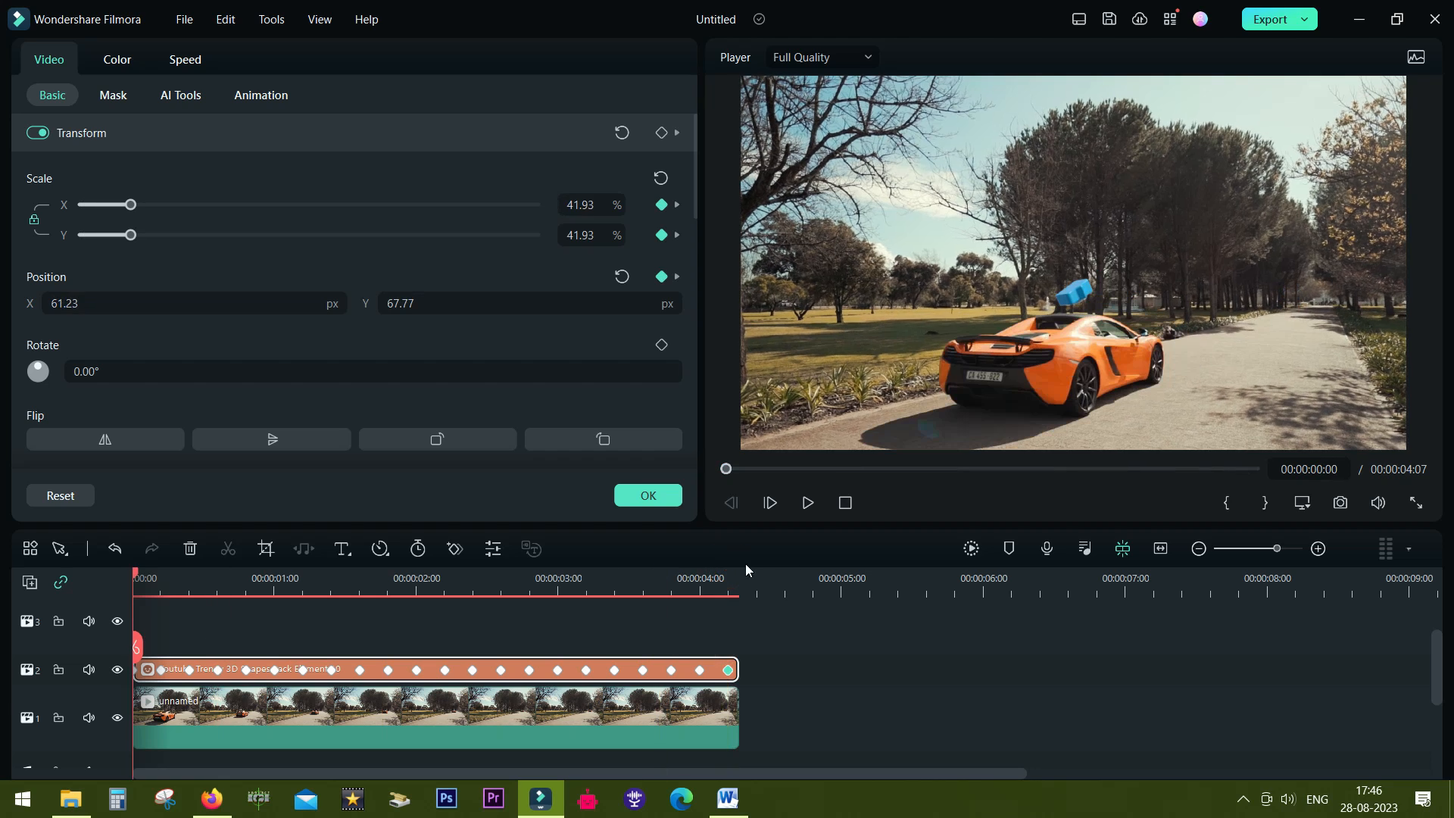
{"action": "left_click", "coordinate": [807, 502]}
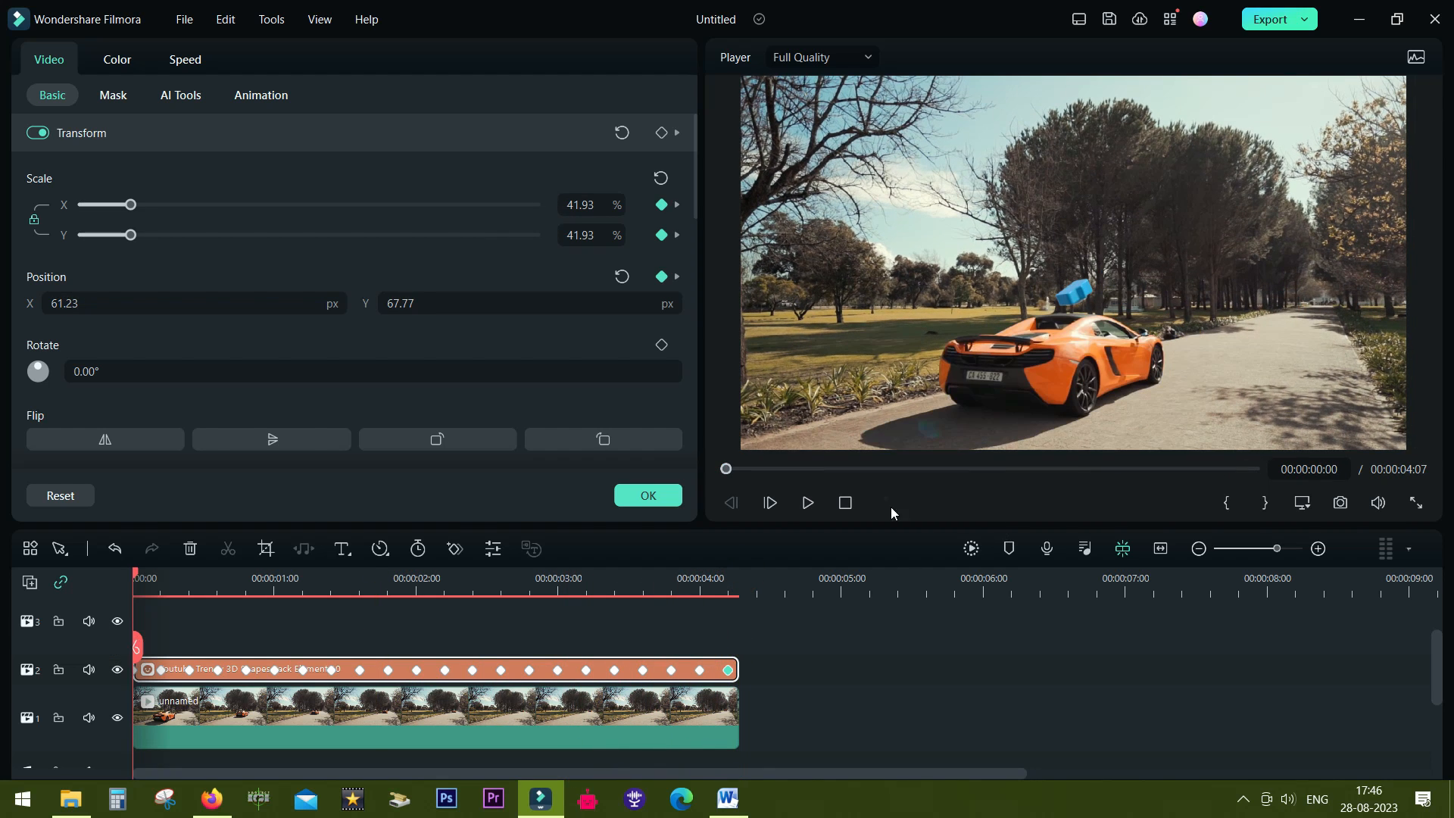
{"action": "left_click", "coordinate": [807, 502]}
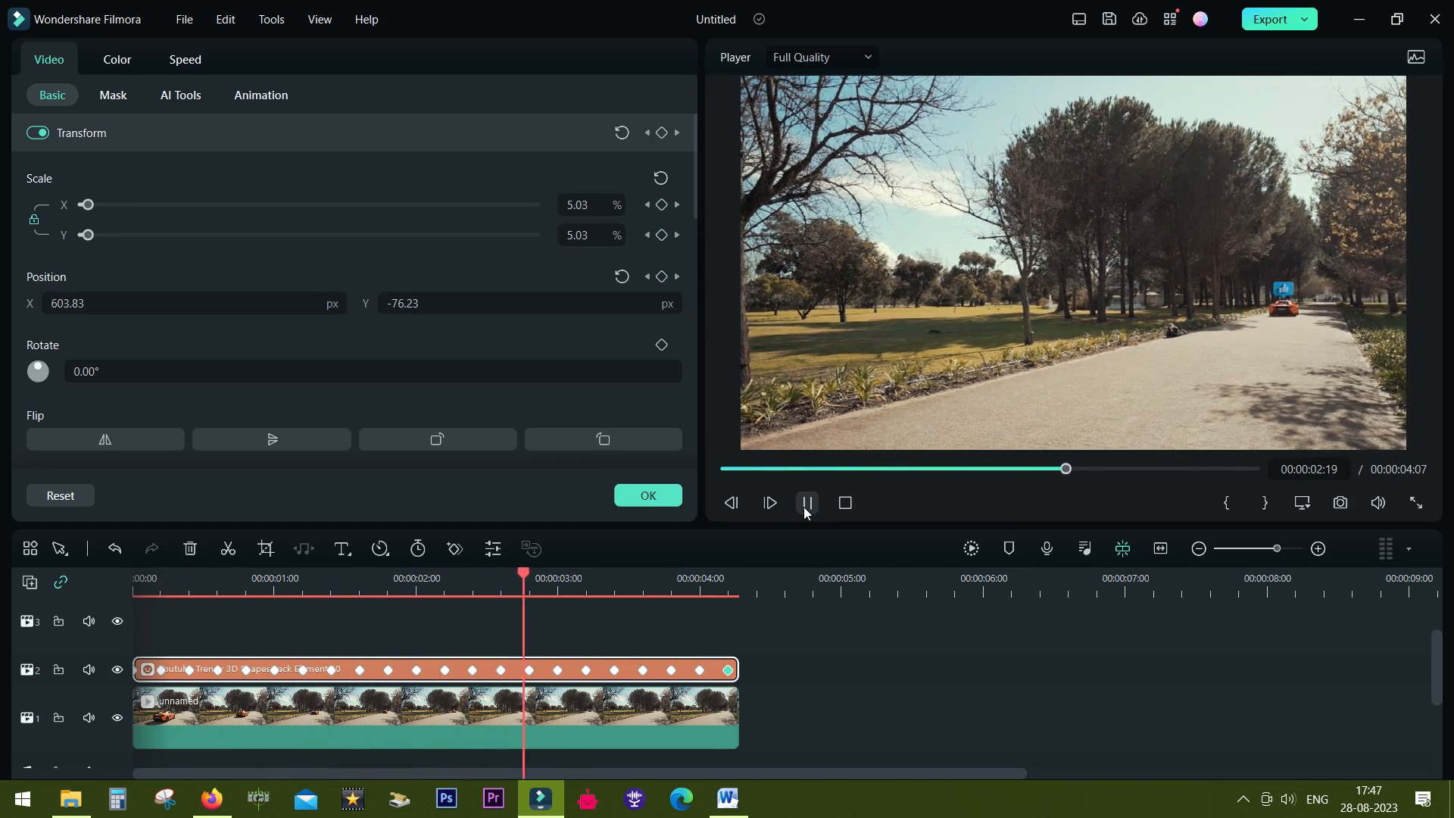
{"action": "left_click", "coordinate": [161, 578]}
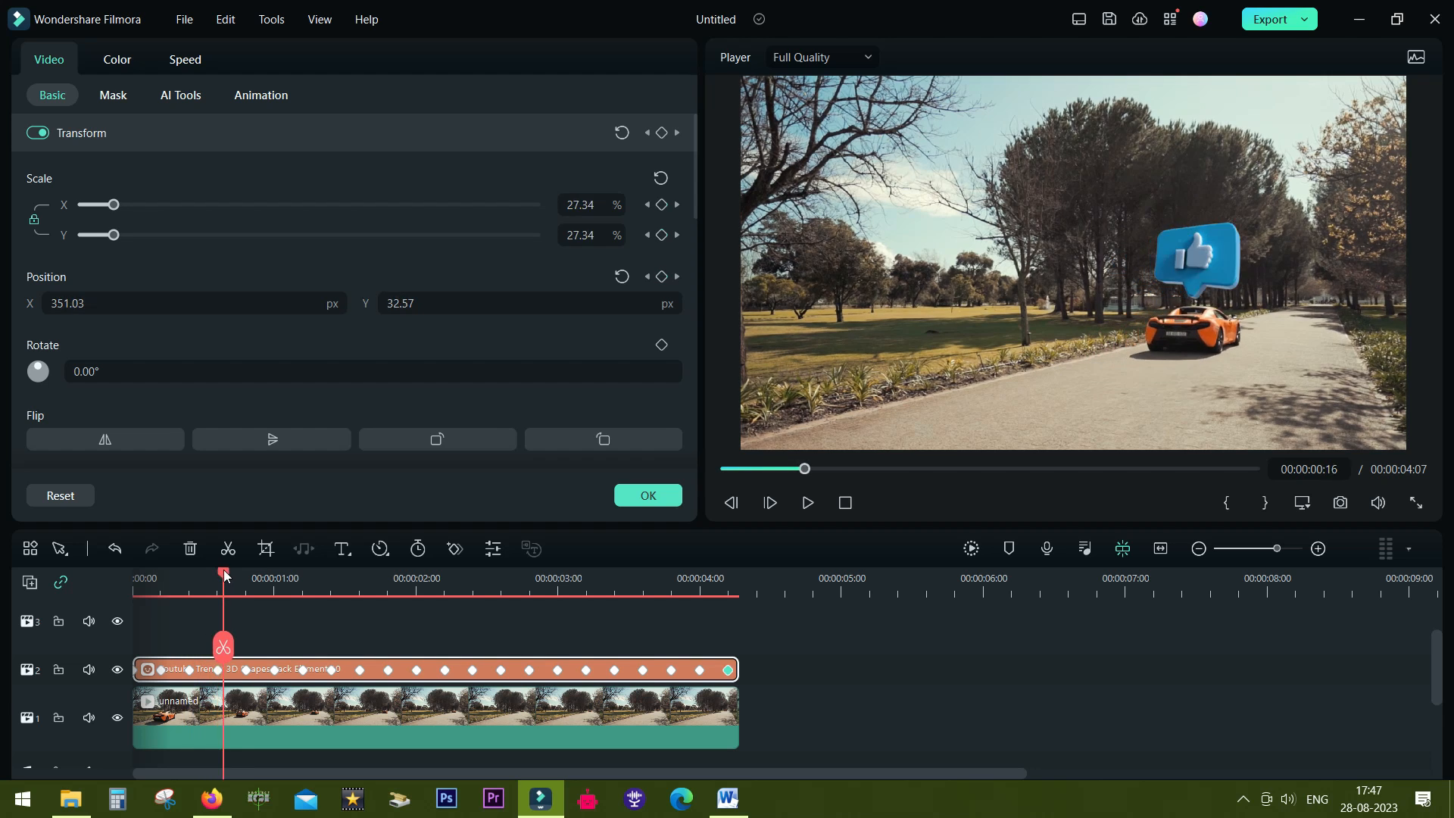
{"action": "left_click_drag", "start_coordinate": [222, 575], "coordinate": [327, 575]}
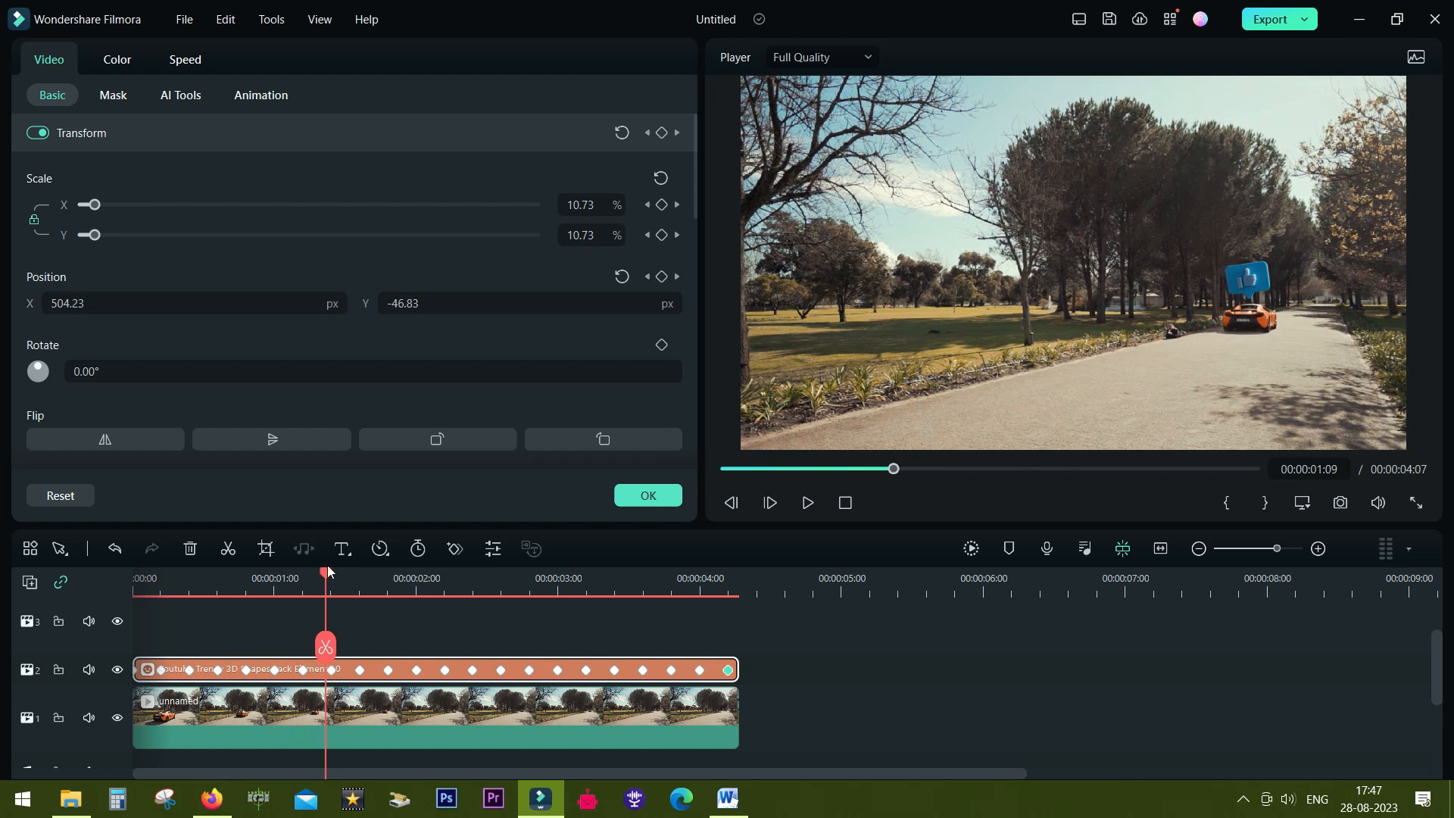